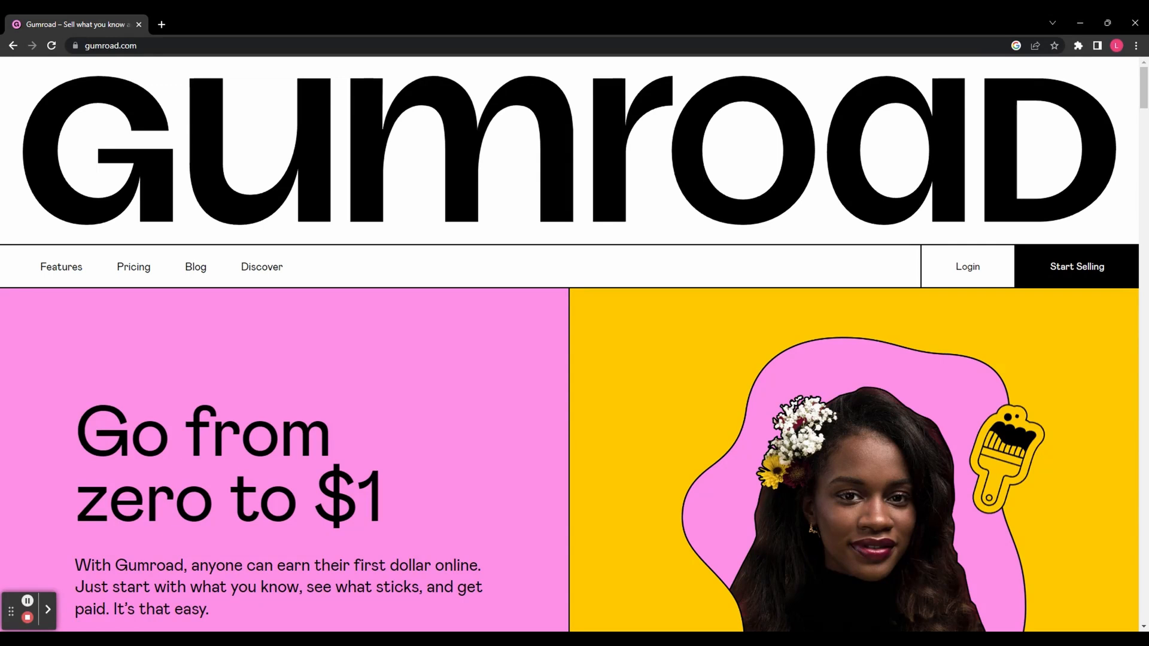
Step: Scroll the Gumroad homepage, then view the Pricing page's 10% flat fee and FAQ
scroll("down", 3)
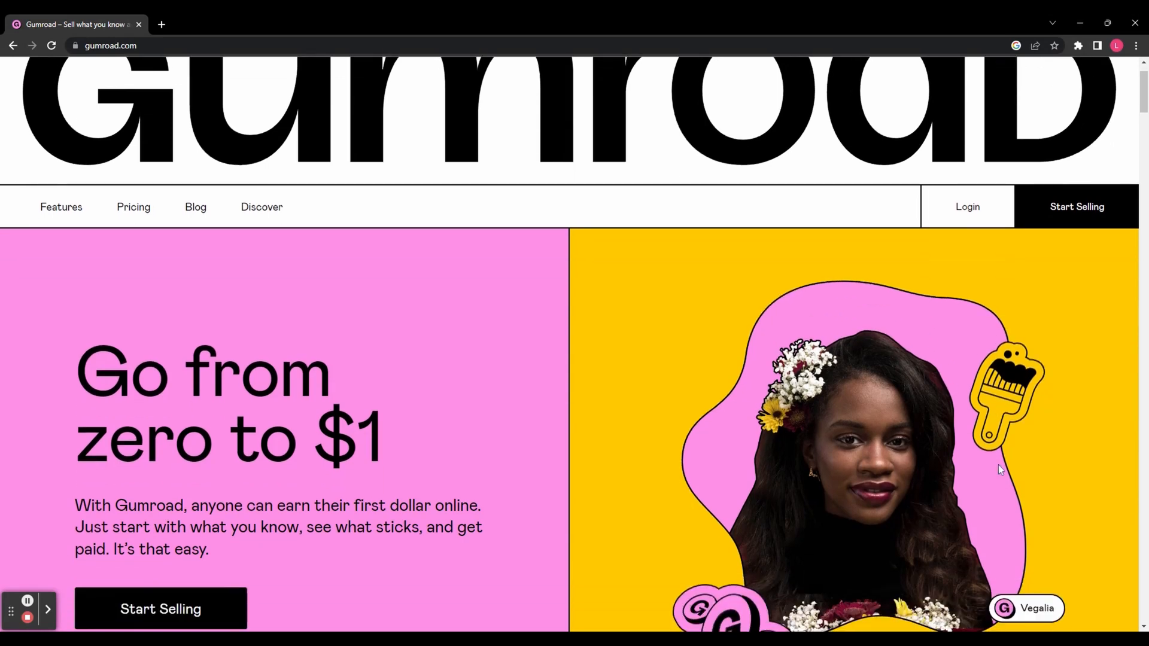
scroll("down", 3)
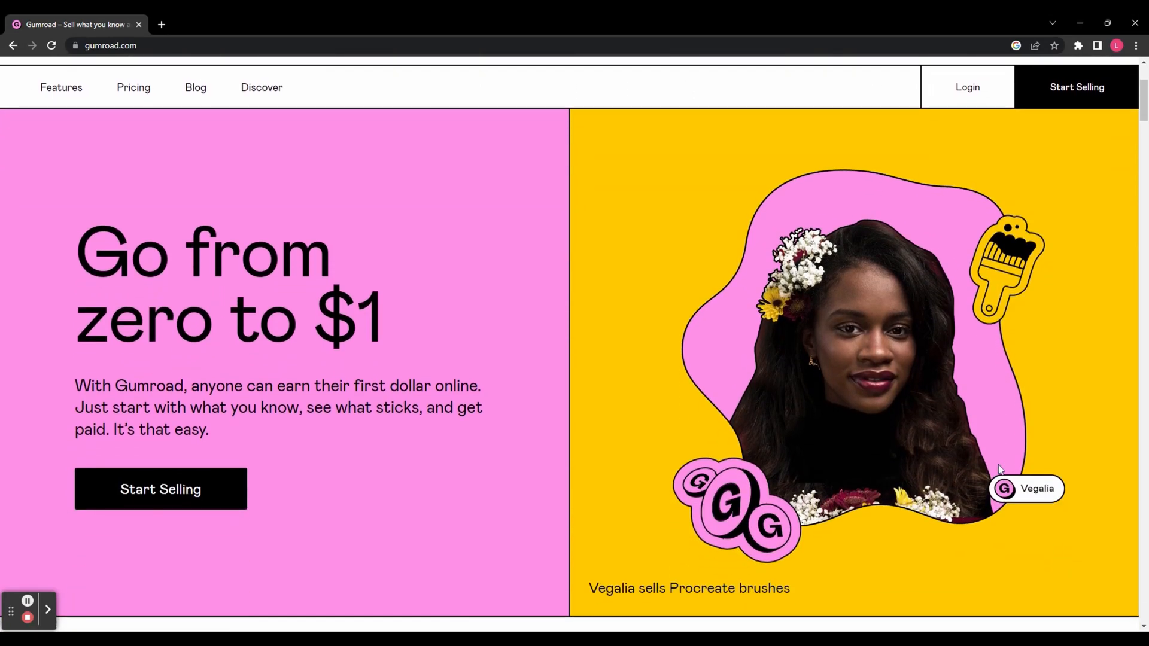
scroll("down", 3)
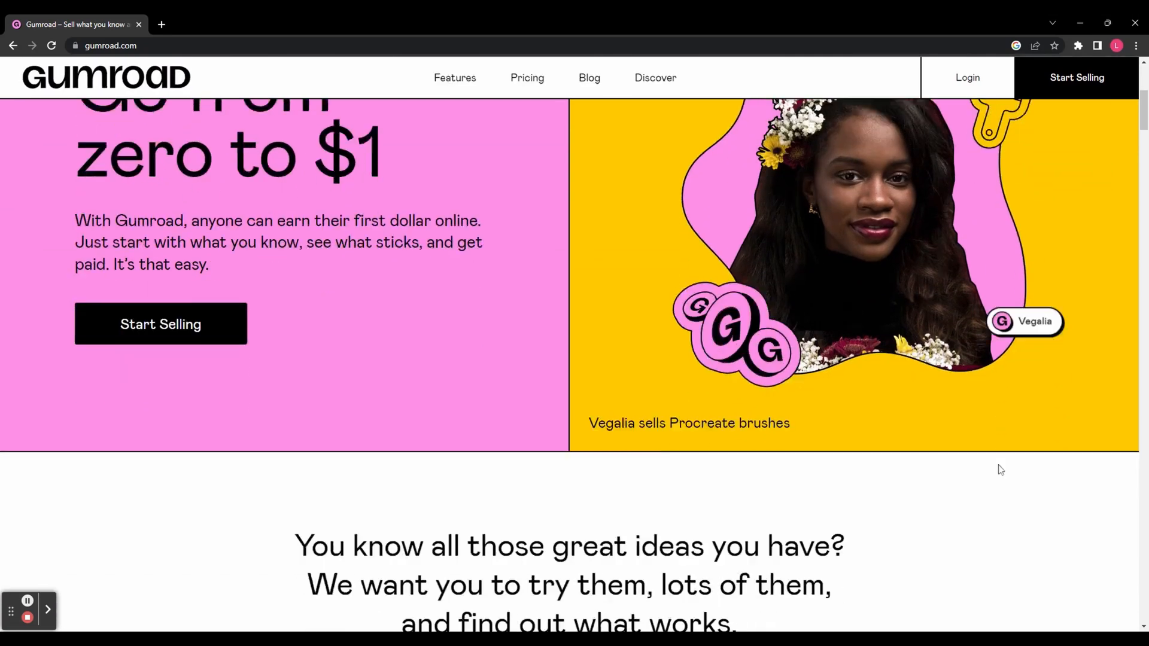
scroll("down", 3)
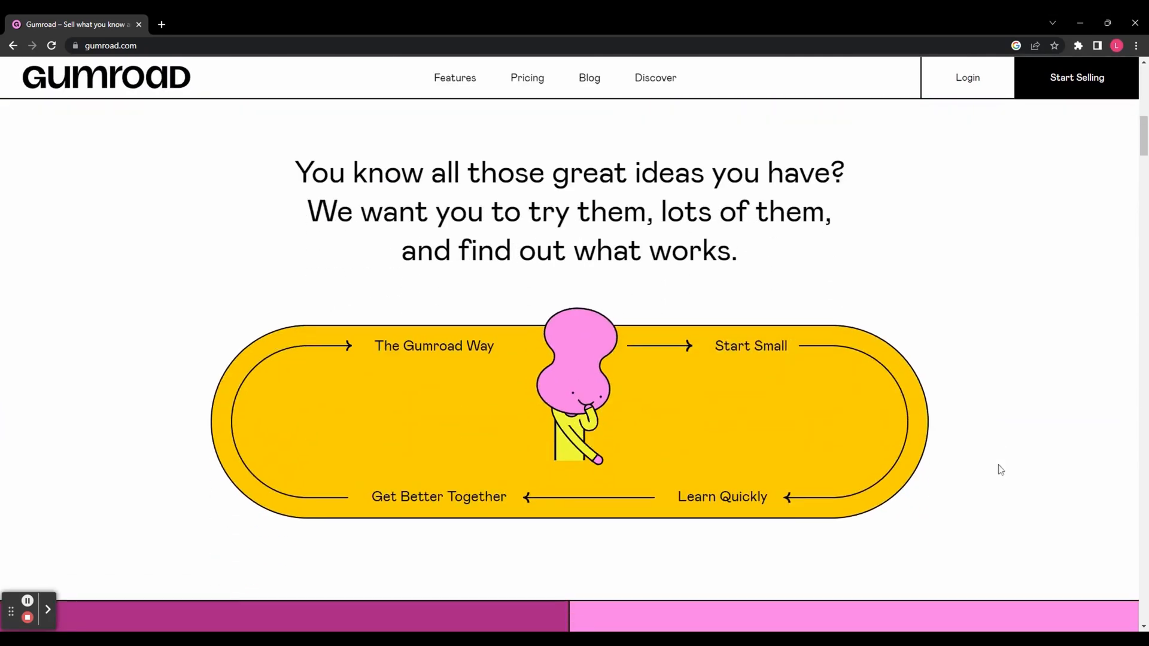
scroll("down", 3)
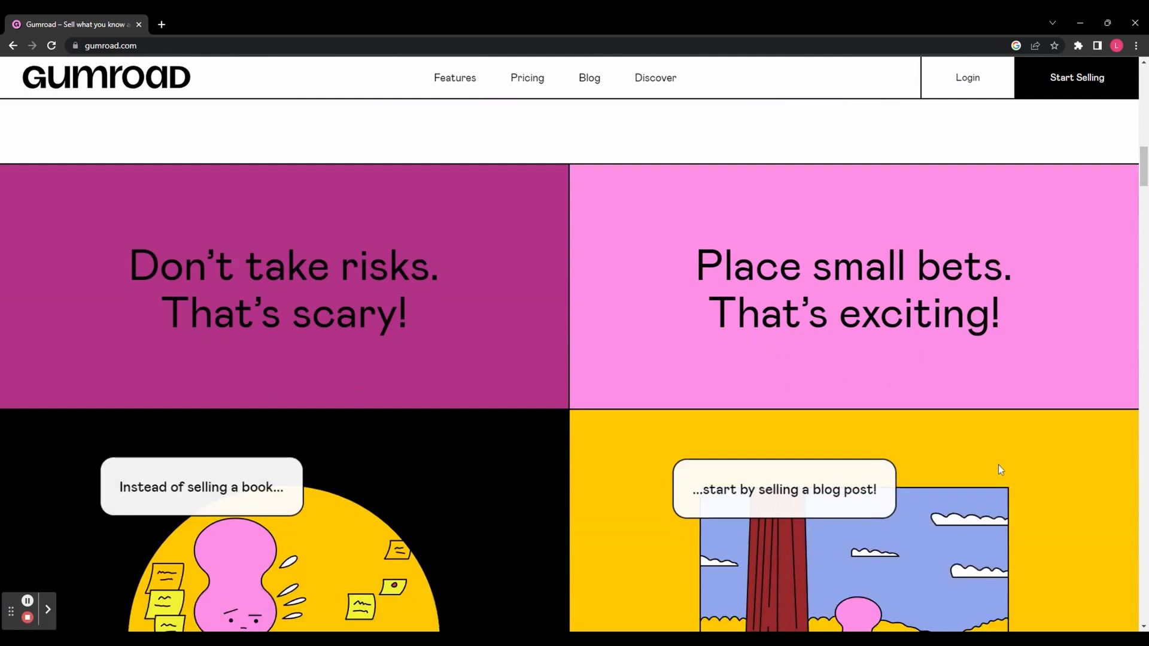
scroll("down", 3)
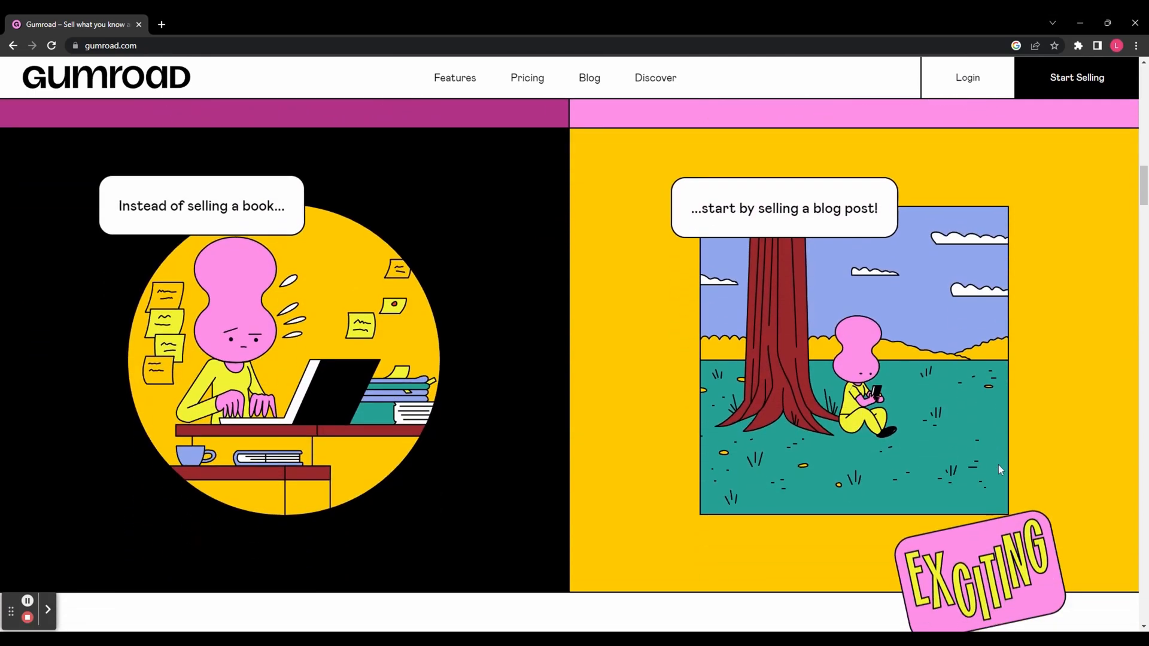
scroll("down", 3)
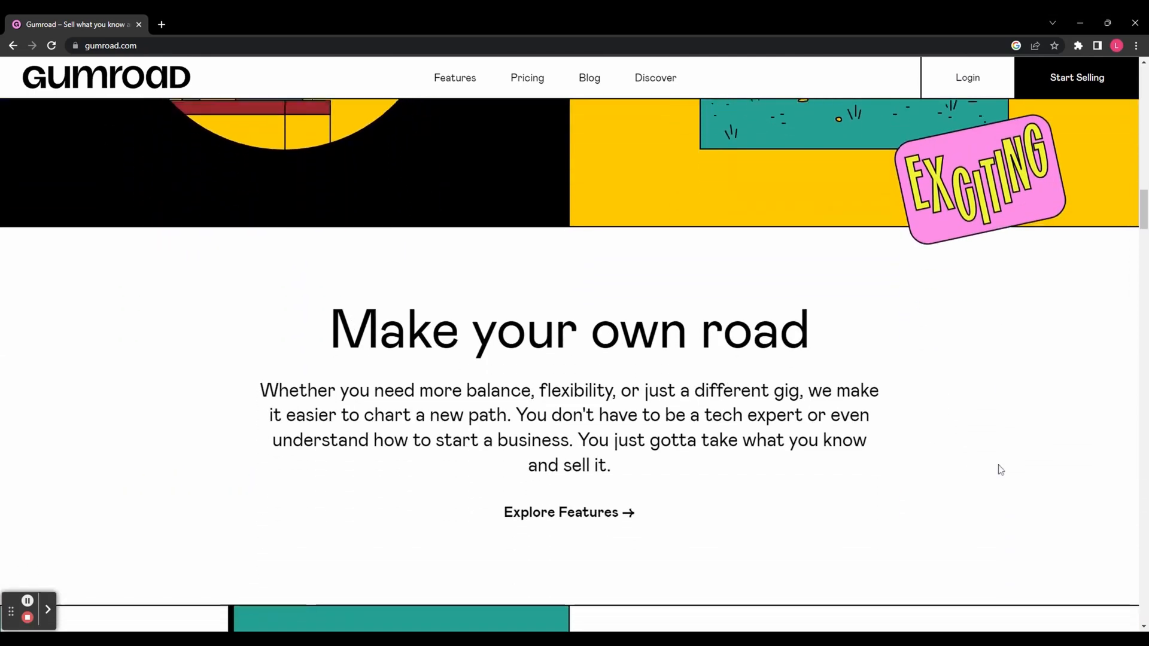
scroll("down", 3)
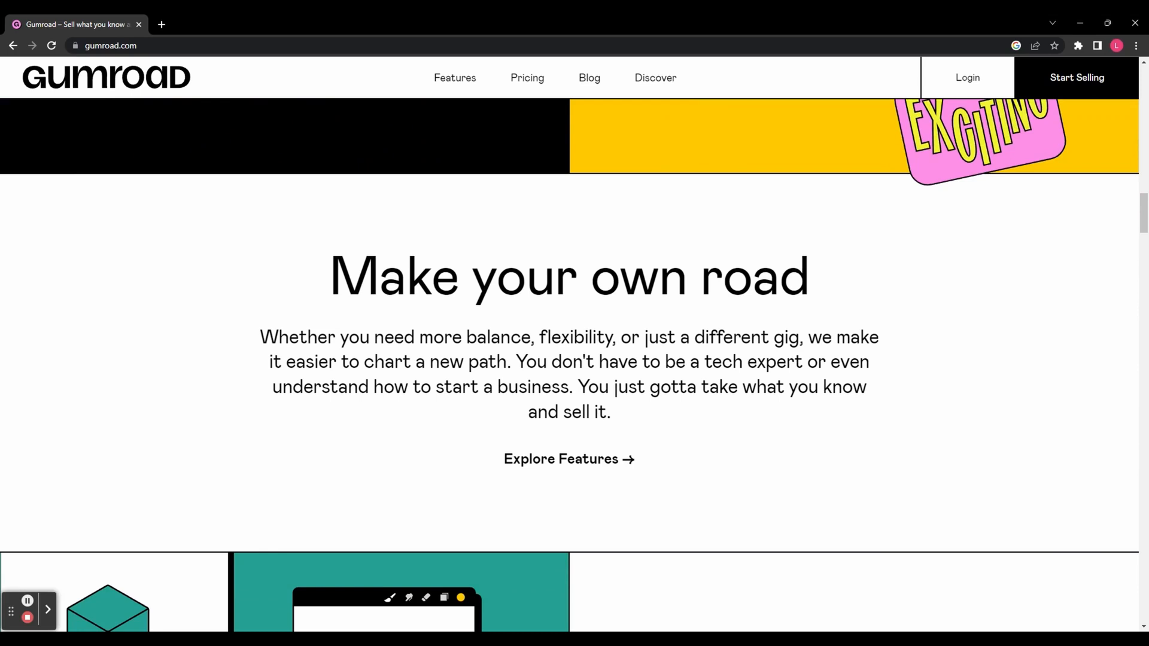
scroll("down", 3)
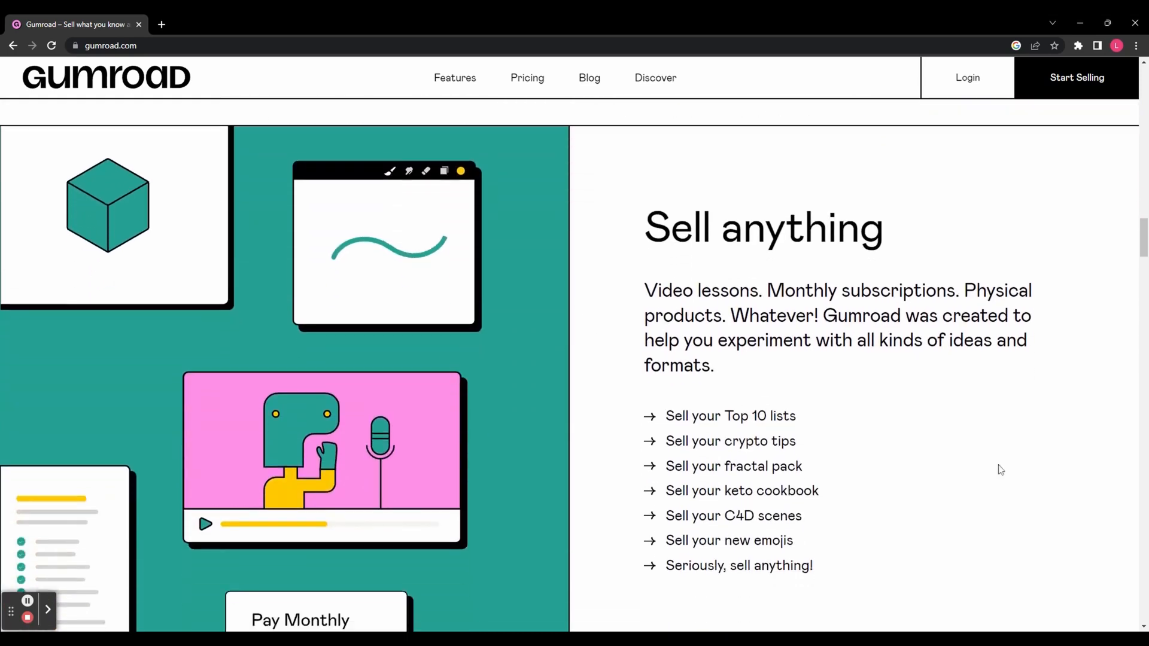
scroll("down", 3)
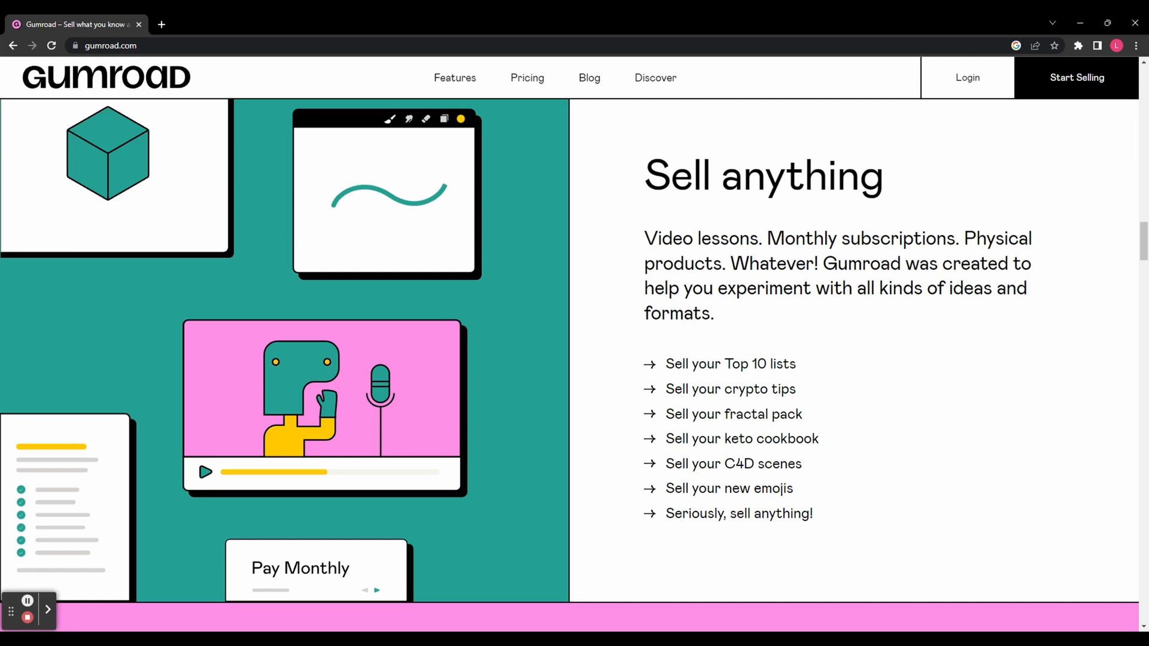
mouse_move(999, 458)
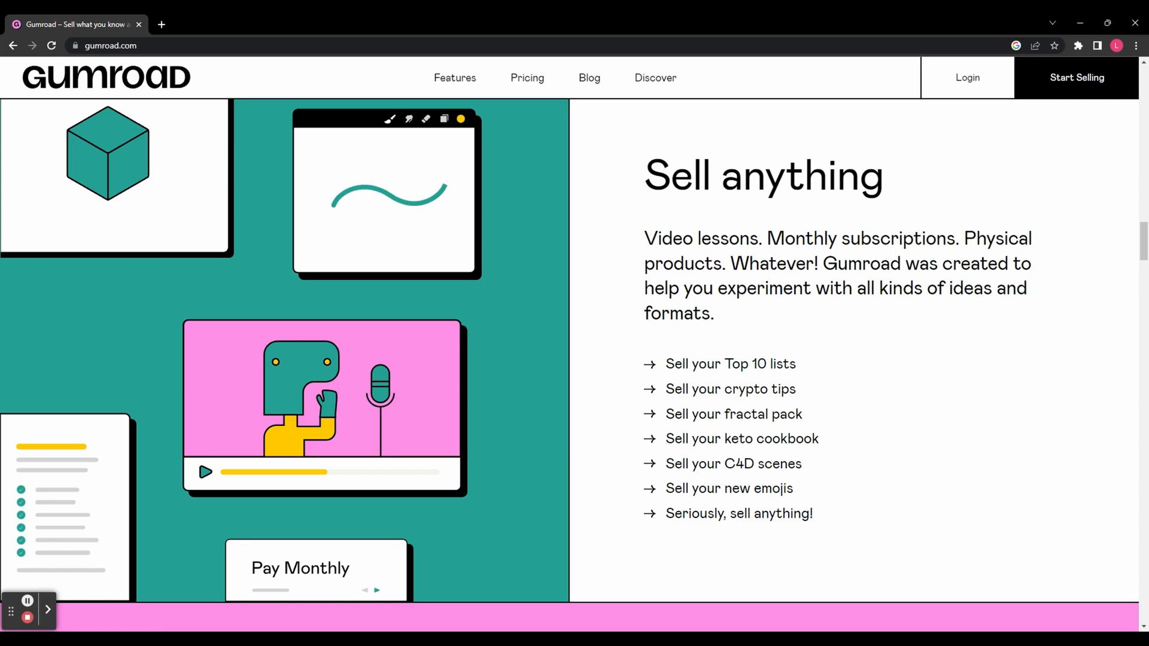
scroll("down", 3)
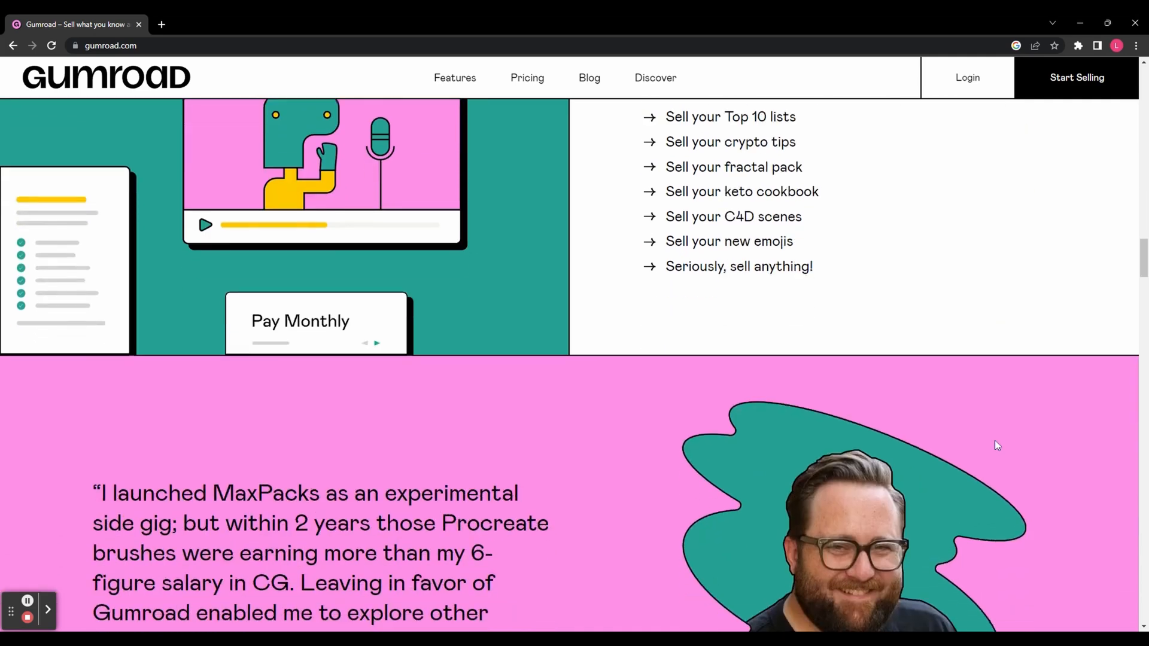
scroll("down", 3)
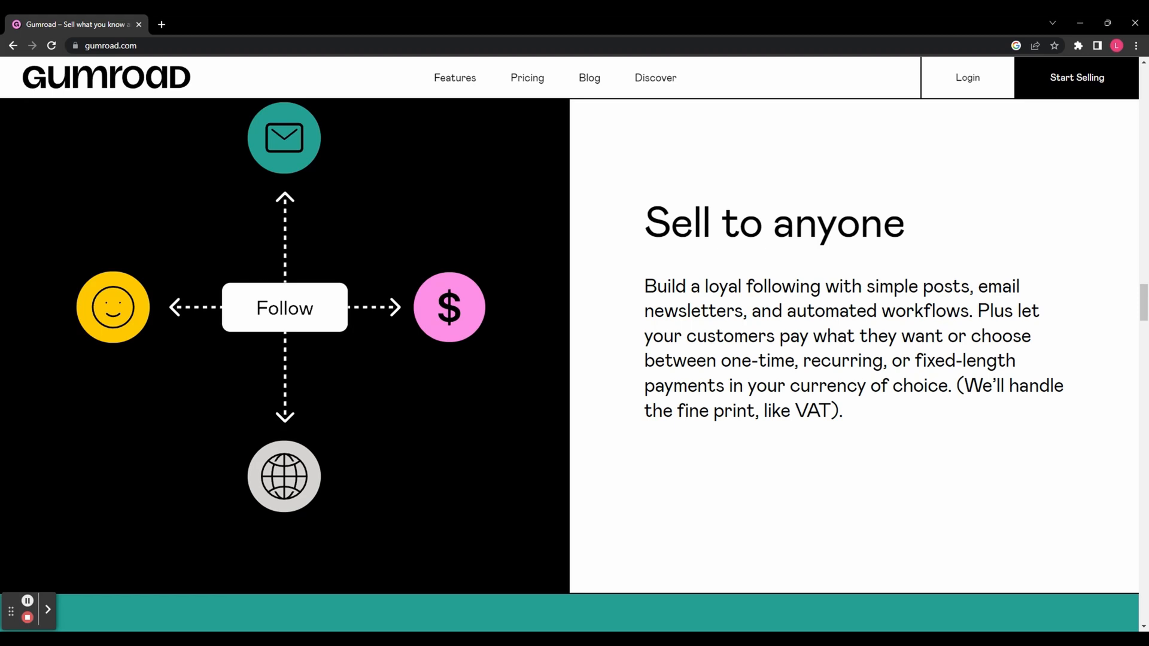
left_click(526, 78)
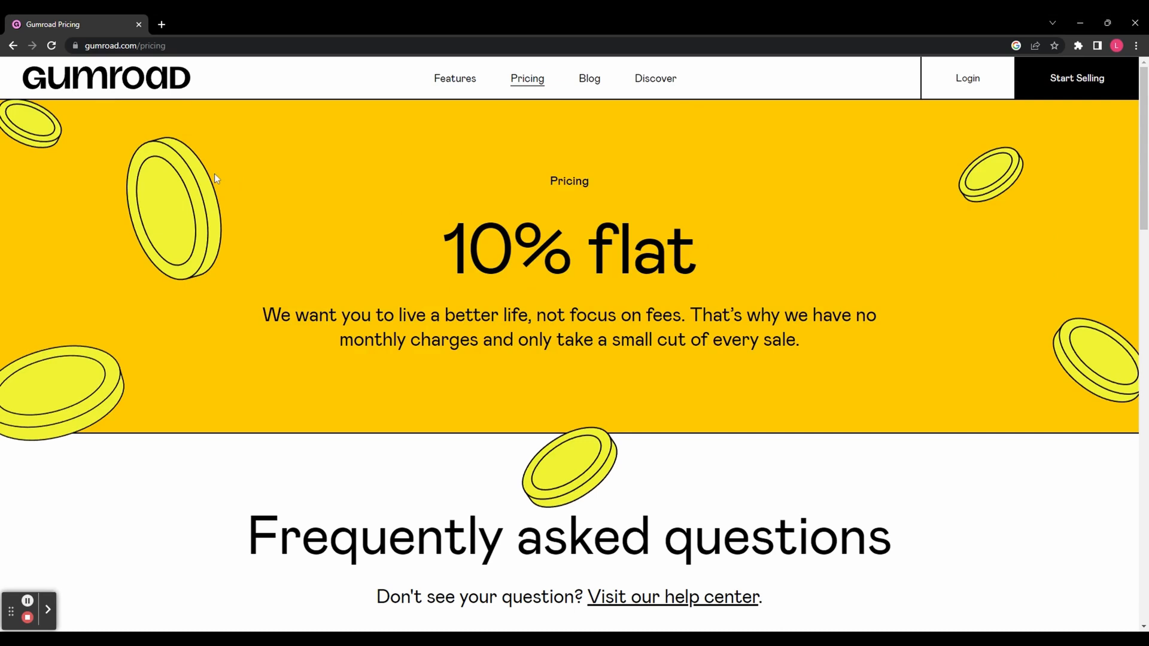
scroll("down", 3)
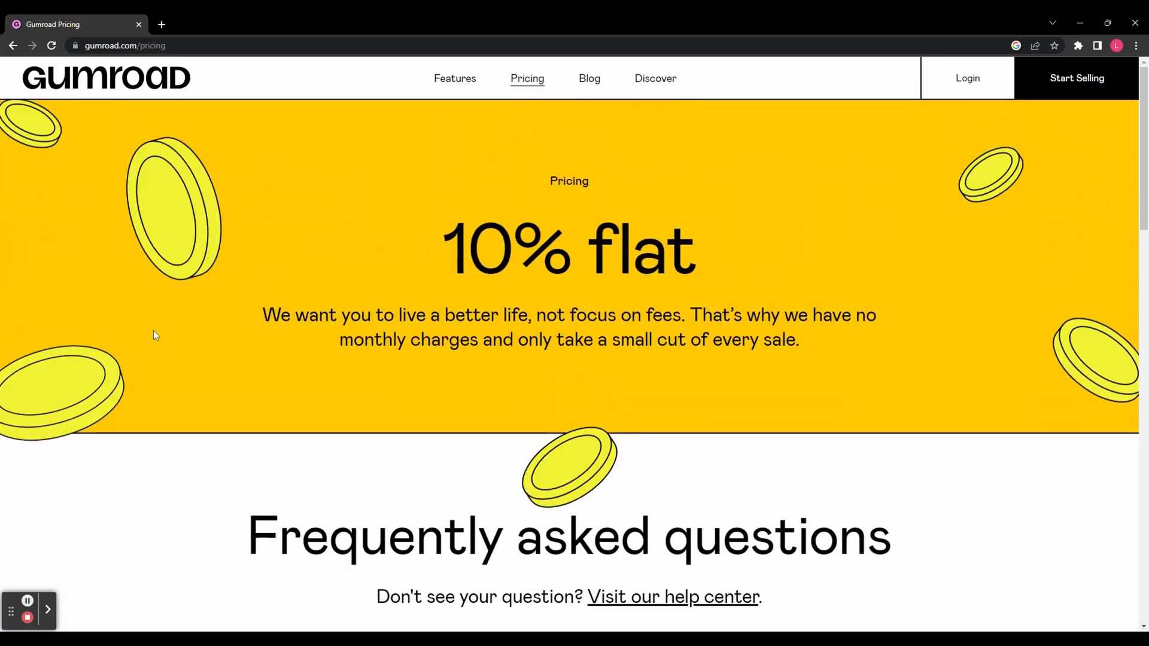
mouse_move(295, 261)
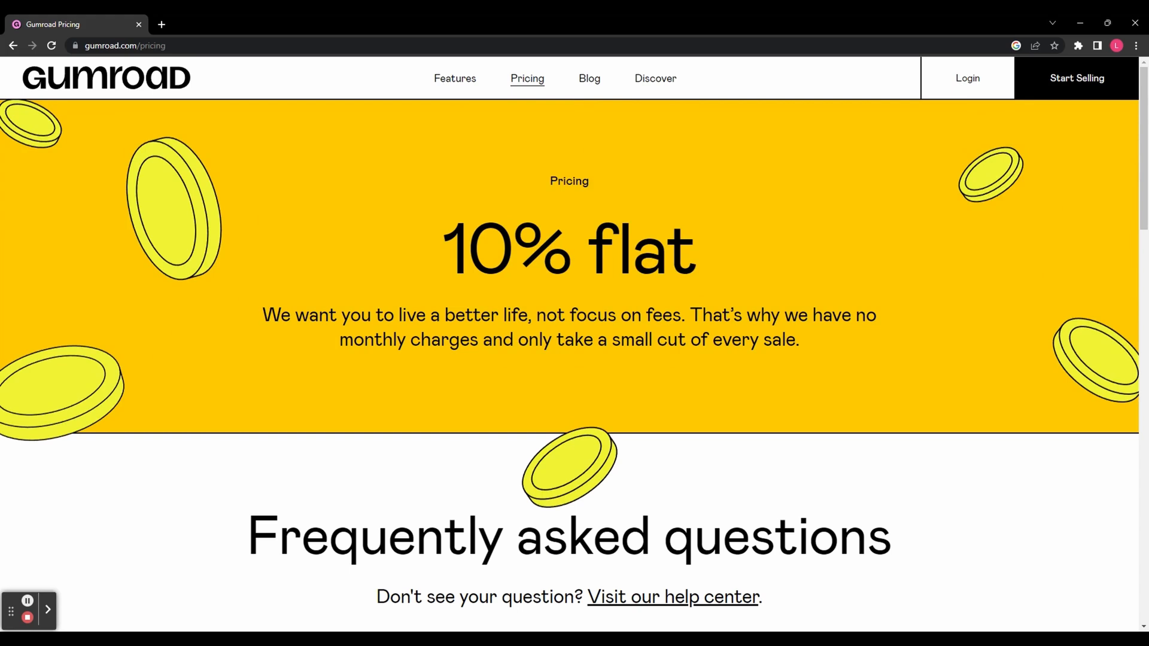
Step: Sign up via Start Selling with email and password and create the account
left_click(1076, 78)
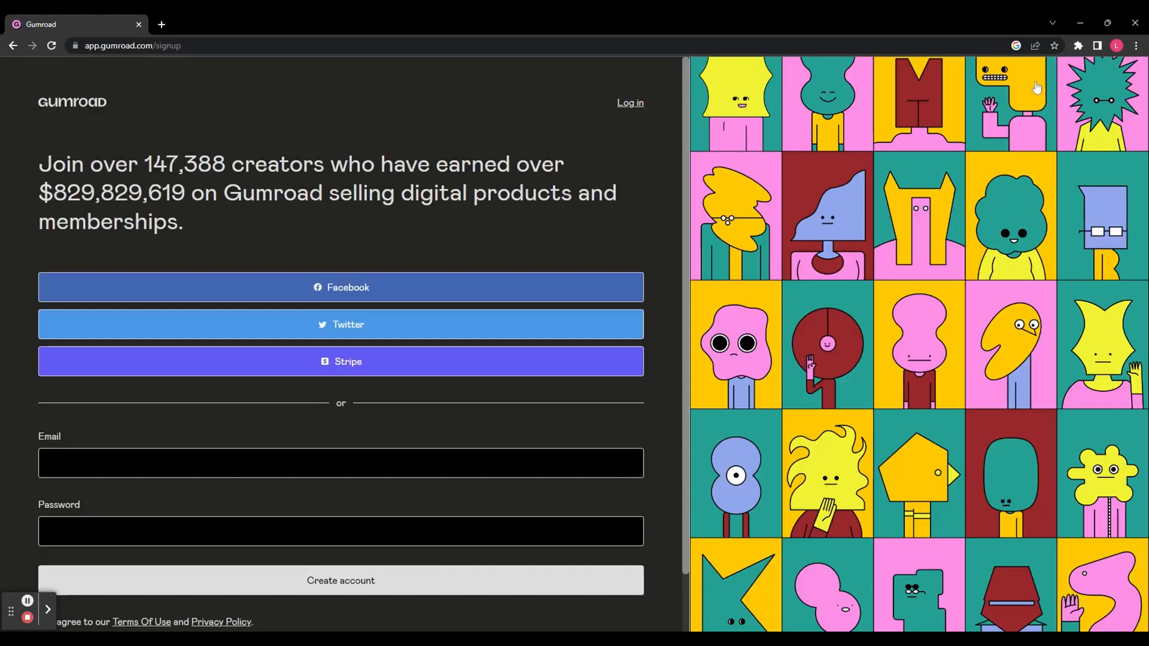
mouse_move(853, 215)
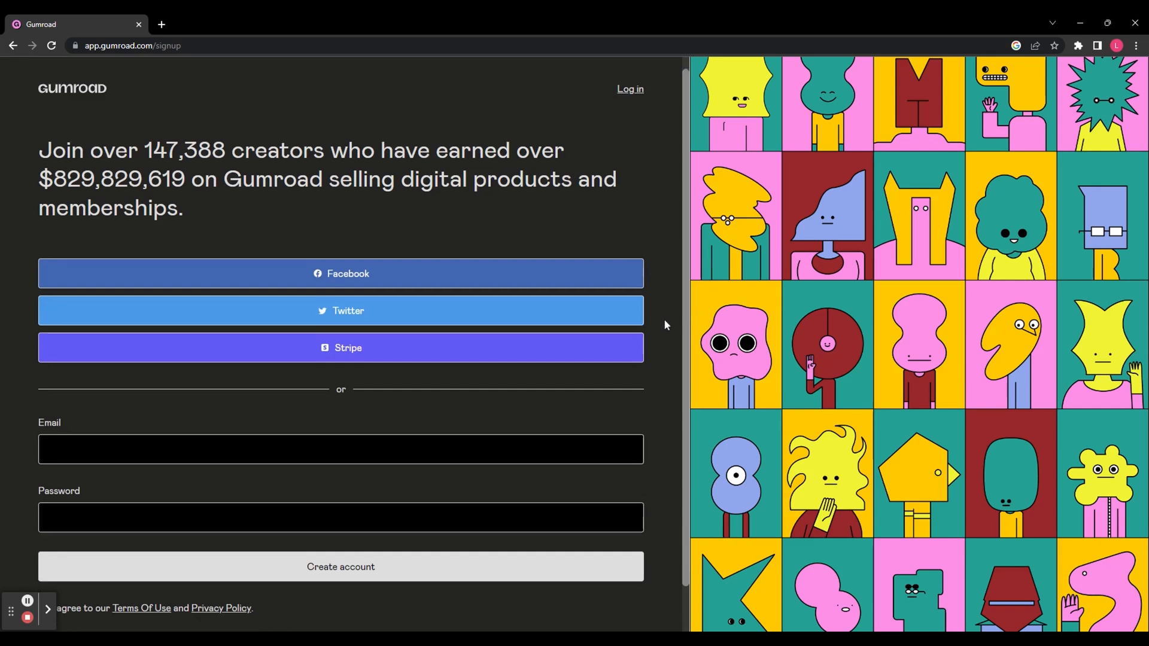
left_click(340, 403)
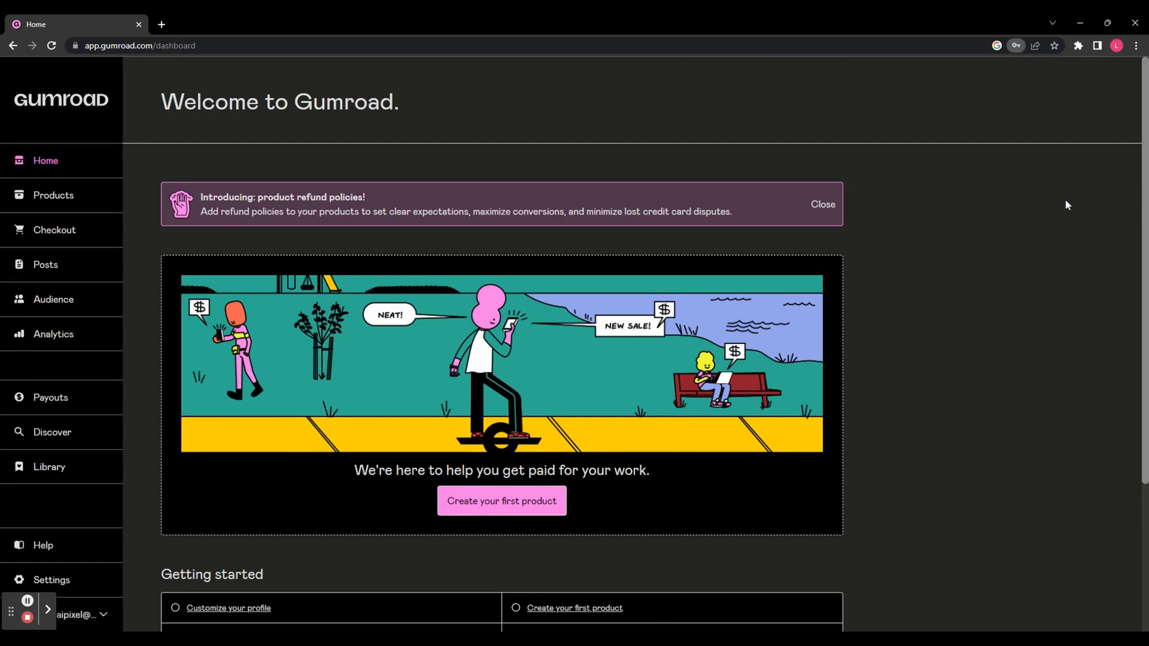
mouse_move(912, 391)
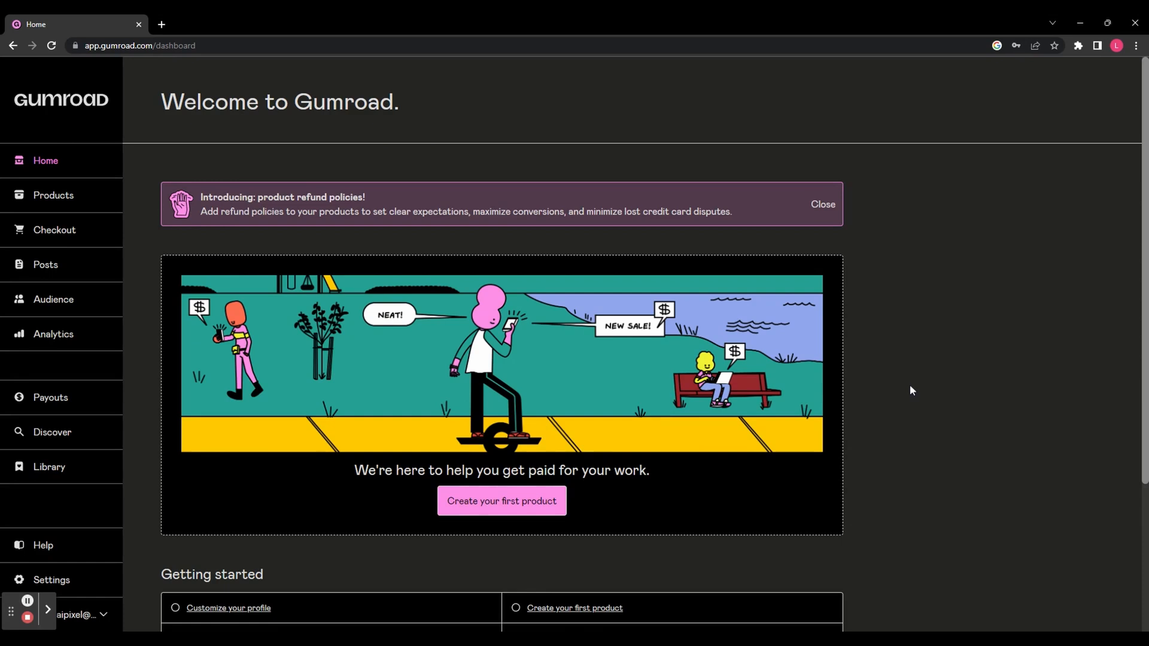
Step: Create a digital product named 'First product' priced at $5 and proceed to customization
left_click(501, 500)
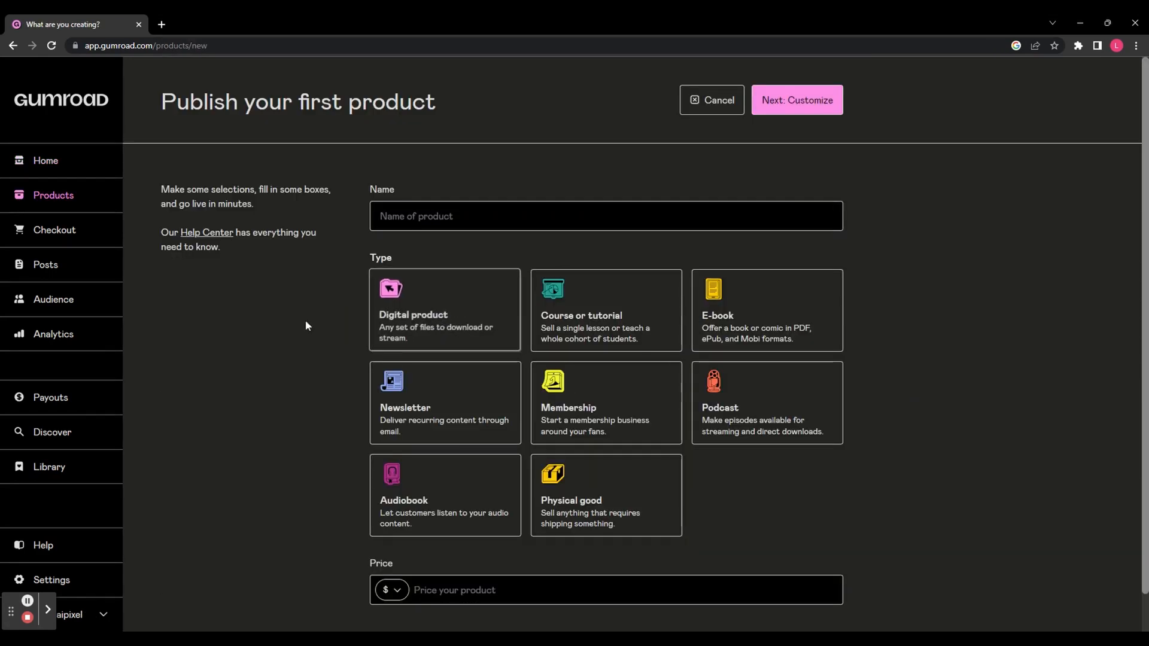
left_click(605, 216)
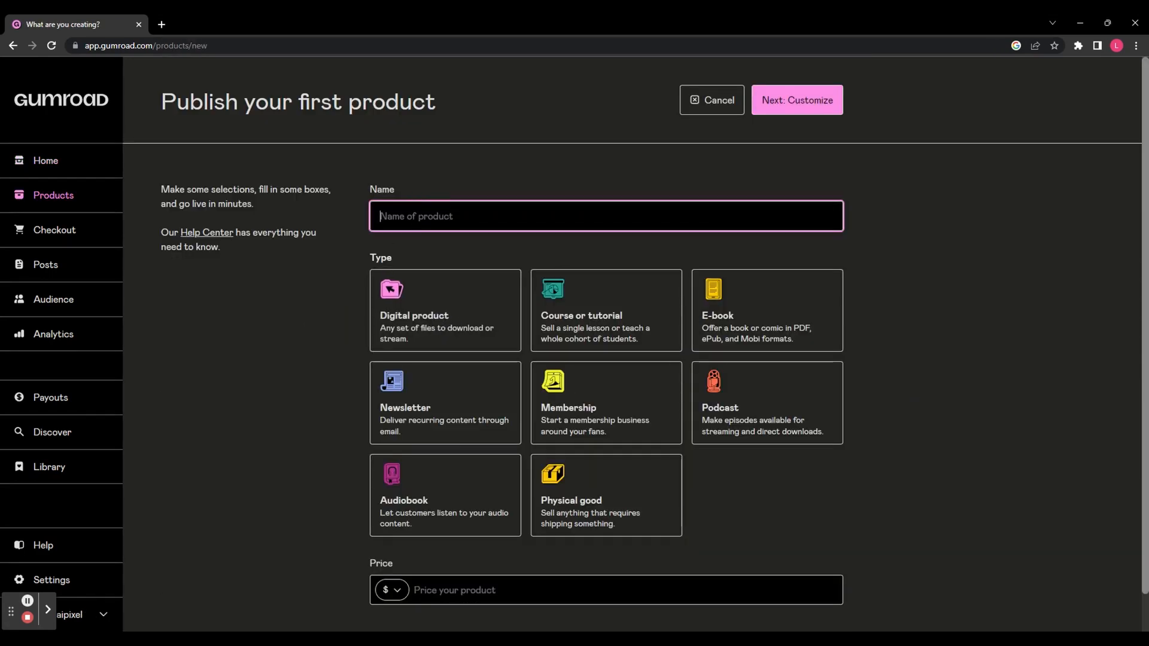
type("F")
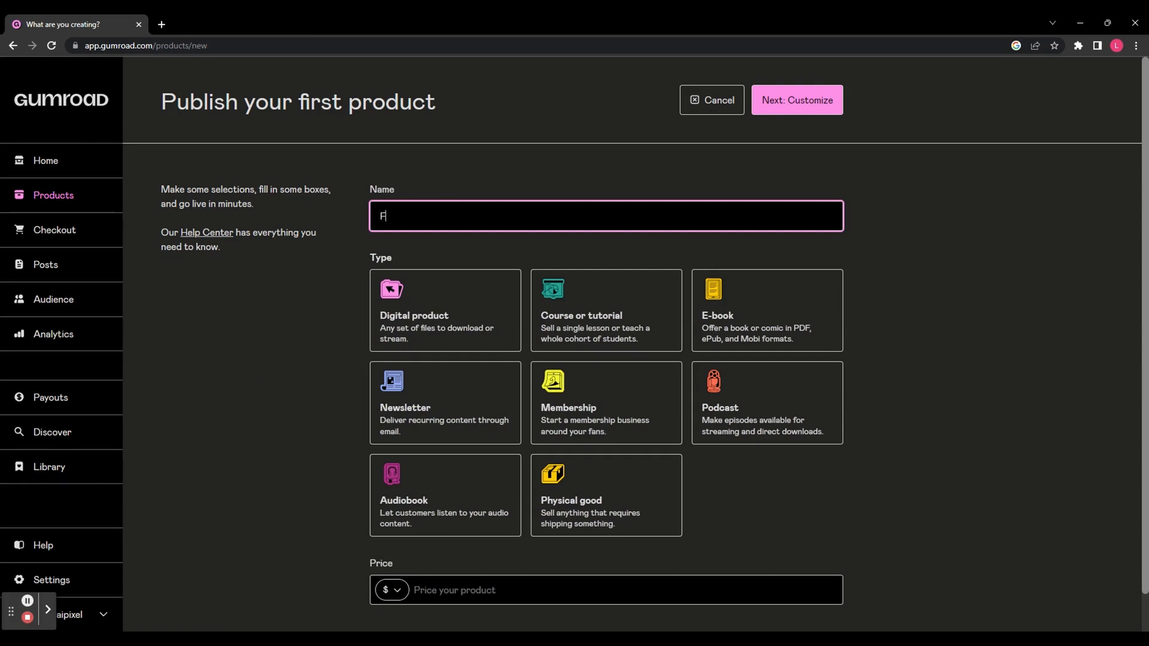
type("irst product")
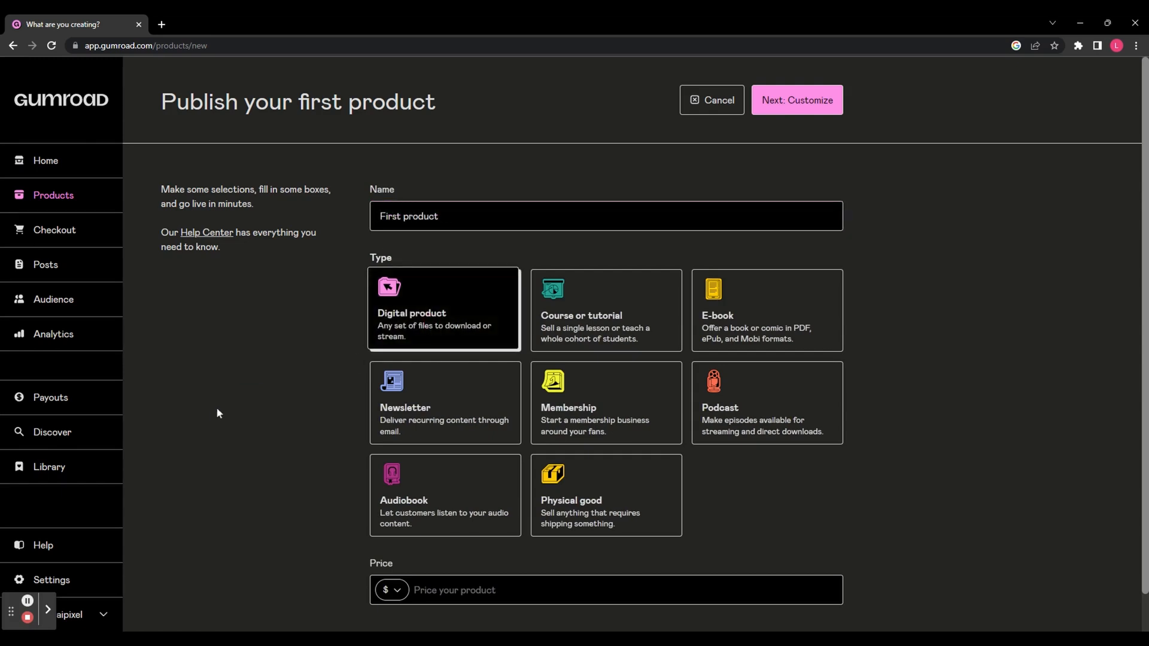
type("5")
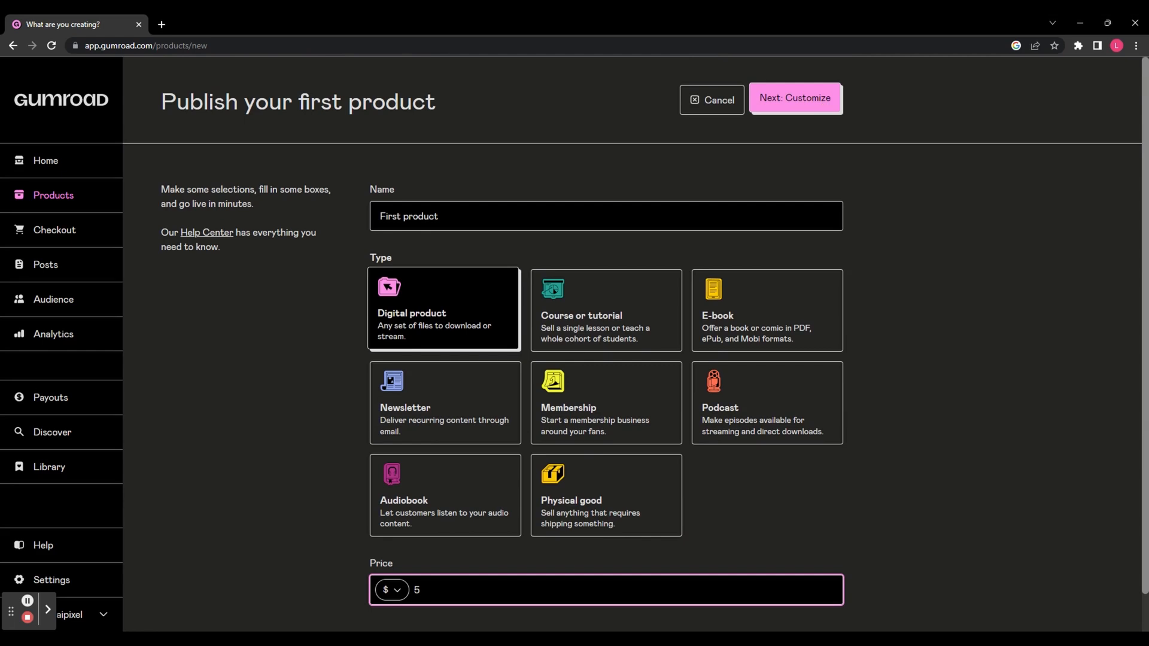
left_click(793, 97)
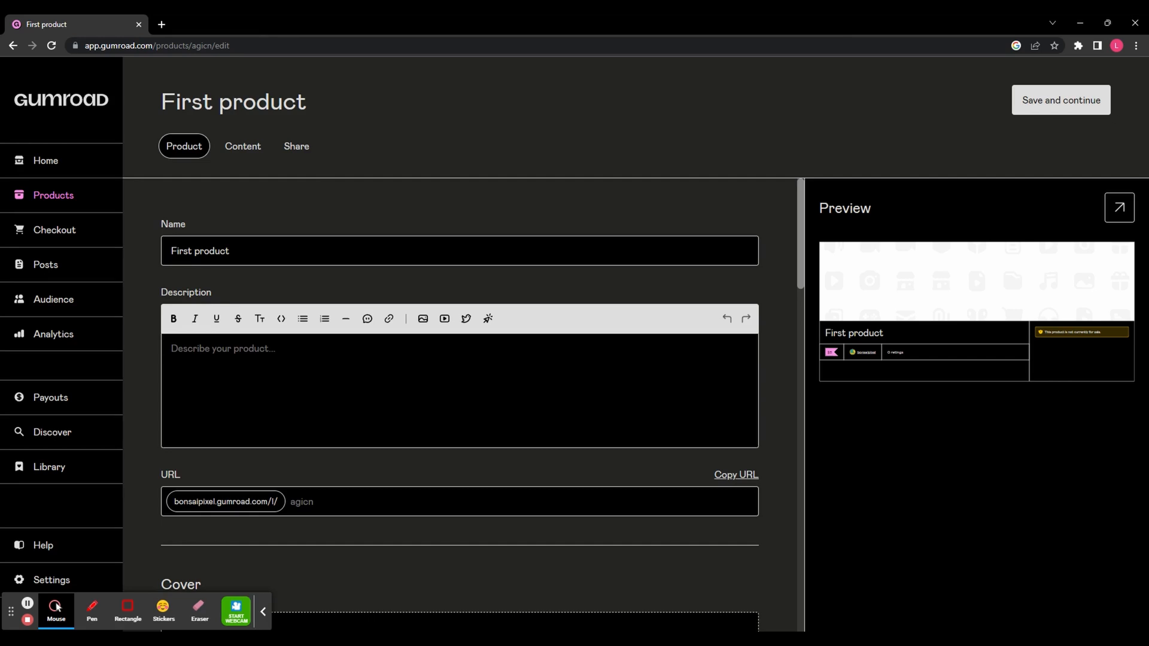
Step: Enter 'this is a description' in the product's Description box
scroll("down", 3)
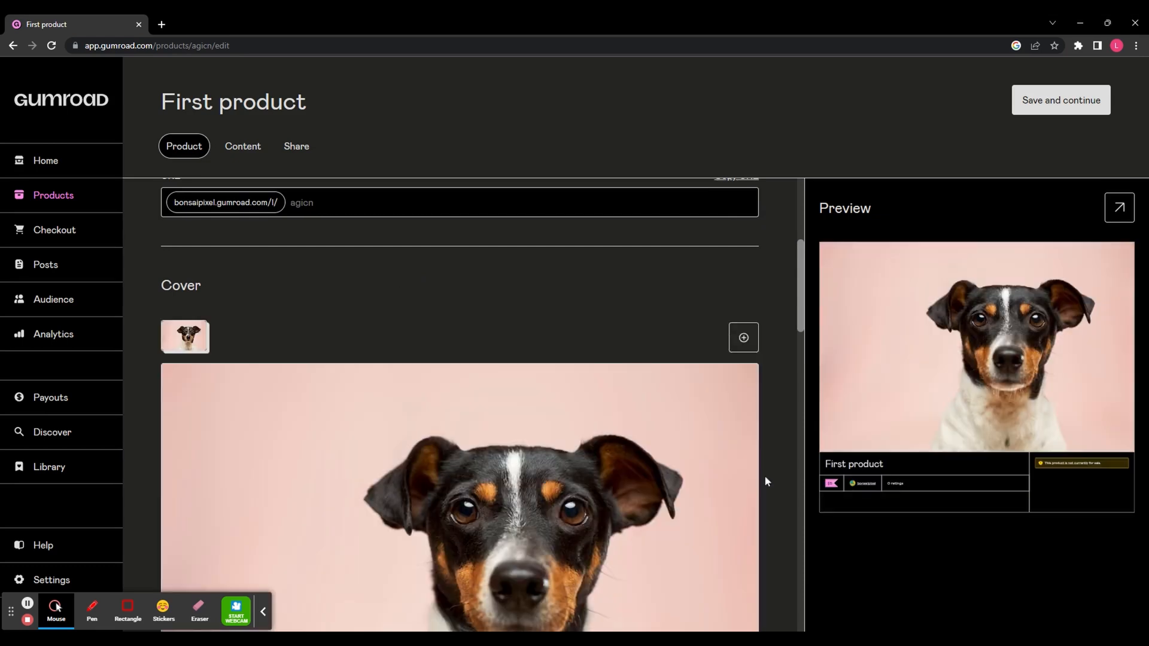
mouse_move(1051, 349)
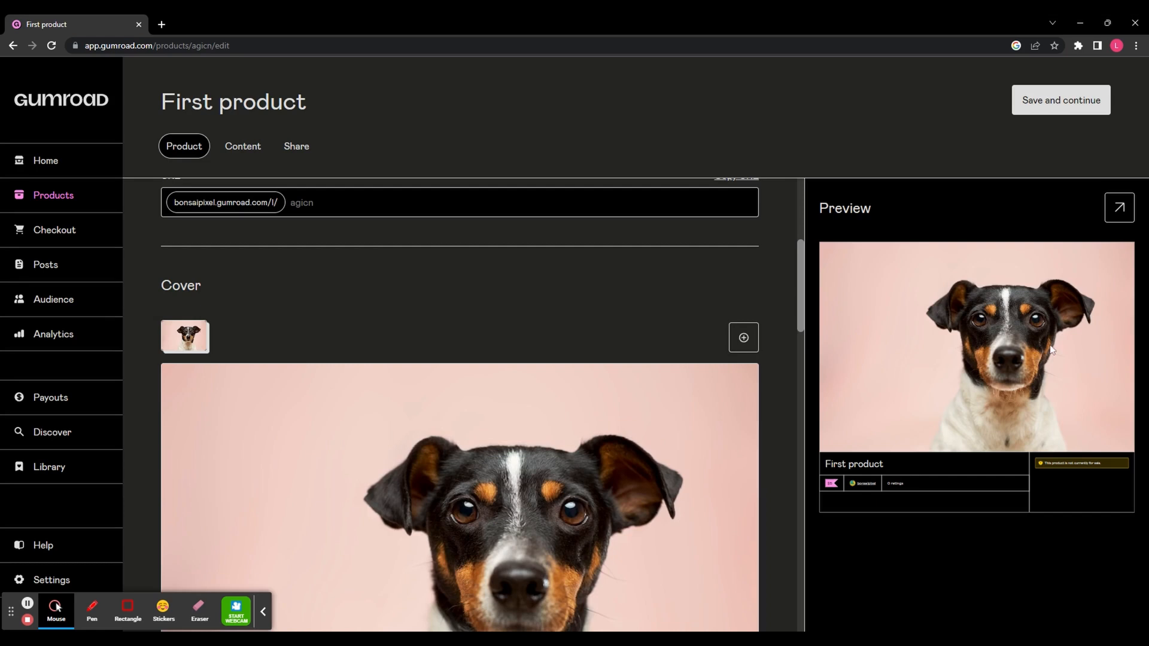
scroll("up", 3)
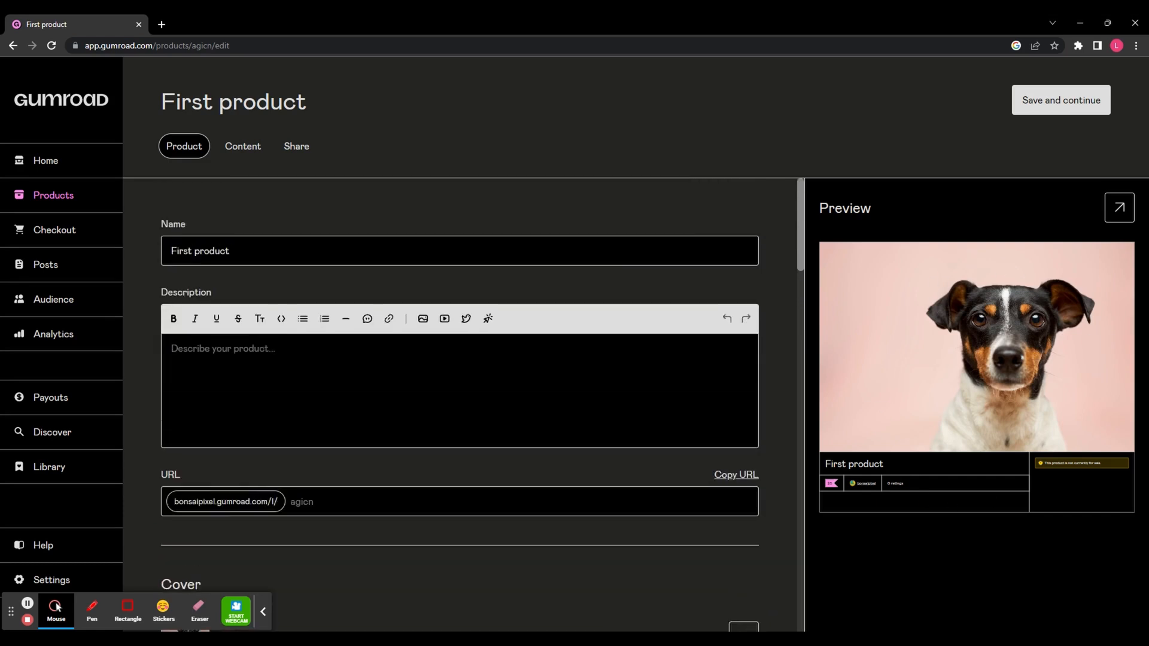
type("this is")
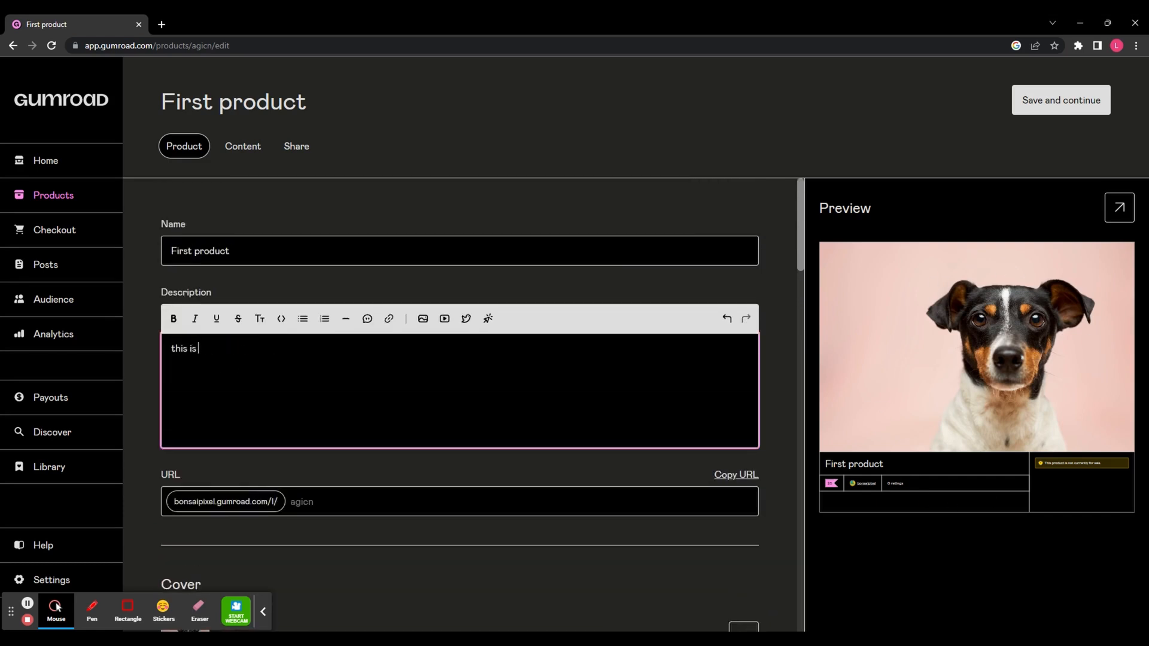
type("a descr")
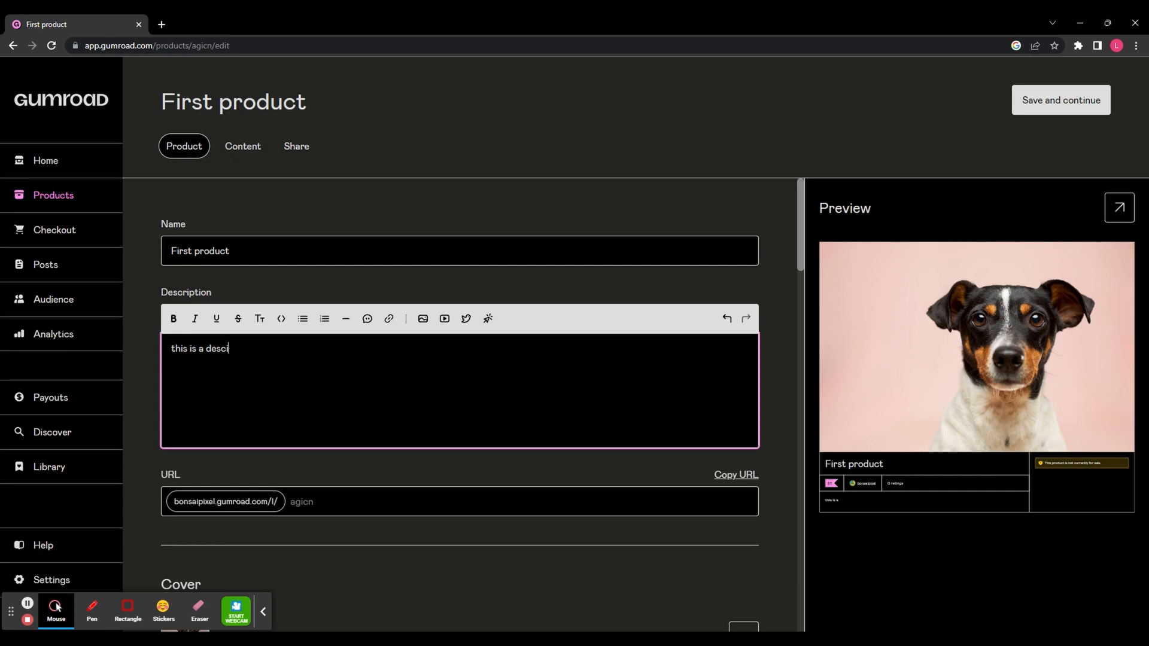
type("ption")
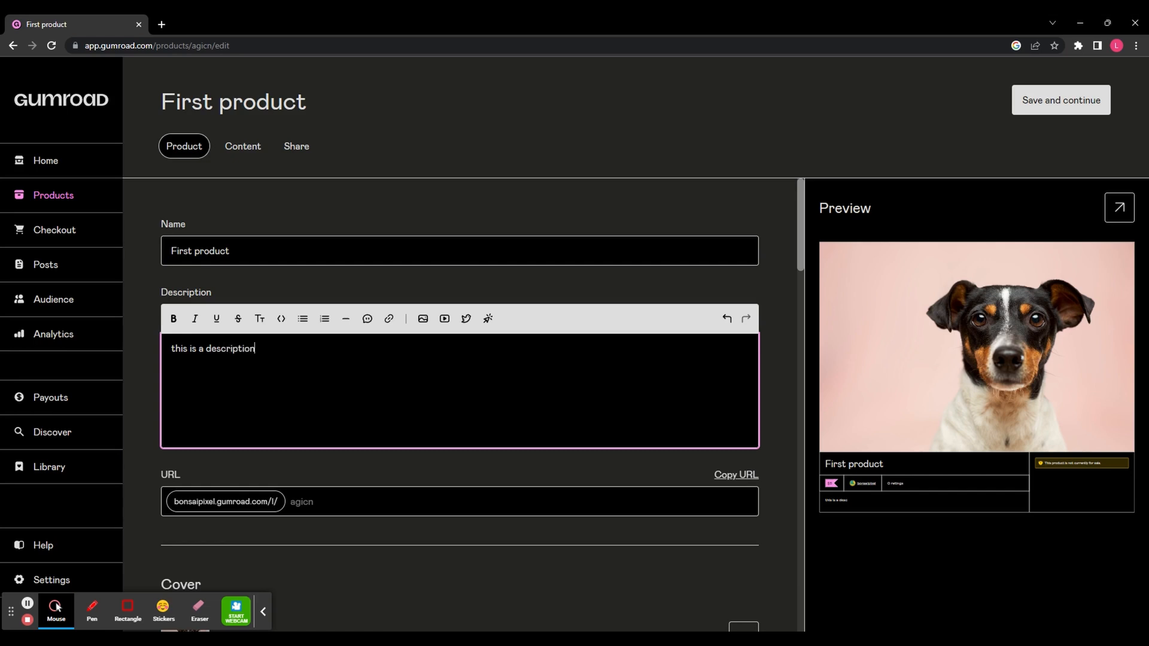
scroll("down", 3)
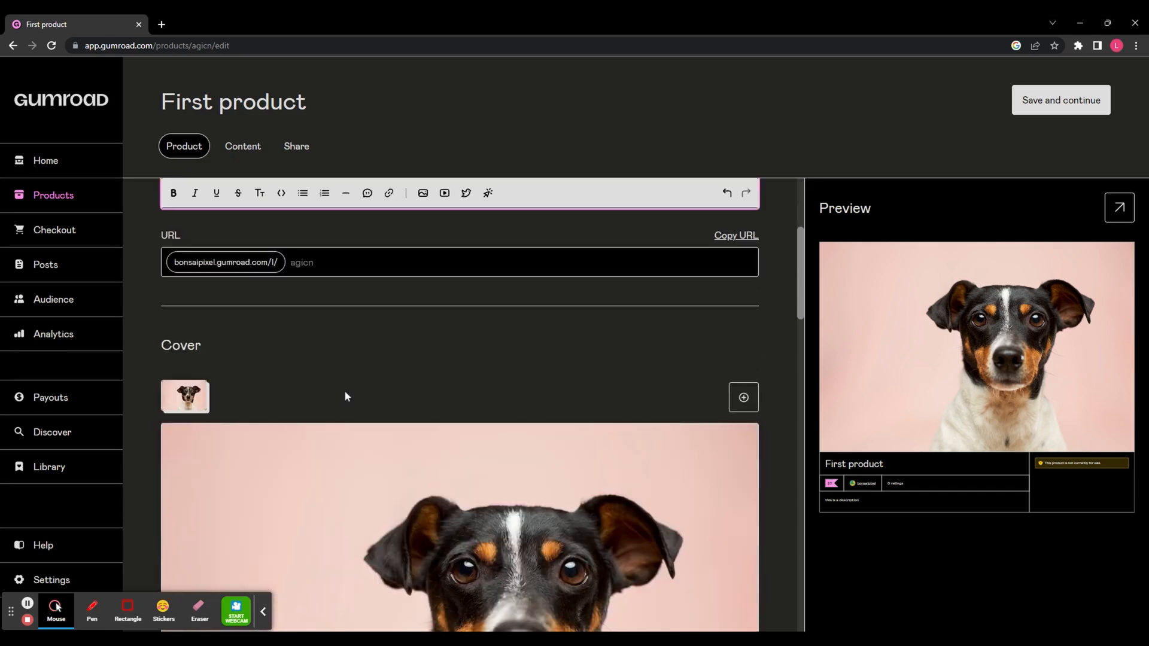
scroll("down", 3)
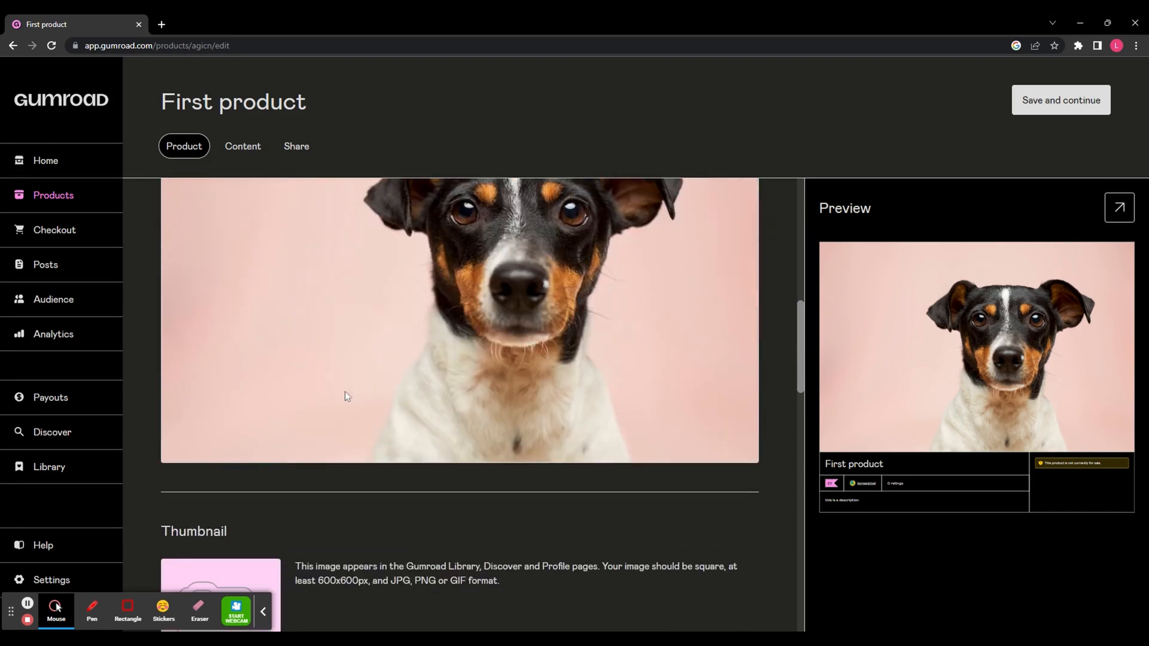
scroll("down", 3)
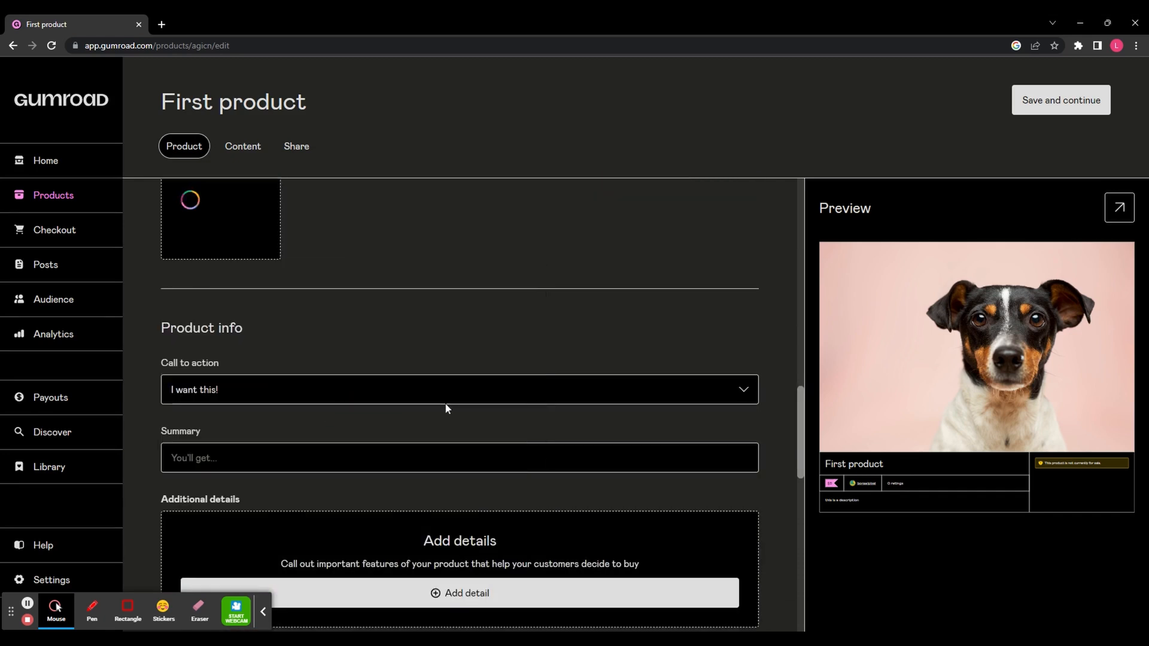
scroll("down", 3)
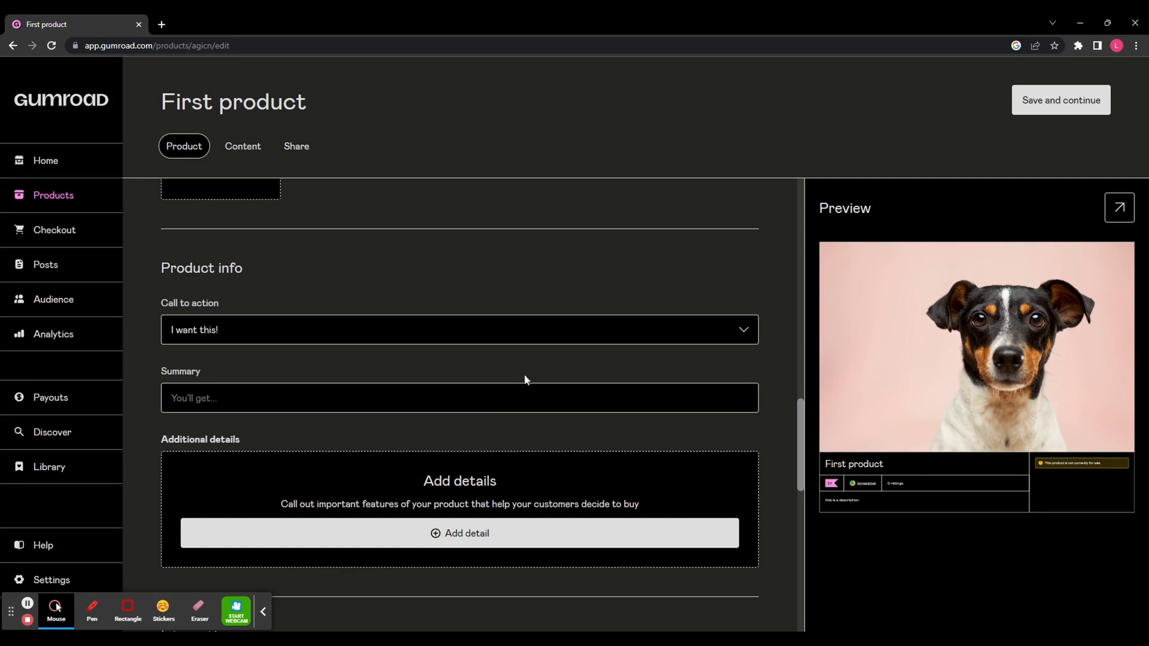
Step: Choose 'Buy this' from the Call to action dropdown under Product info
left_click(460, 329)
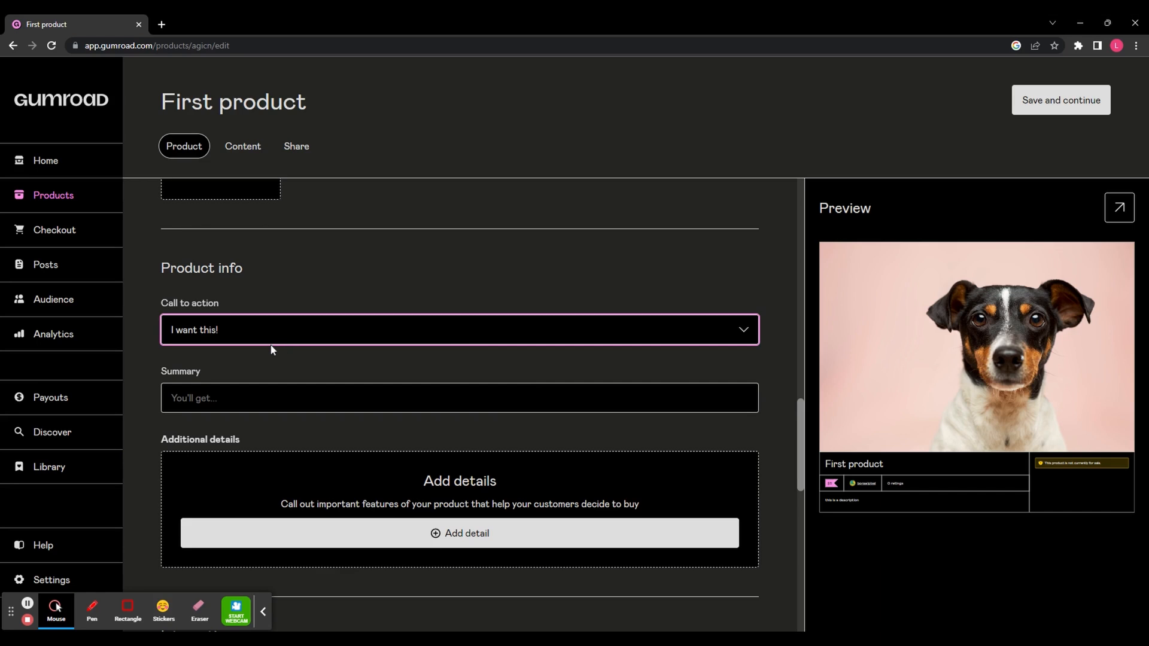
left_click(459, 330)
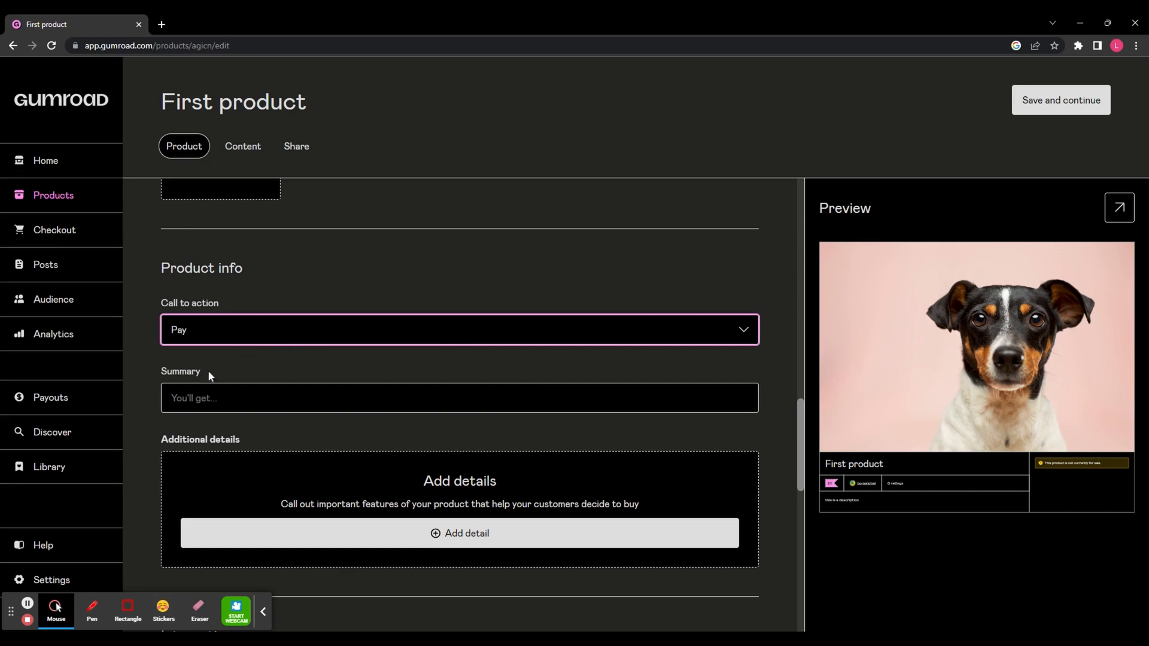
left_click(459, 330)
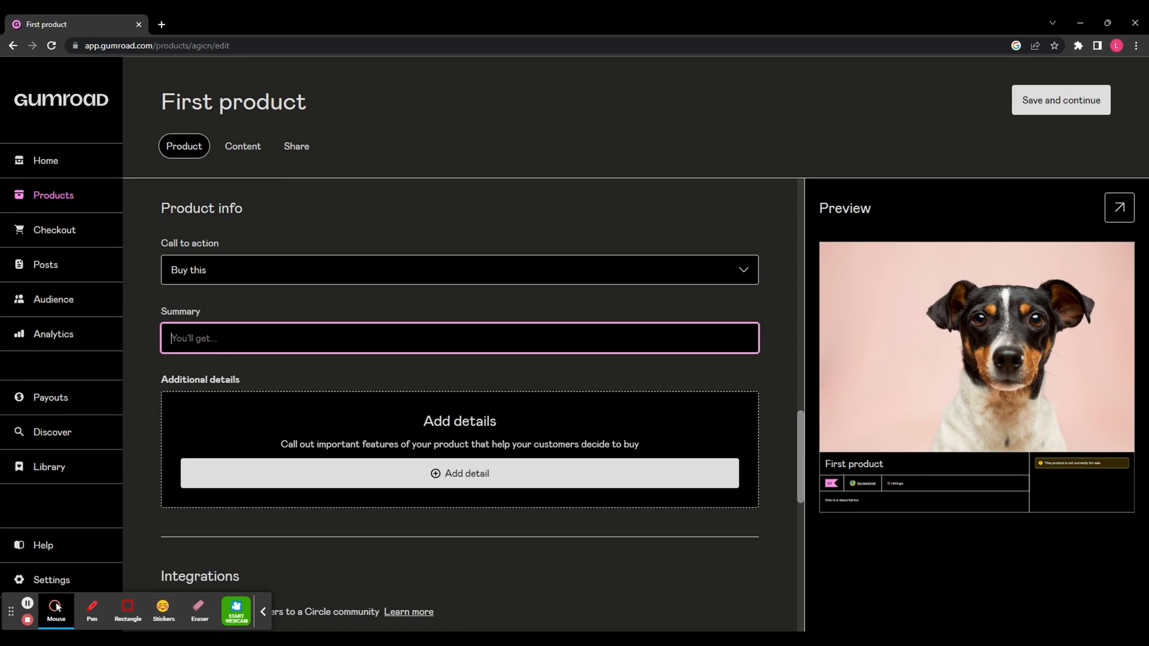
scroll("down", 3)
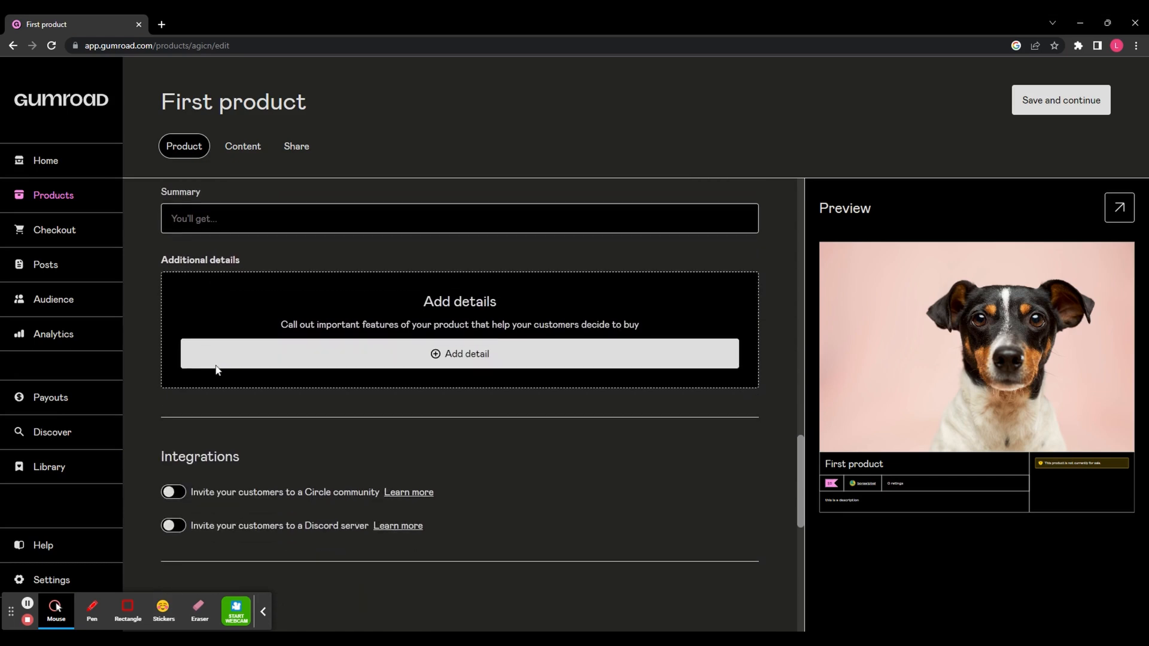
scroll("down", 3)
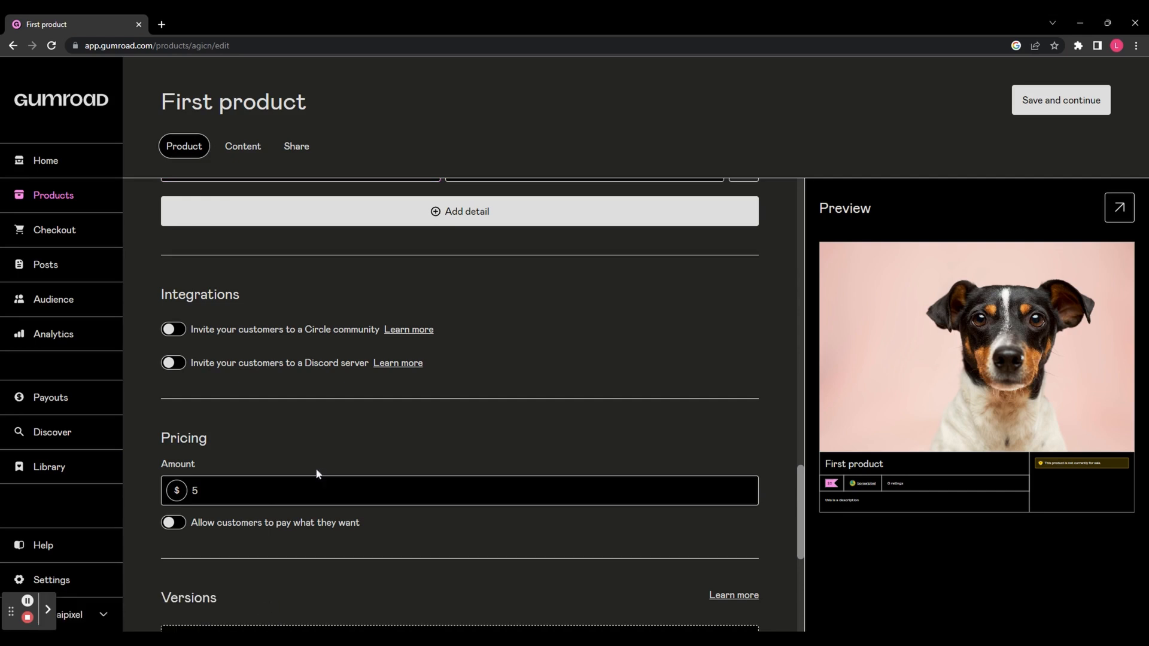
mouse_move(297, 337)
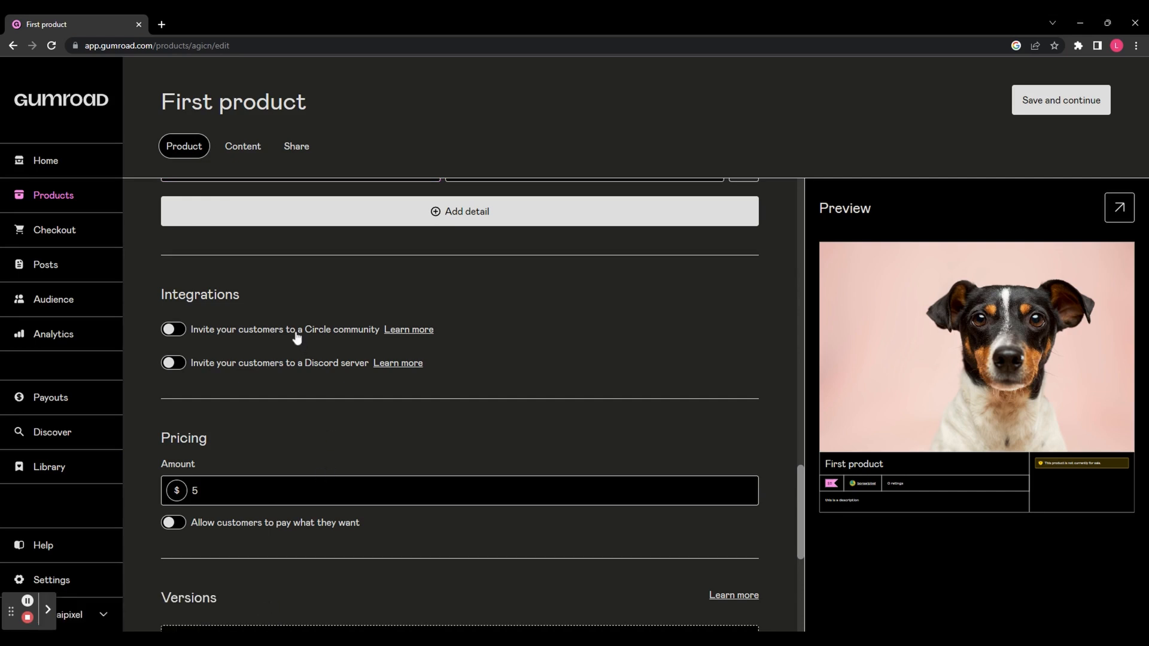
mouse_move(326, 367)
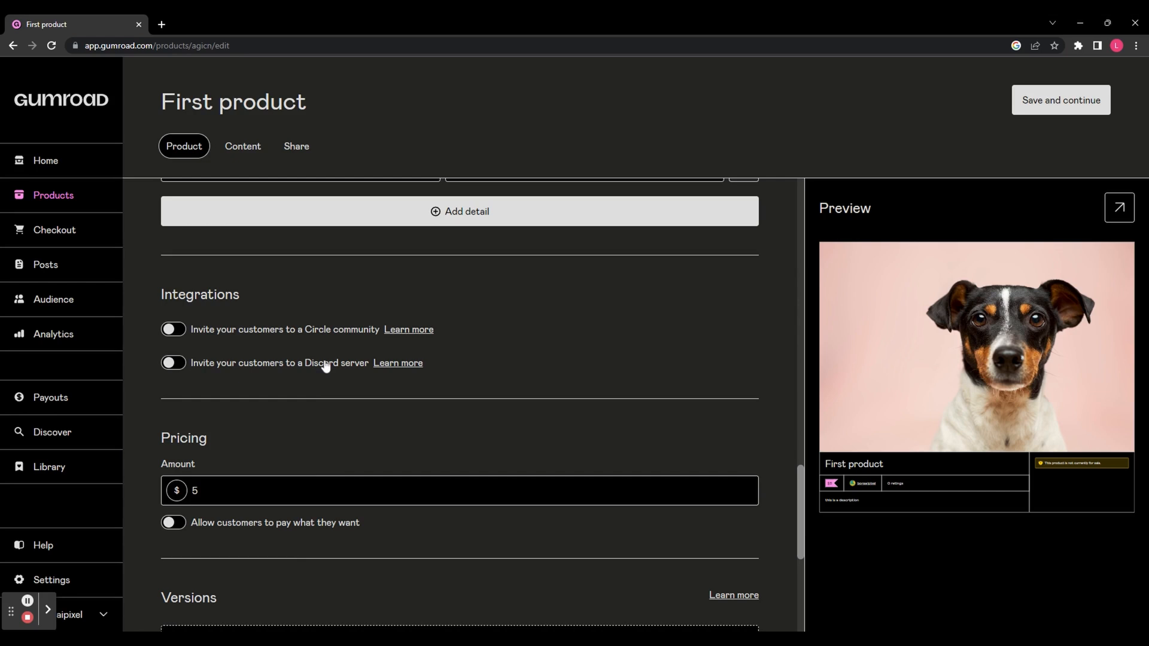
Step: Enable 'Allow customers to pay what they want' with a $5 minimum
scroll("down", 3)
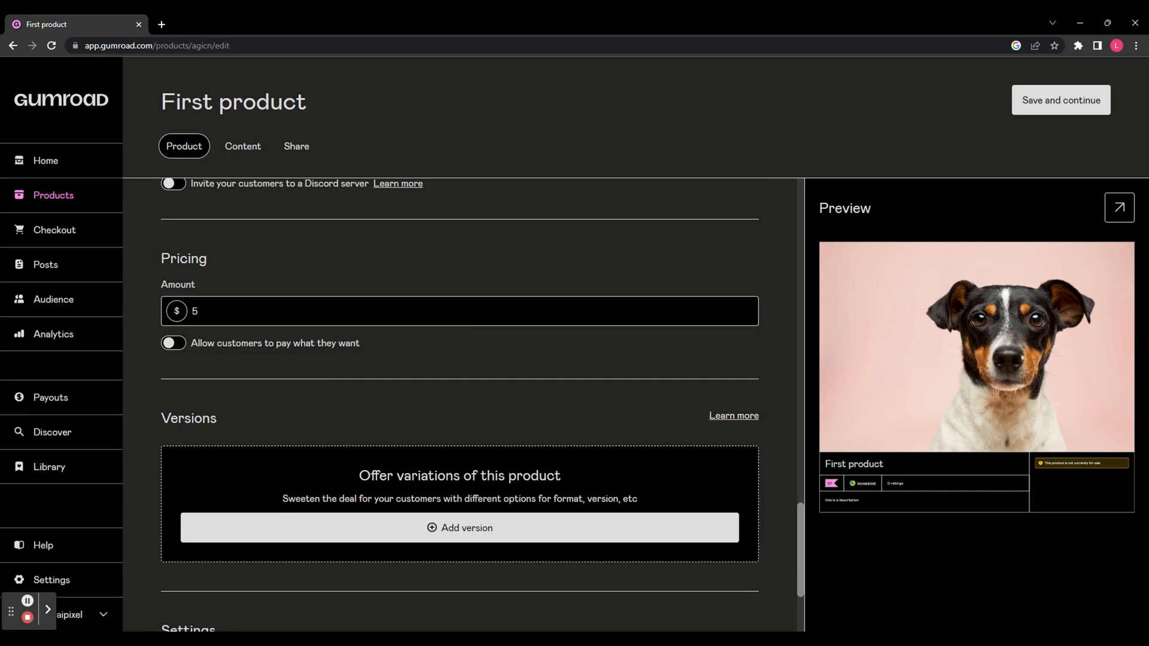
left_click(173, 343)
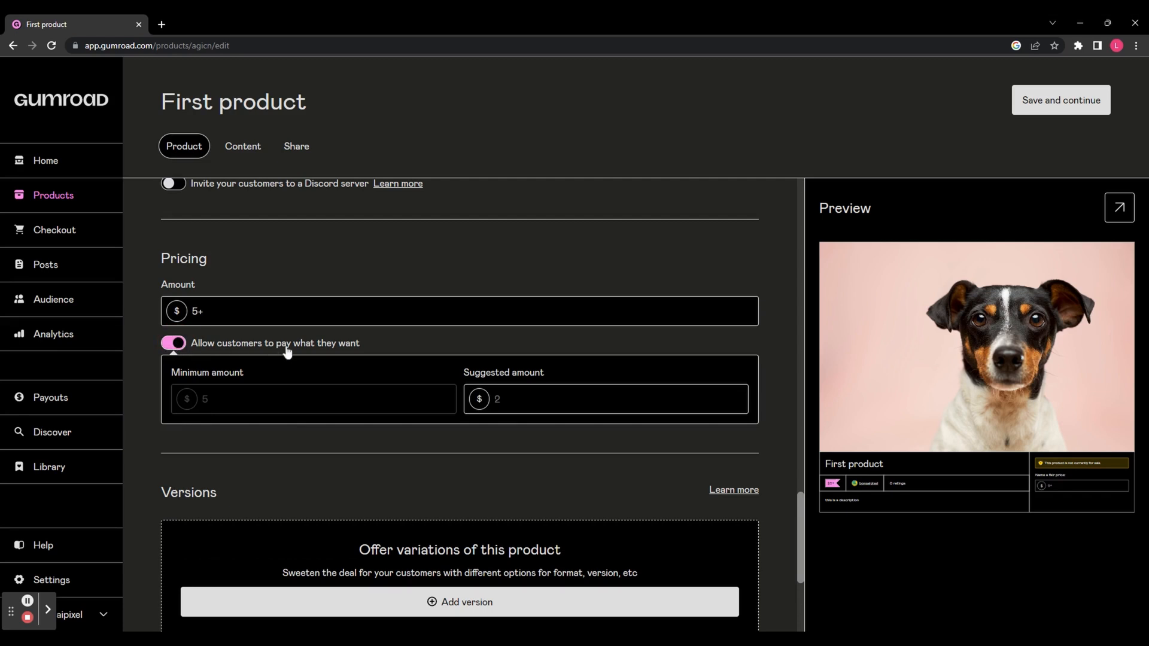
mouse_move(455, 384)
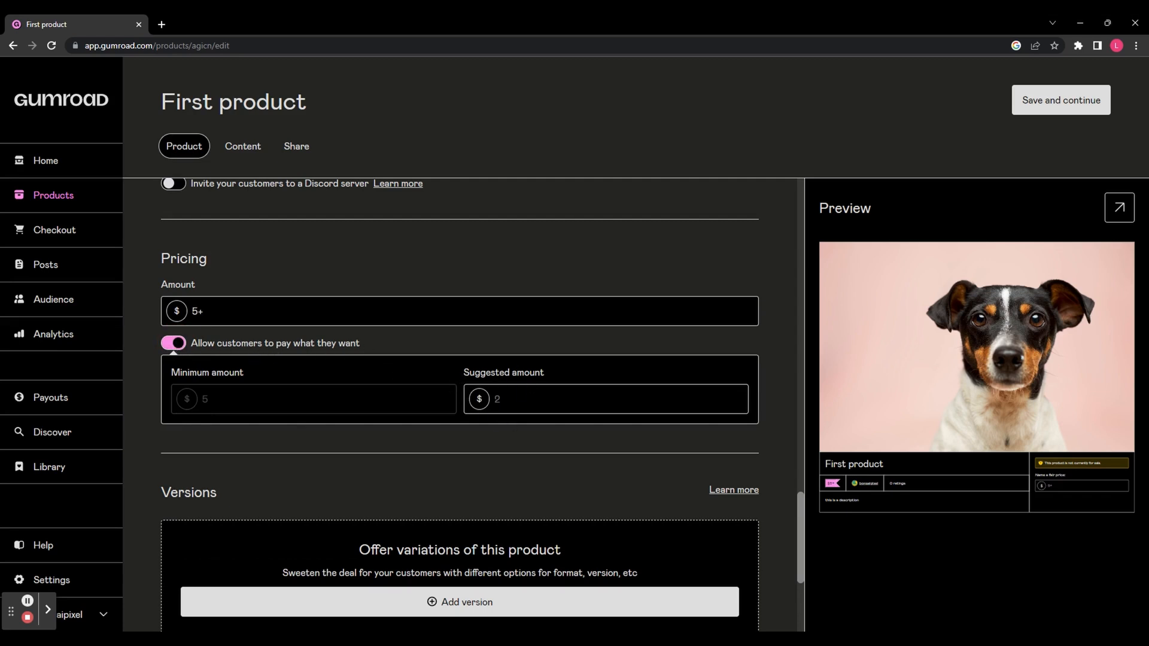
scroll("down", 3)
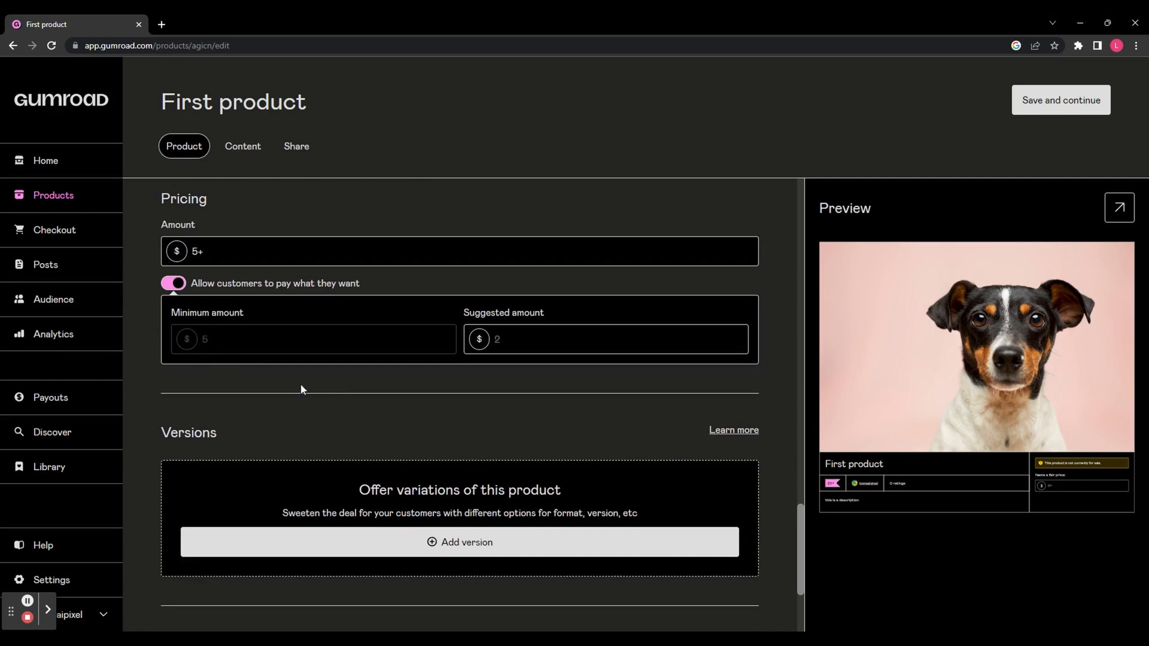
scroll("down", 3)
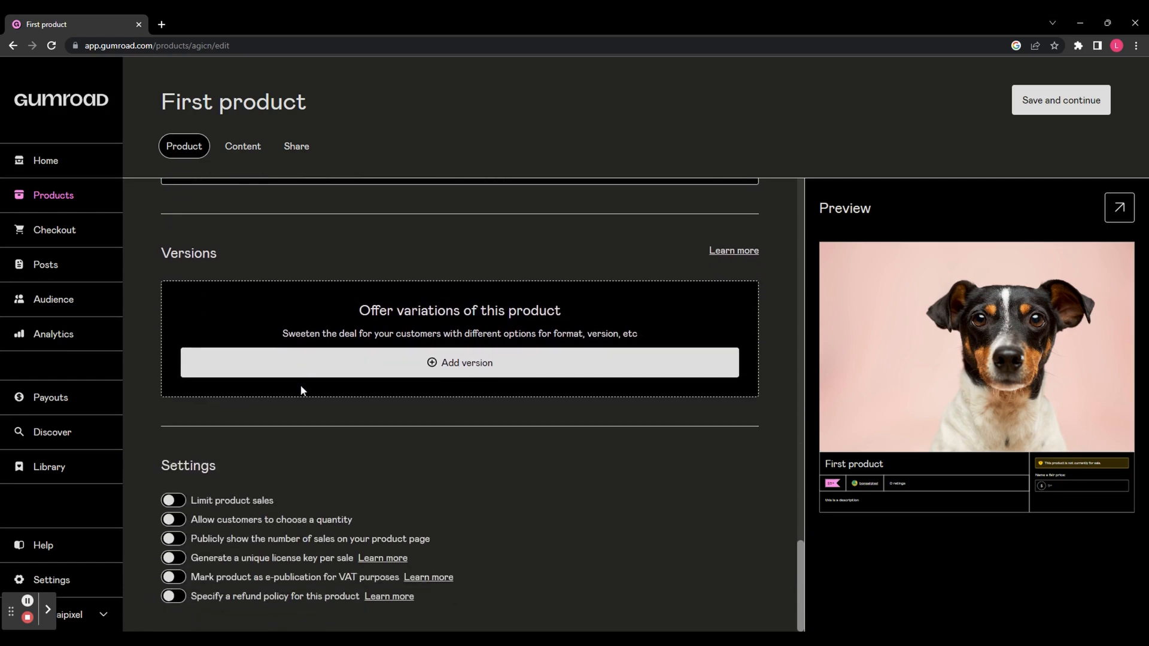
mouse_move(281, 327)
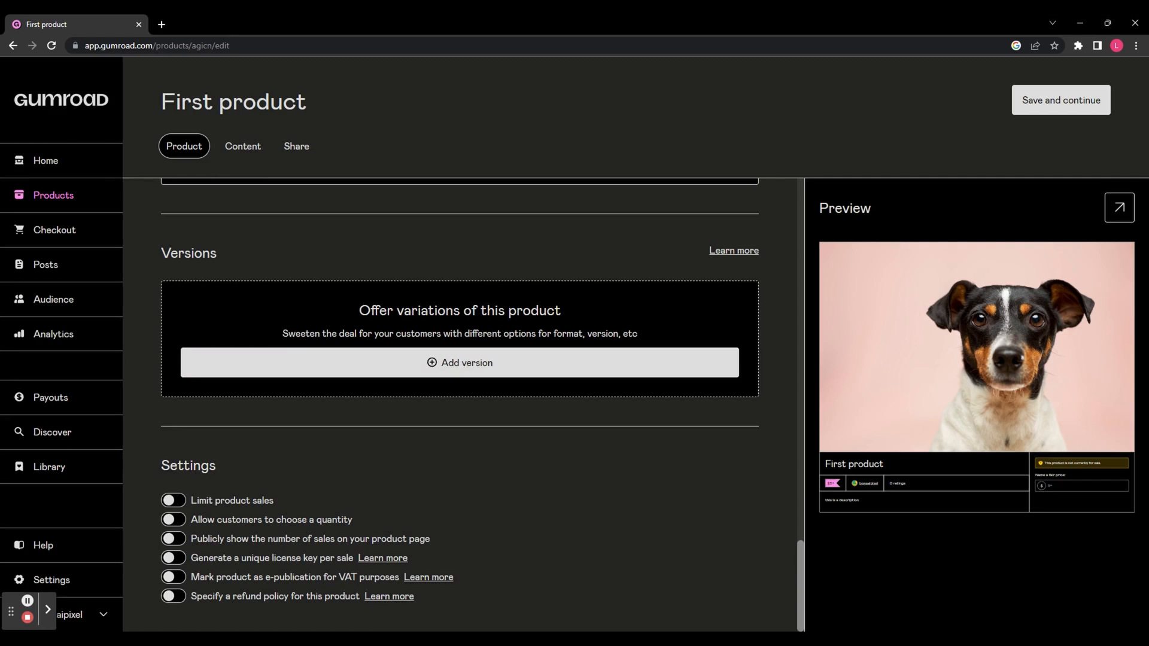
mouse_move(196, 287)
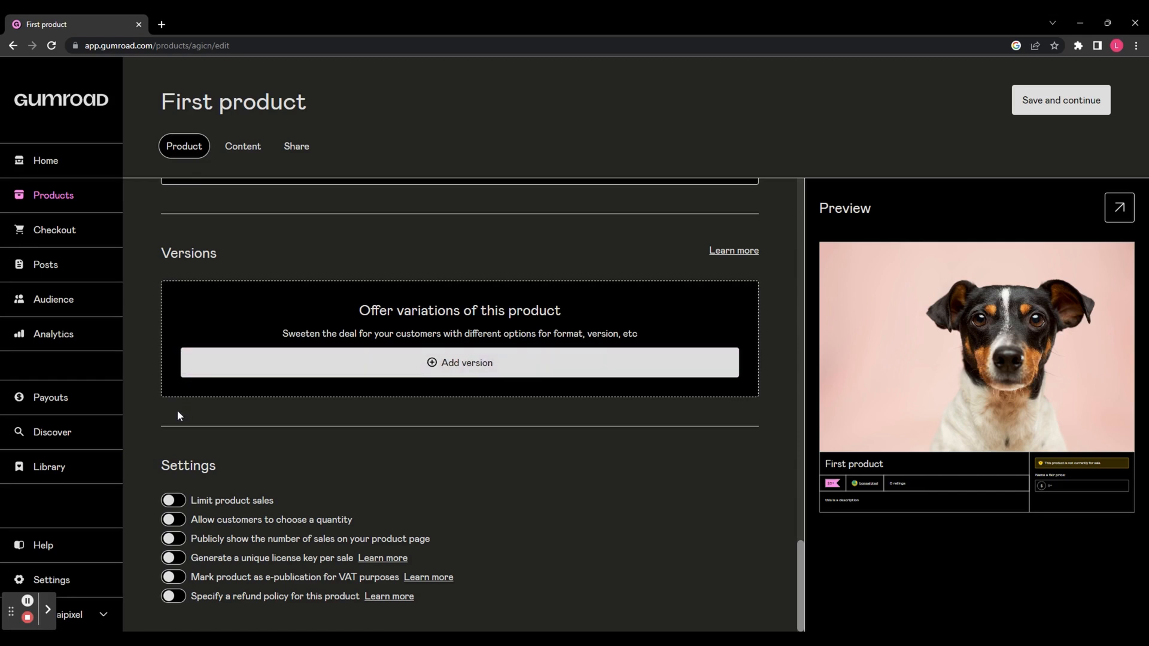
mouse_move(257, 414)
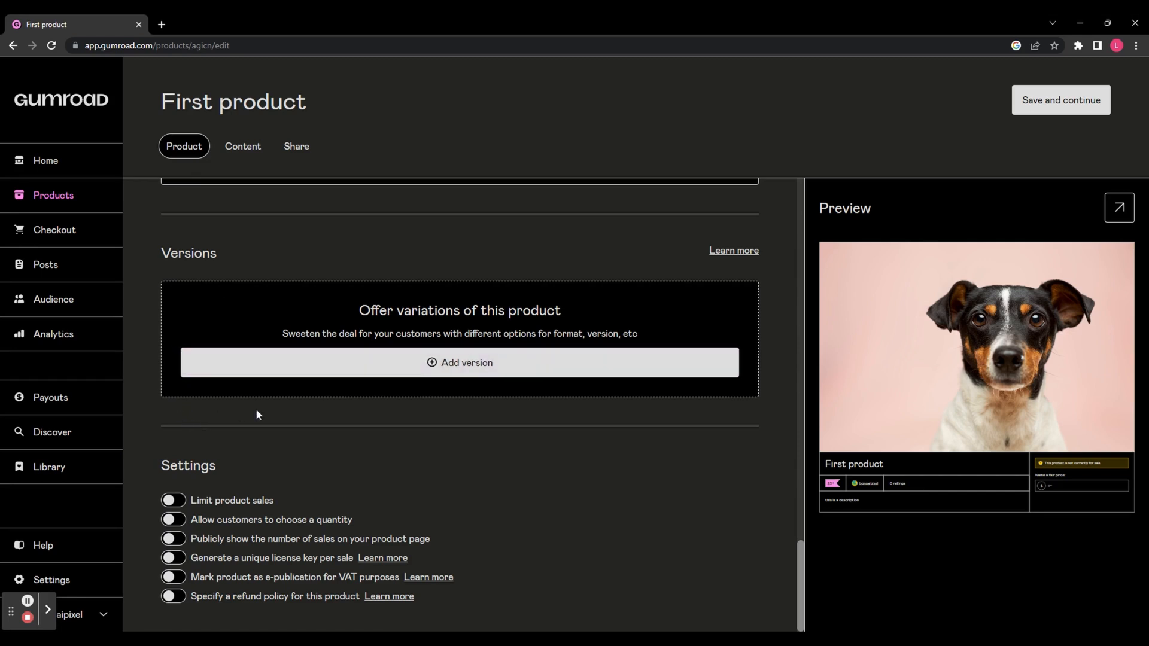
mouse_move(333, 418)
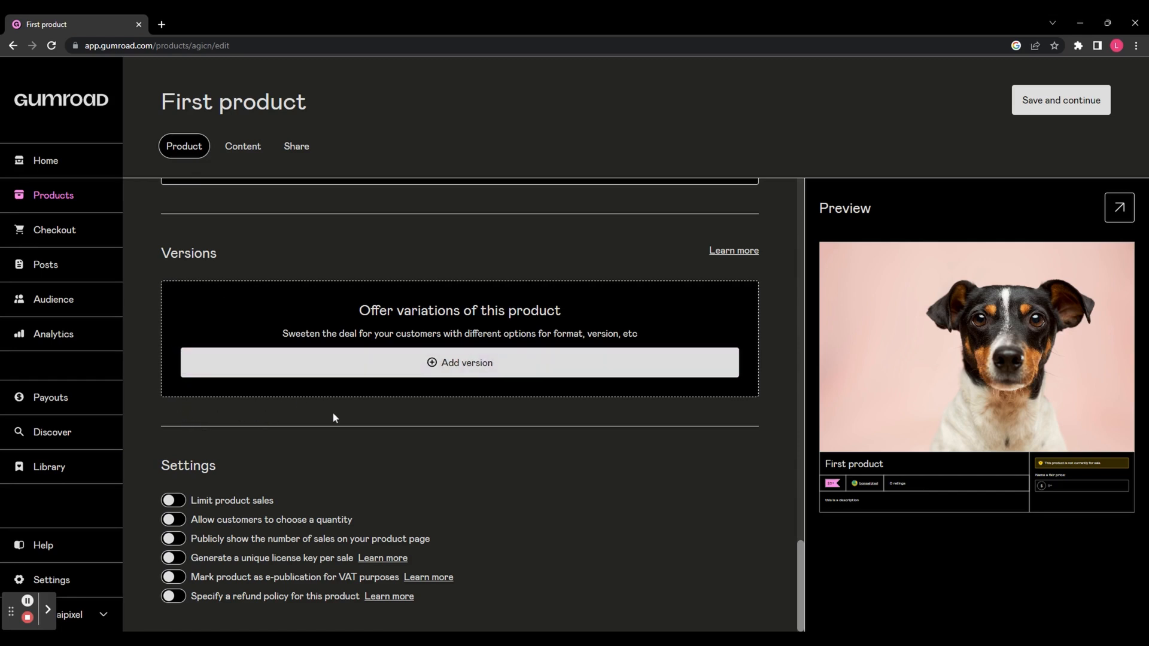
mouse_move(234, 483)
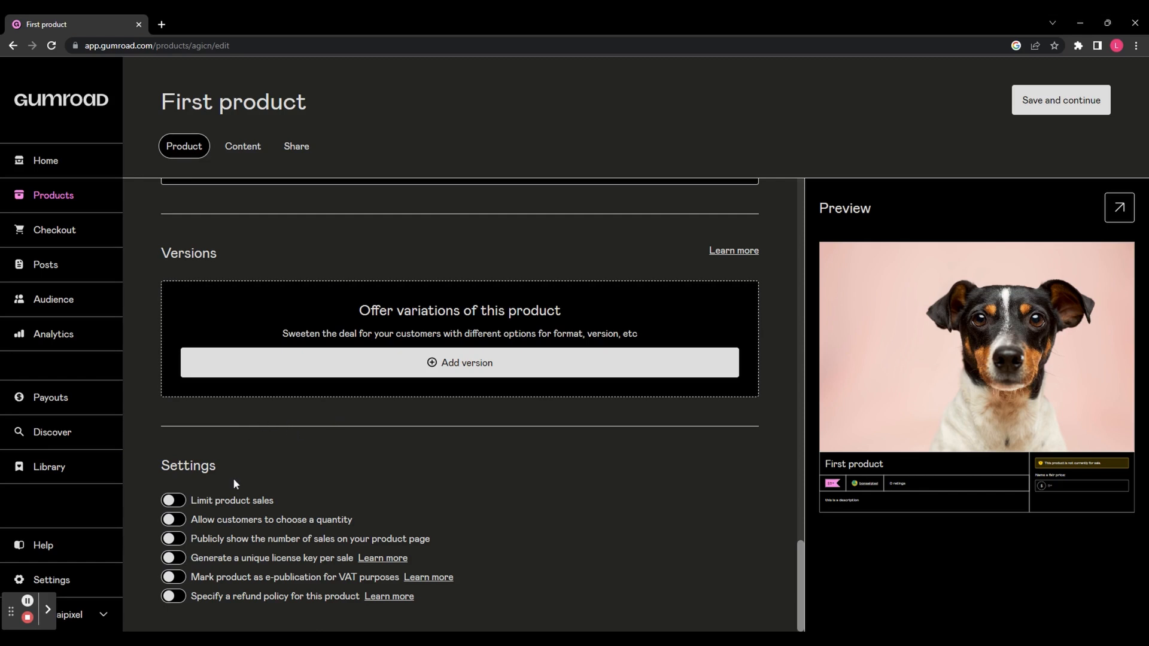
mouse_move(331, 503)
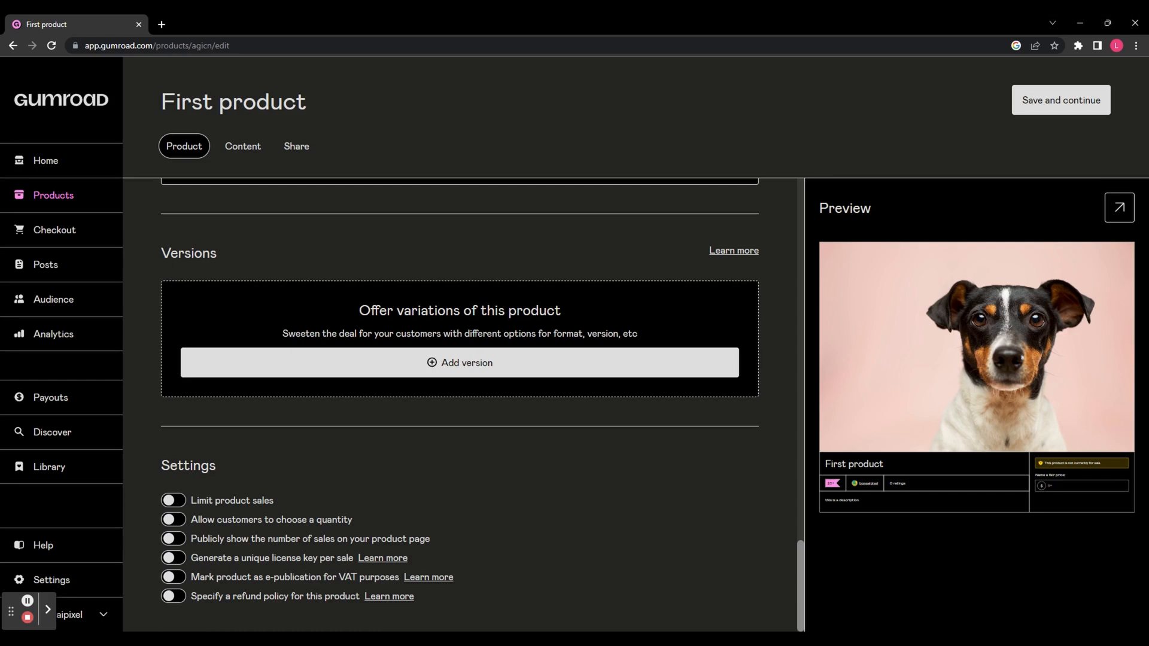
left_click(242, 146)
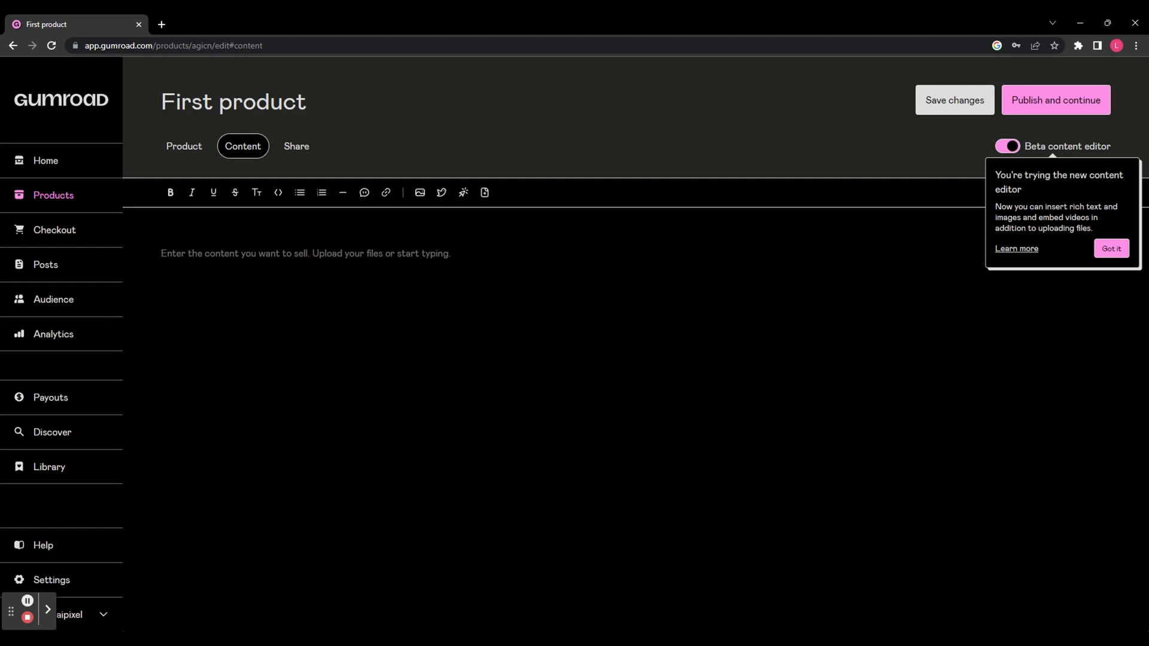
left_click(1110, 248)
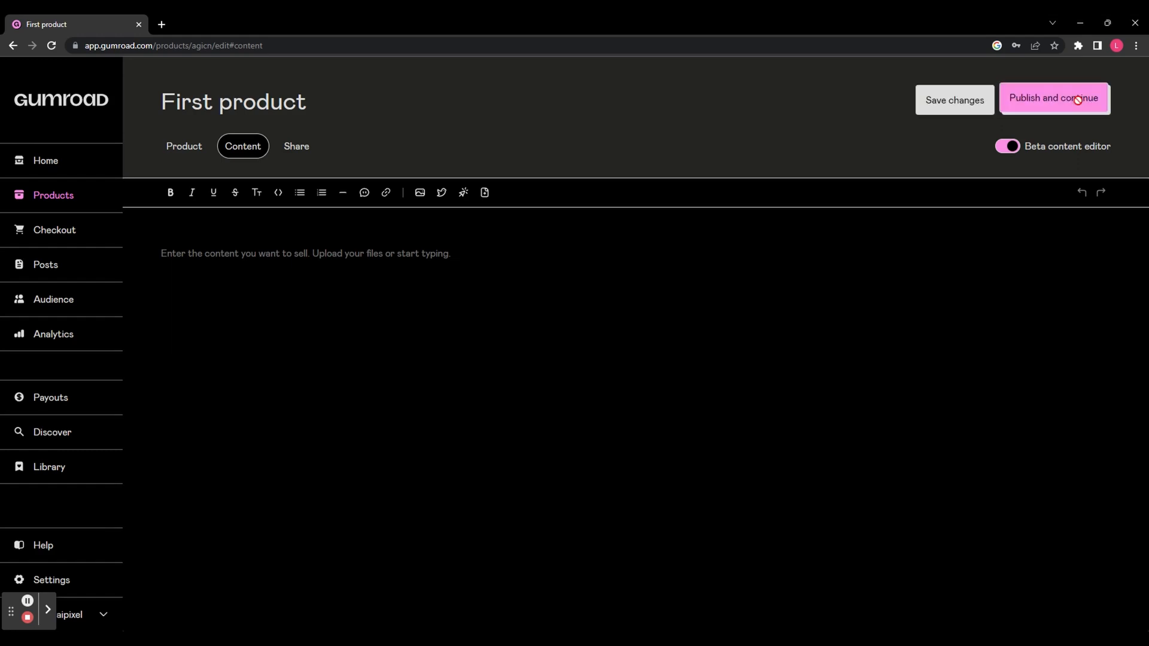
left_click(1053, 98)
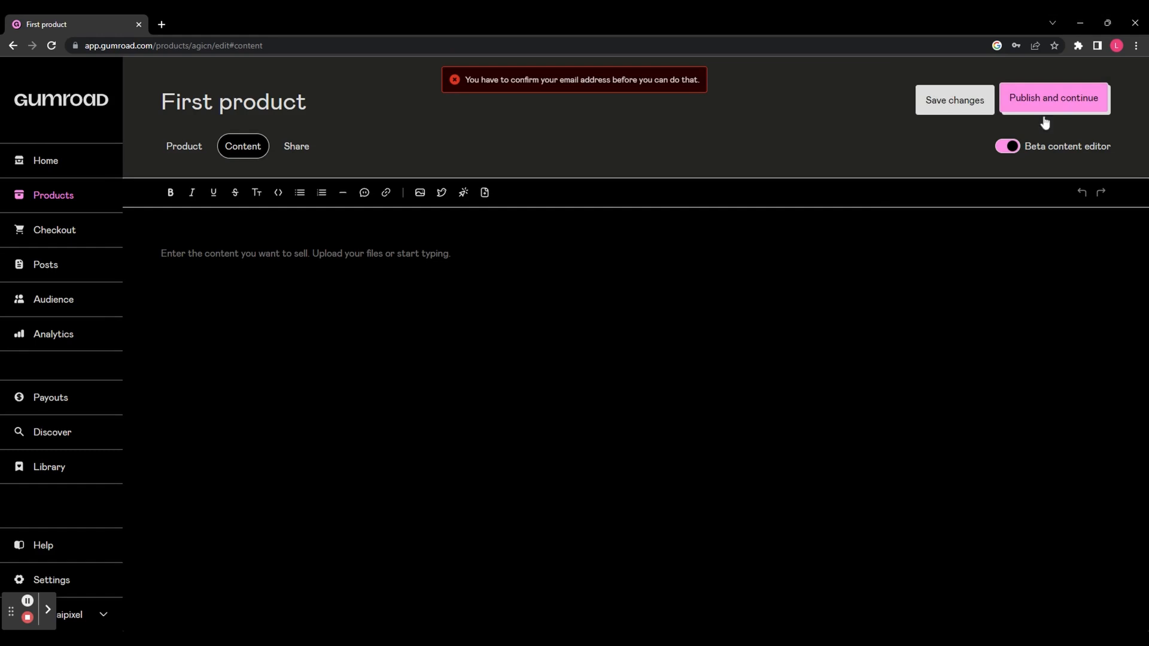
left_click(1054, 98)
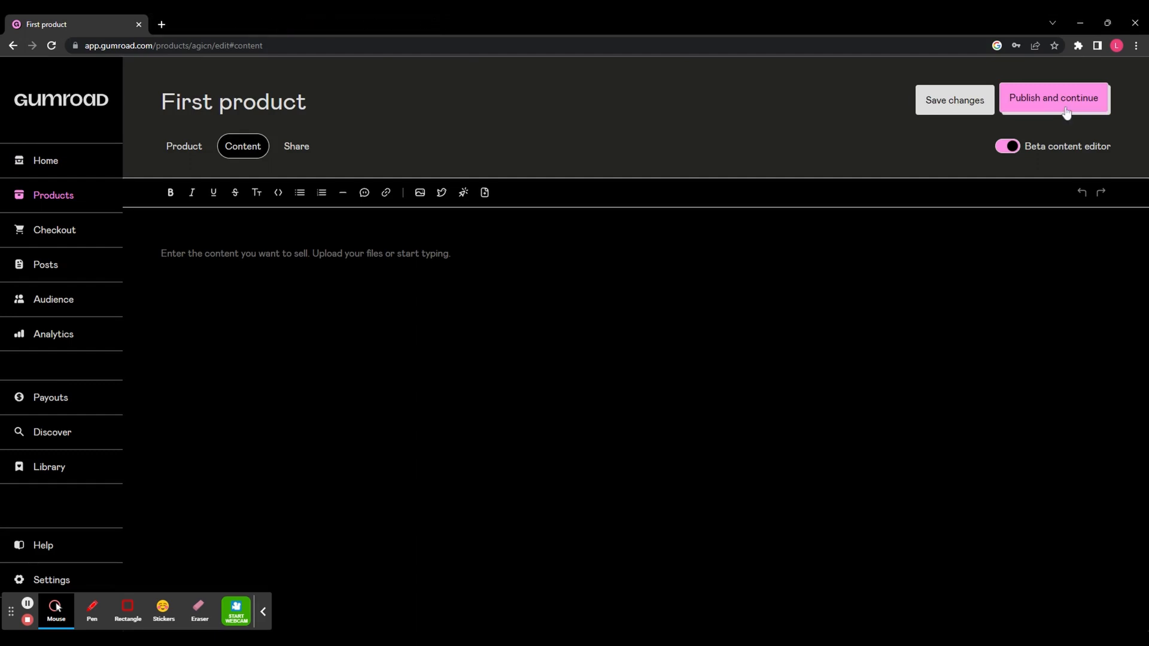
Step: Publish First product and save the published product
left_click(1054, 98)
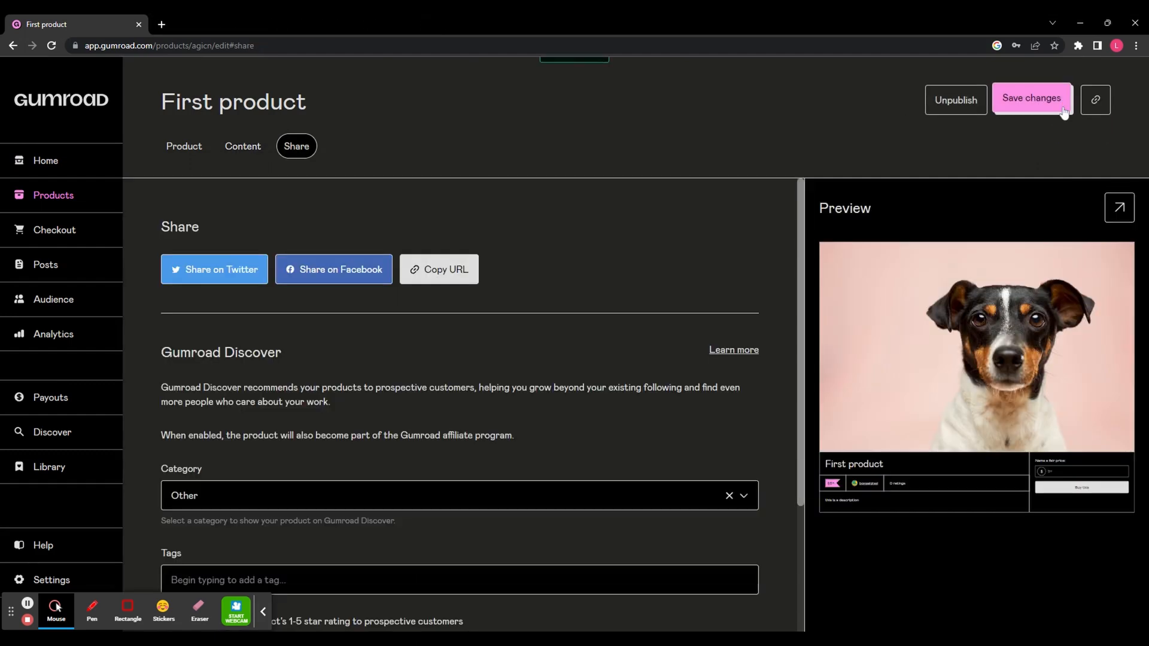
left_click(1029, 97)
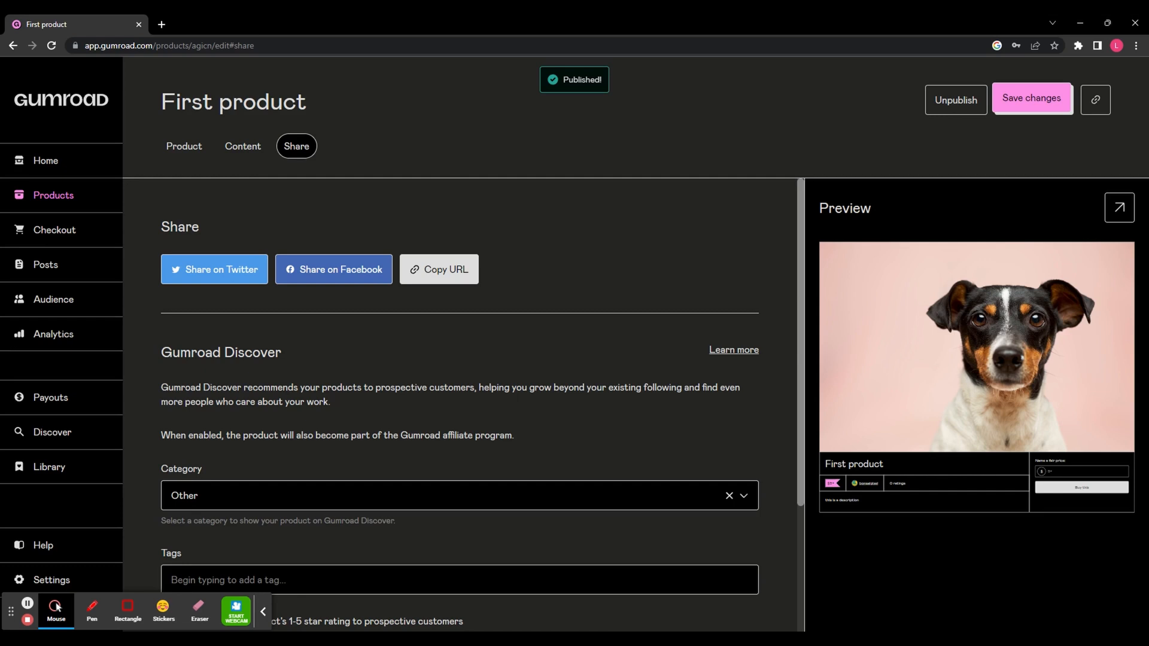
left_click(1031, 98)
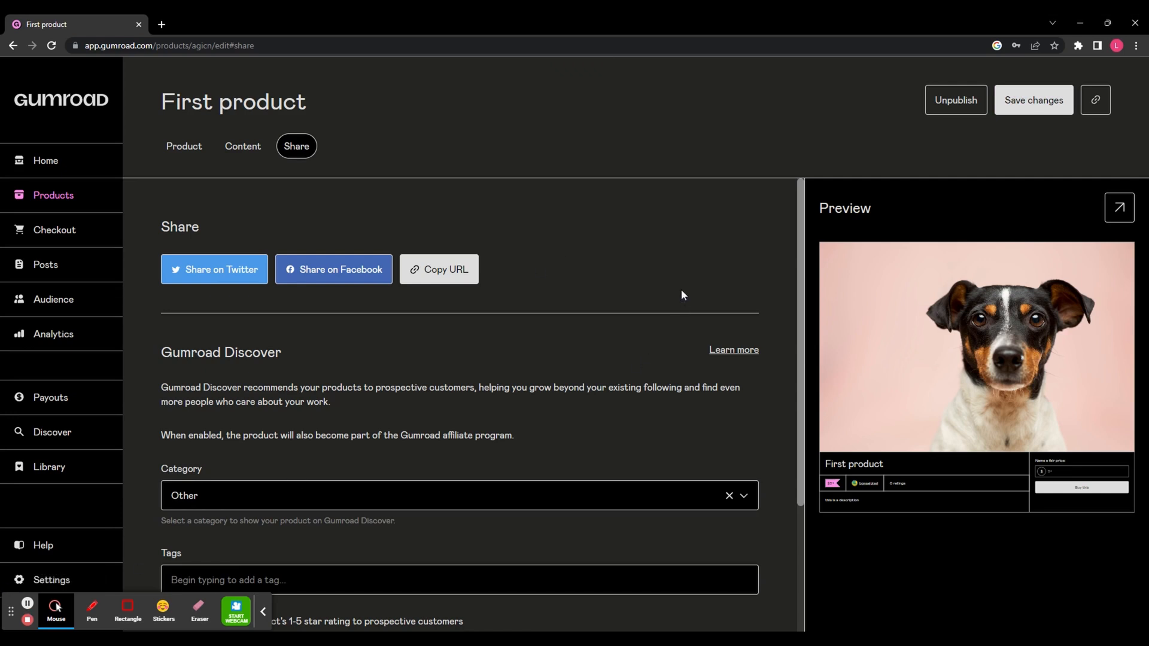
mouse_move(684, 294)
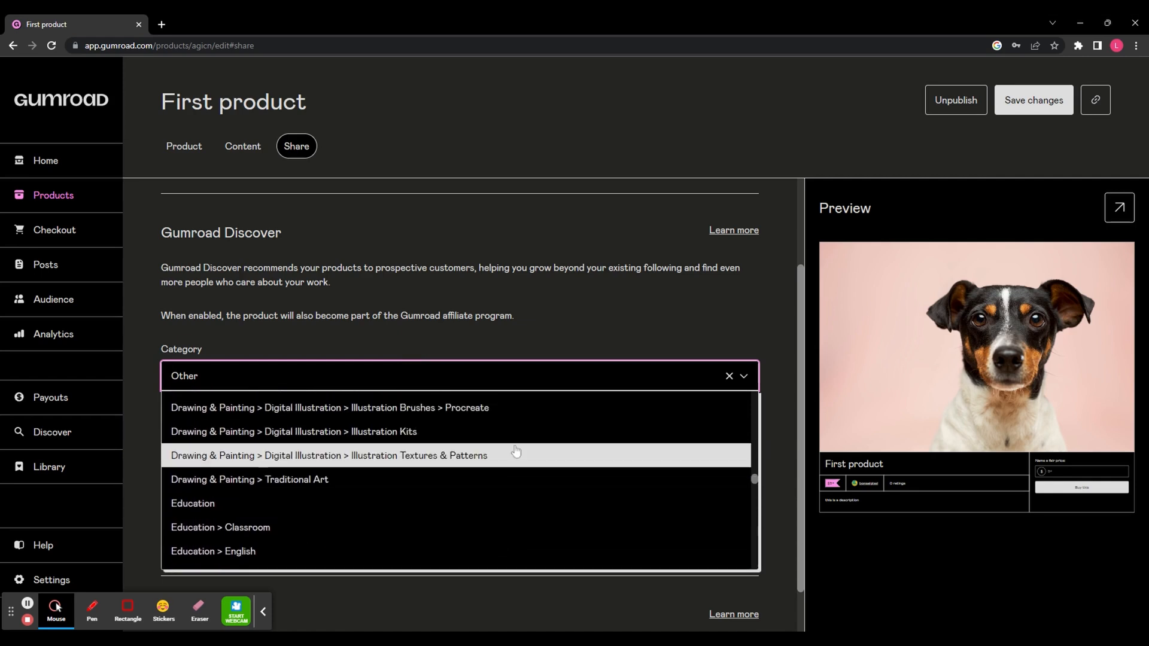
Step: Turn on Boost visibility and set the Gumroad fee to 37%
scroll("down", 3)
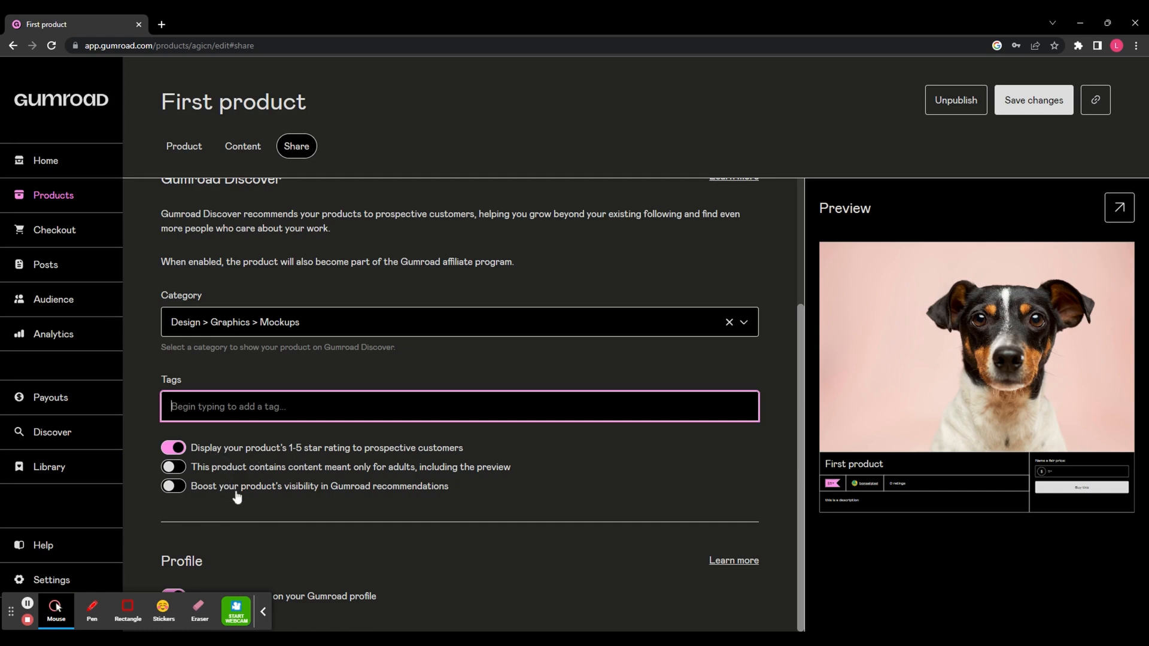
left_click(173, 486)
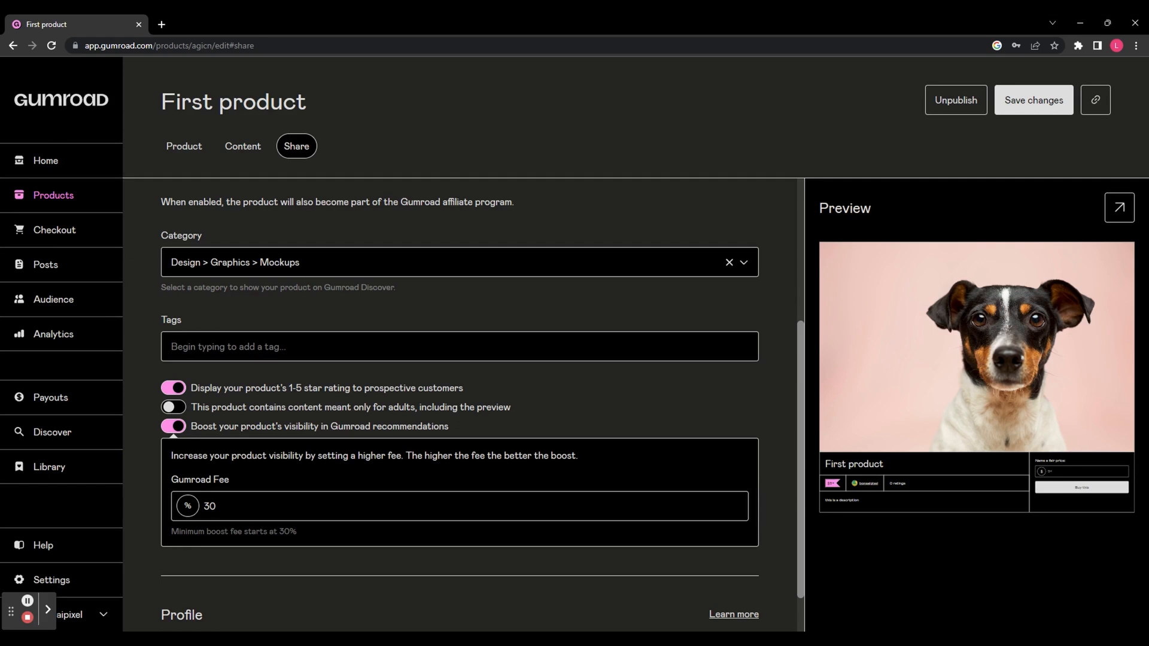
type("37")
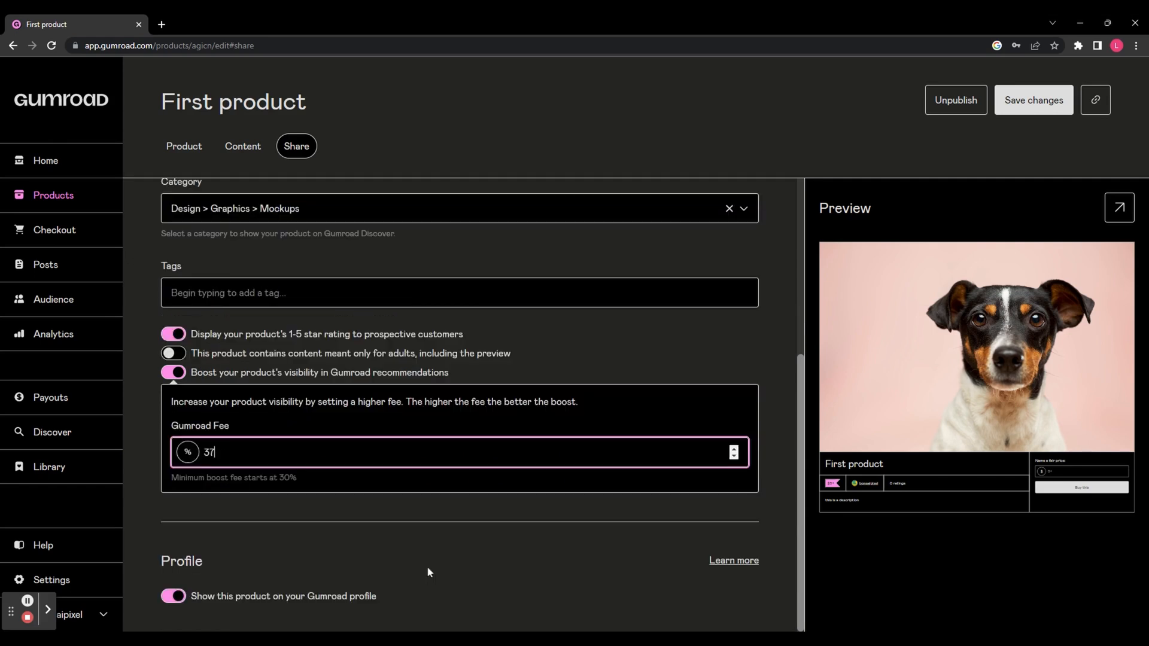
mouse_move(396, 612)
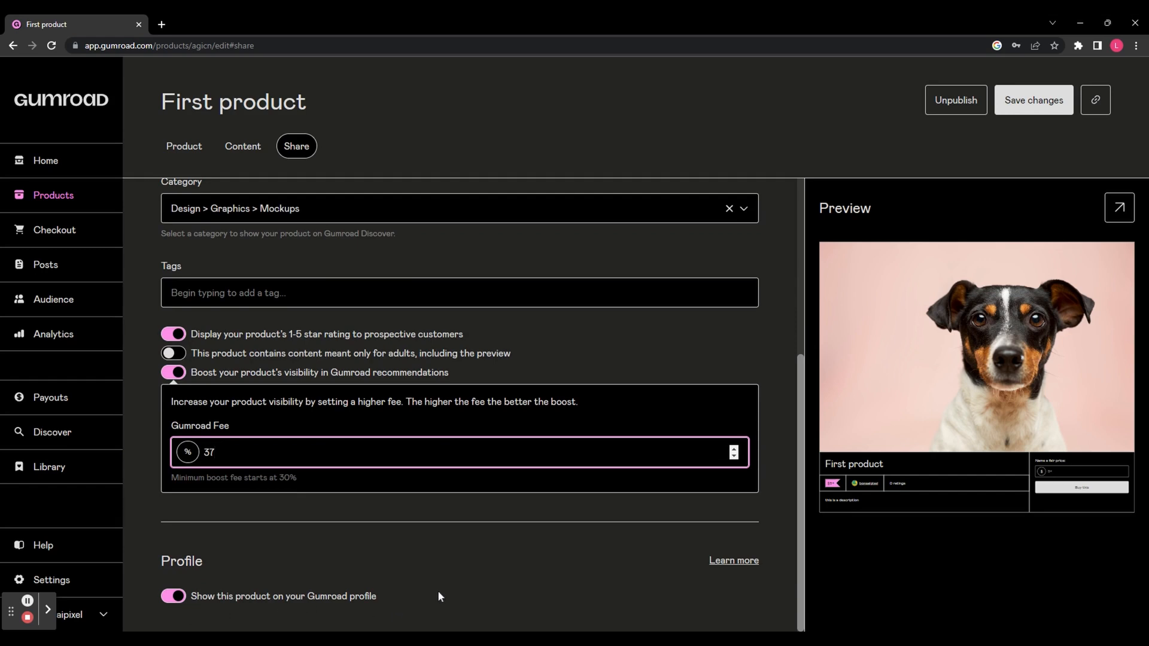
mouse_move(269, 578)
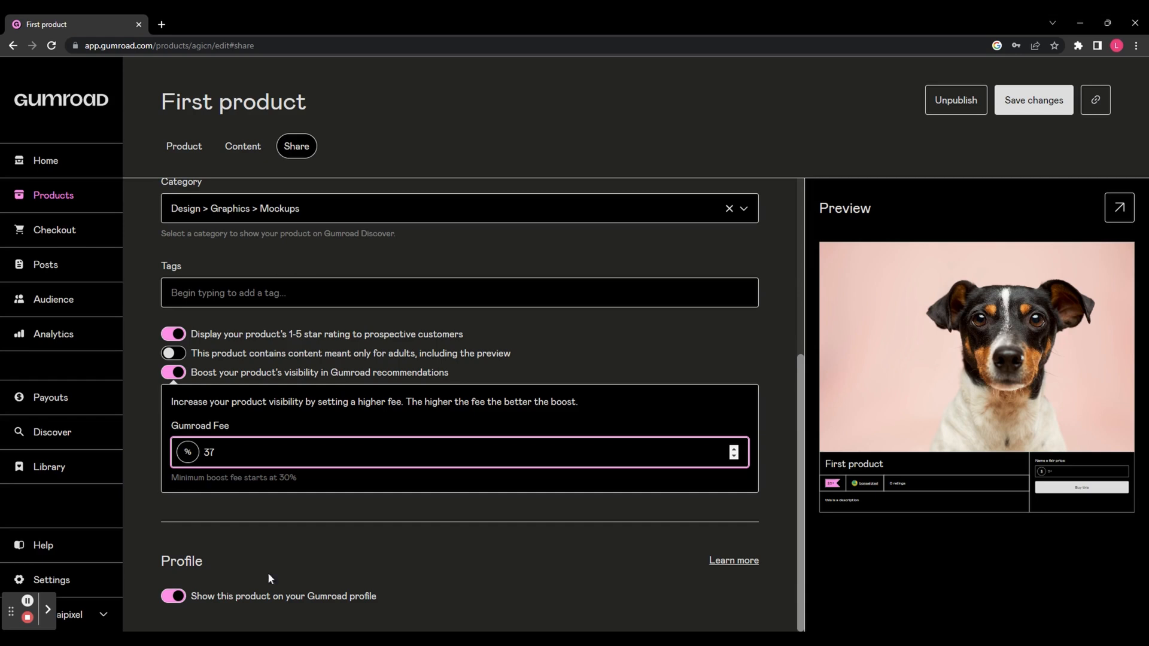
mouse_move(969, 190)
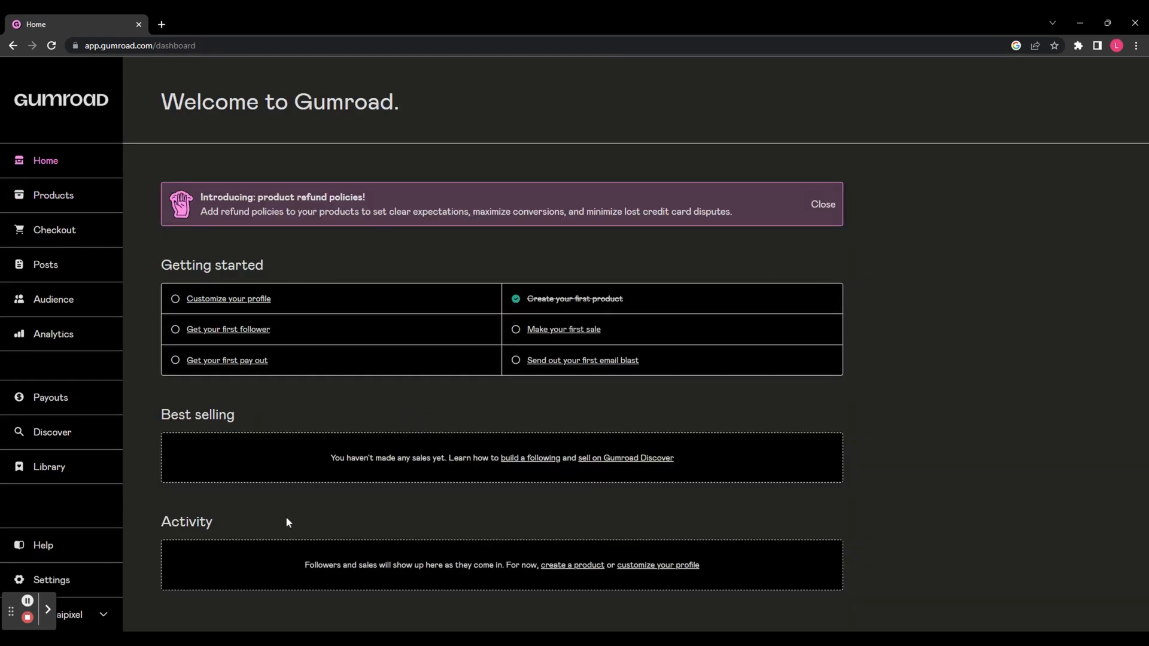
mouse_move(274, 486)
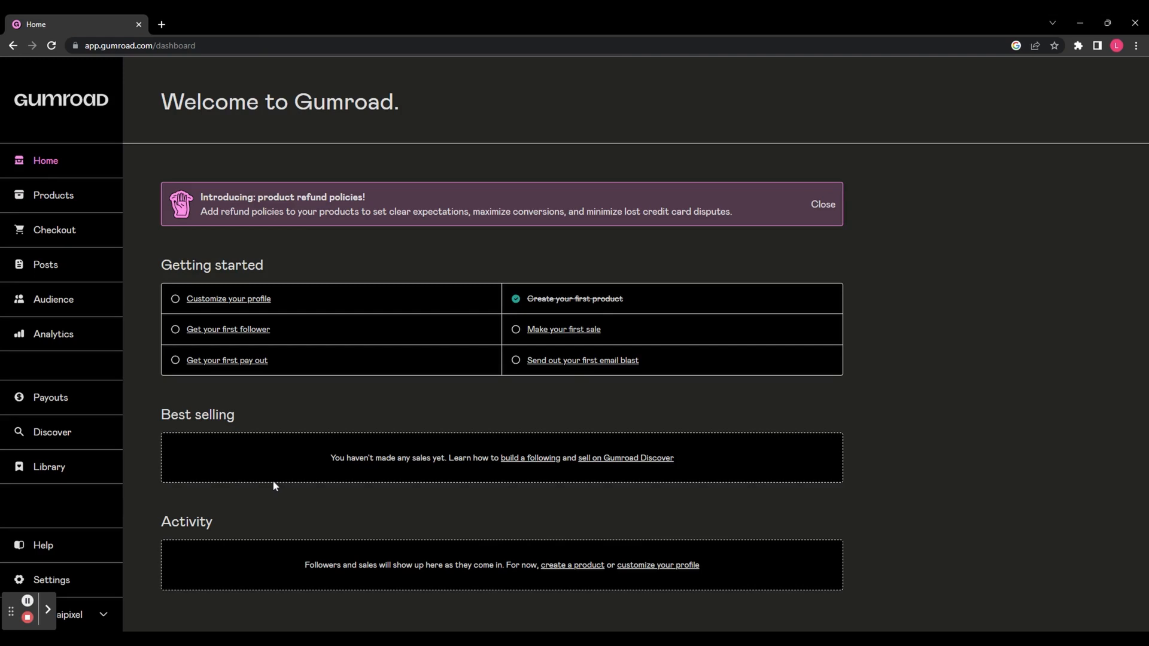
mouse_move(187, 252)
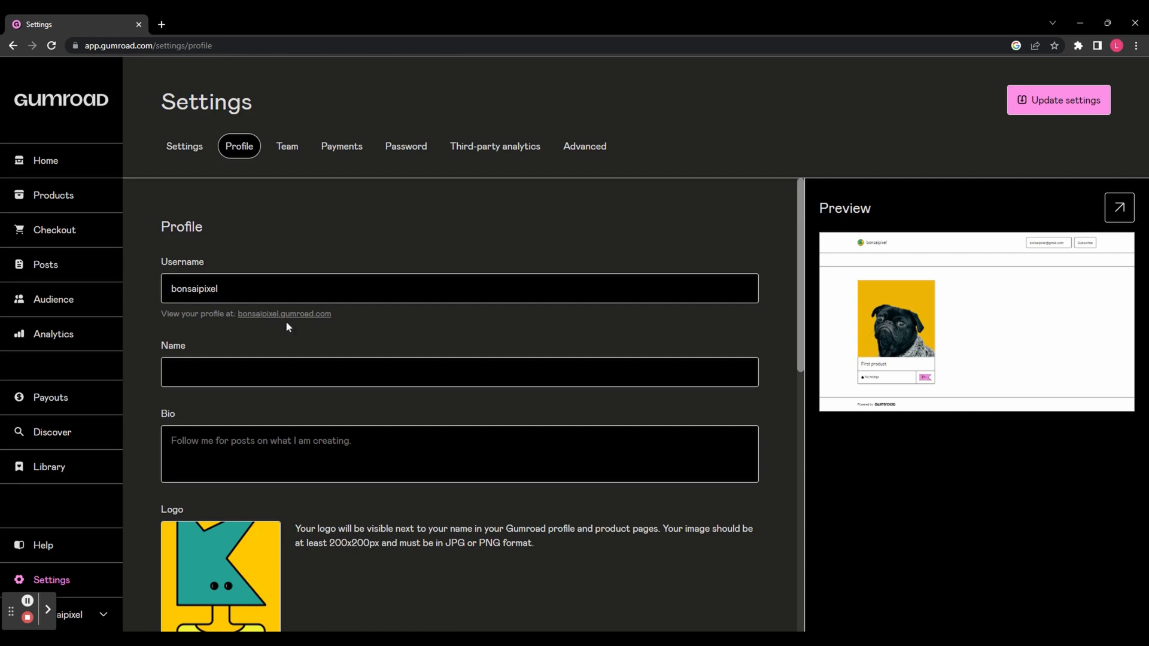
mouse_move(341, 329)
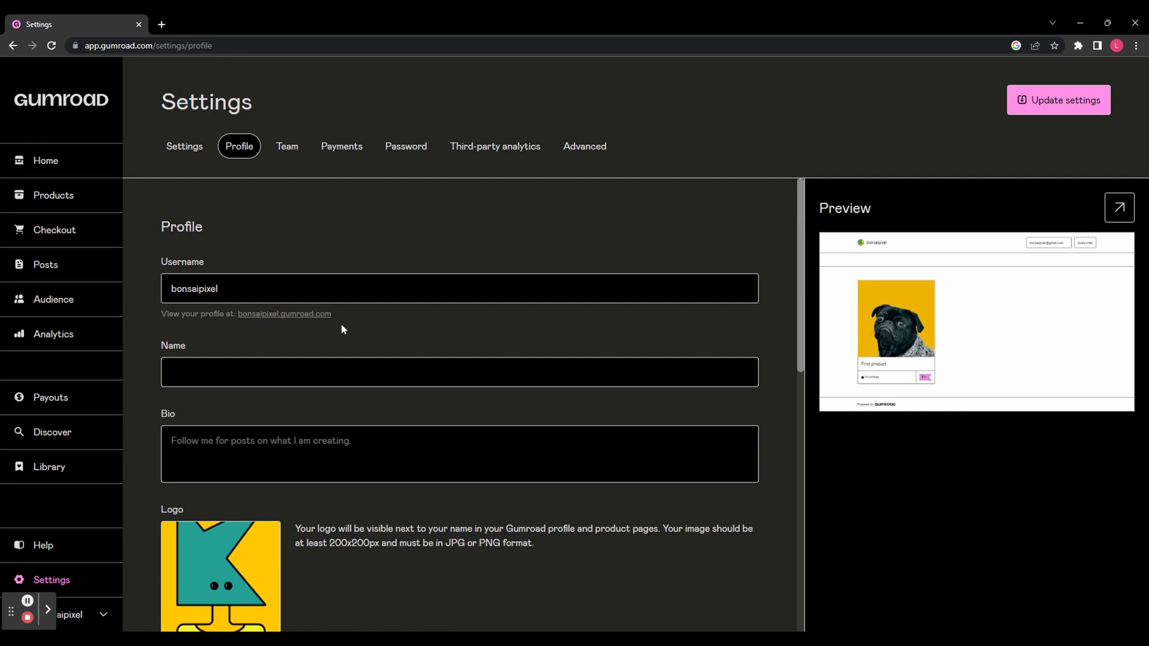
Step: Scroll to the profile Design section and set the font to Roboto Slab
scroll("down", 3)
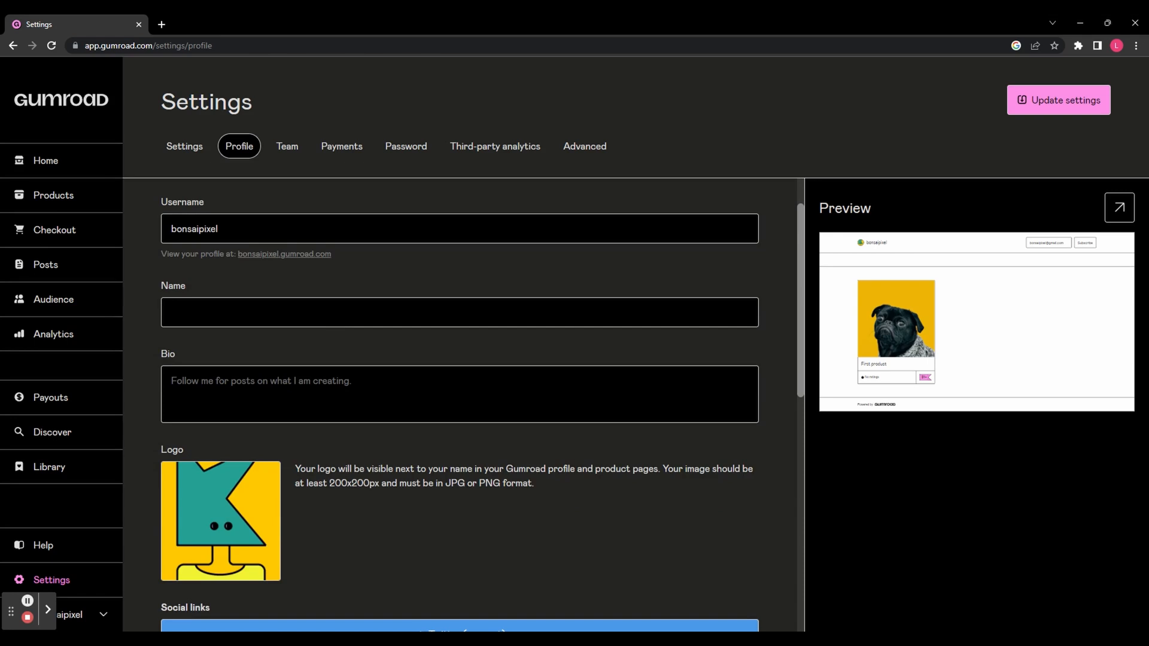
scroll("down", 3)
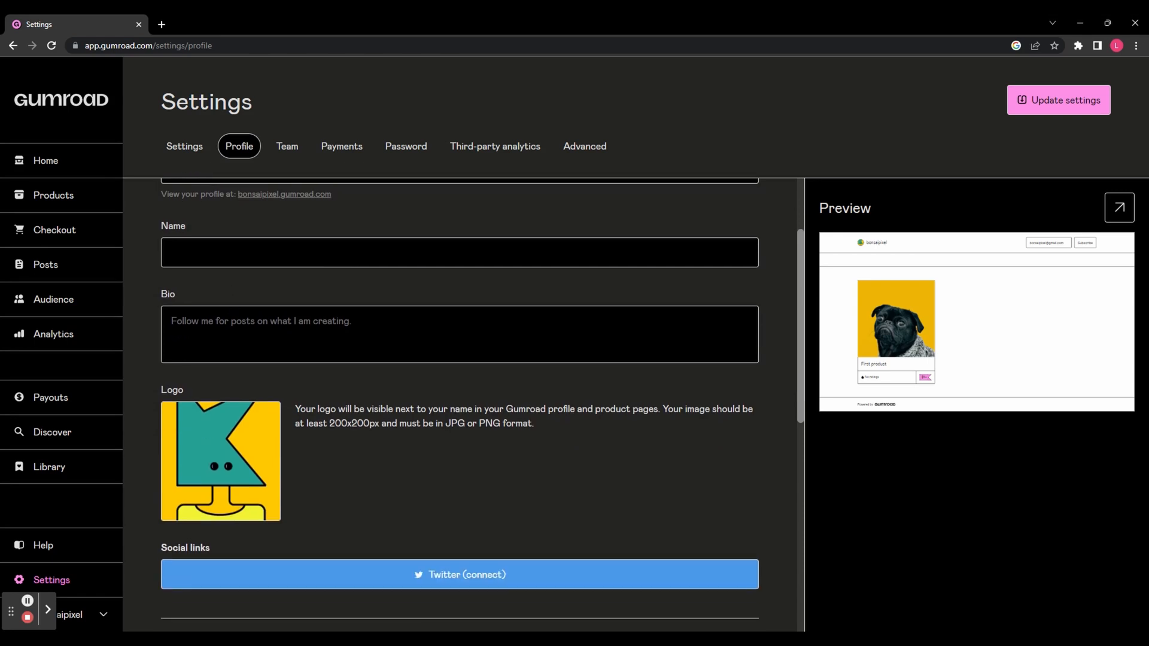
scroll("down", 3)
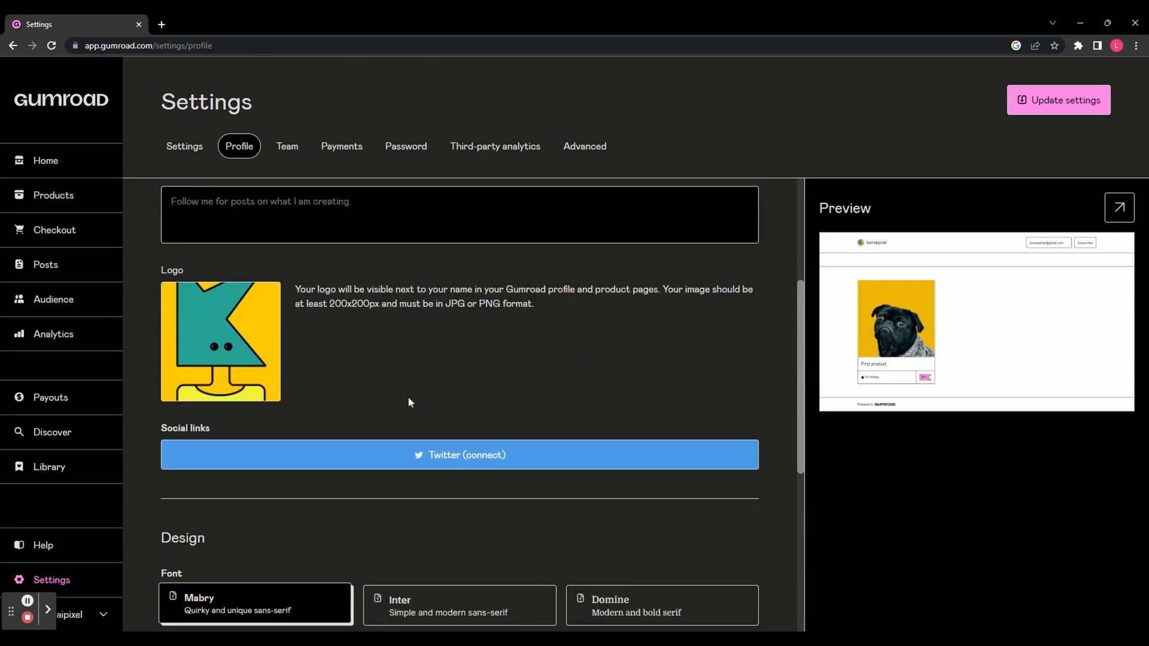
scroll("down", 3)
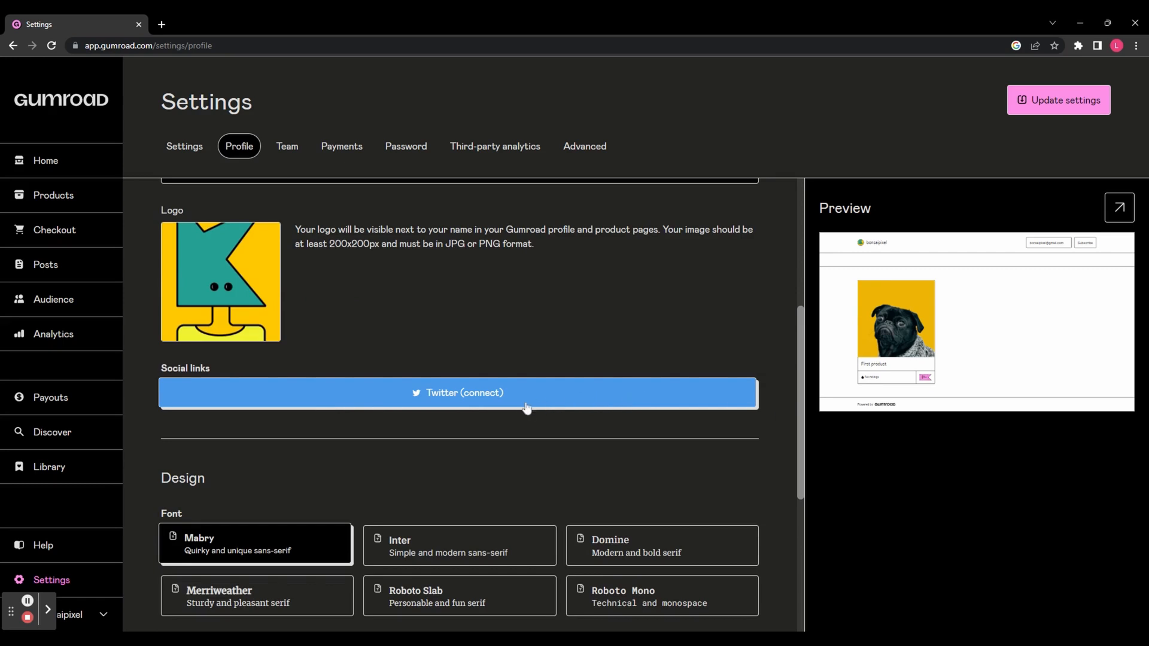
scroll("down", 3)
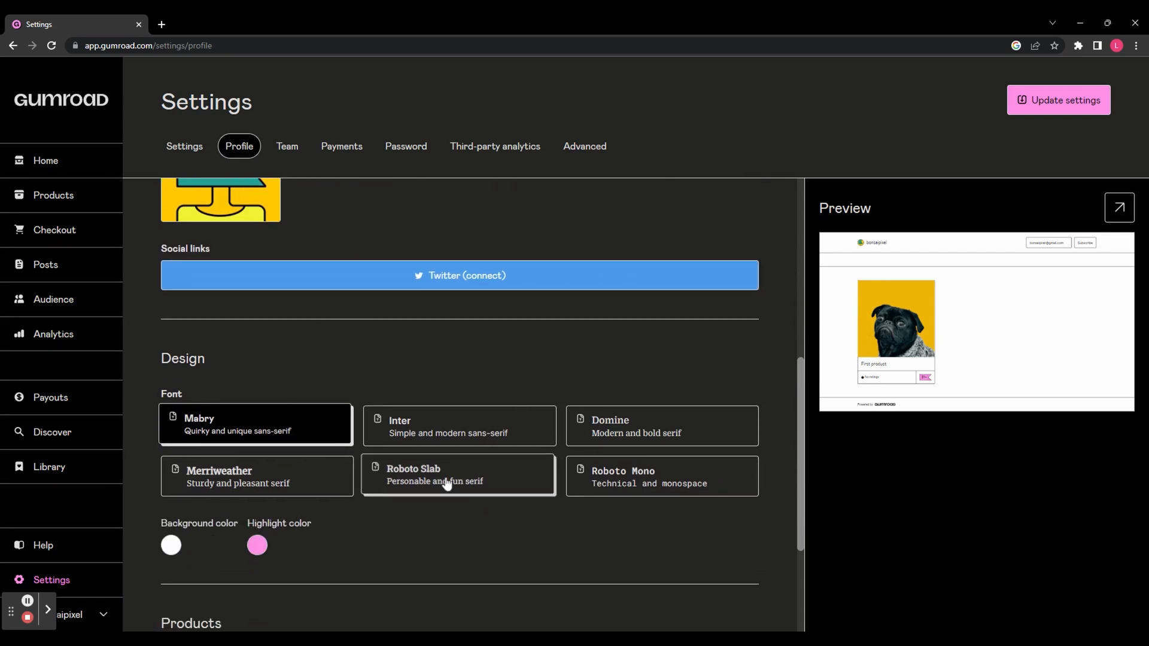
left_click(660, 474)
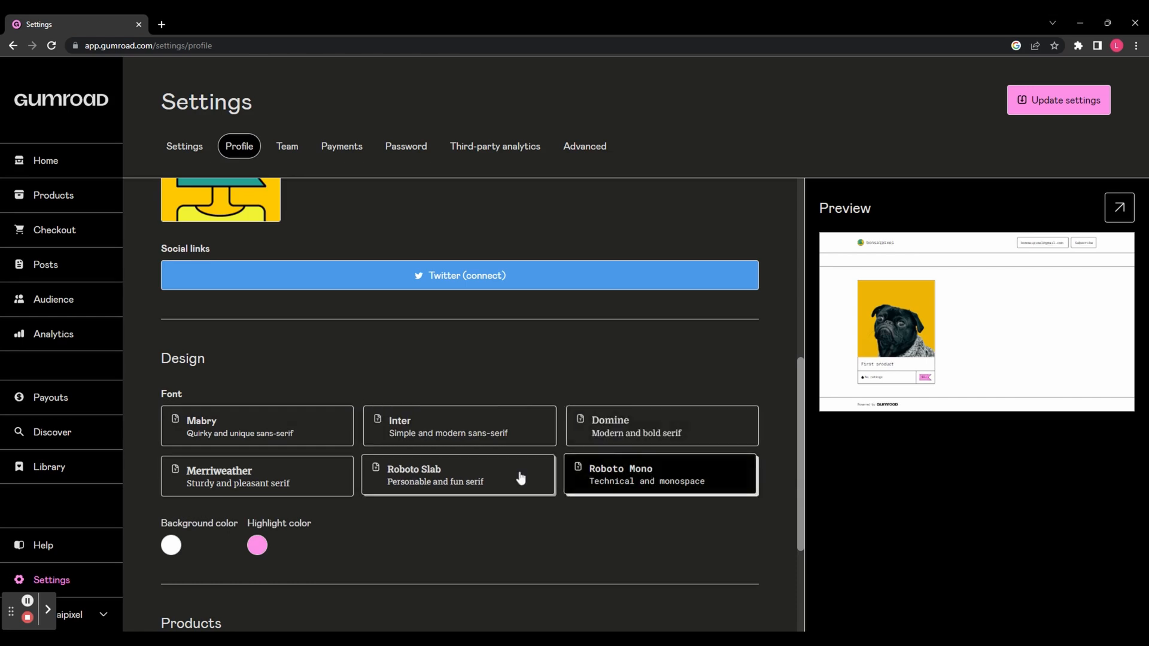
left_click(458, 474)
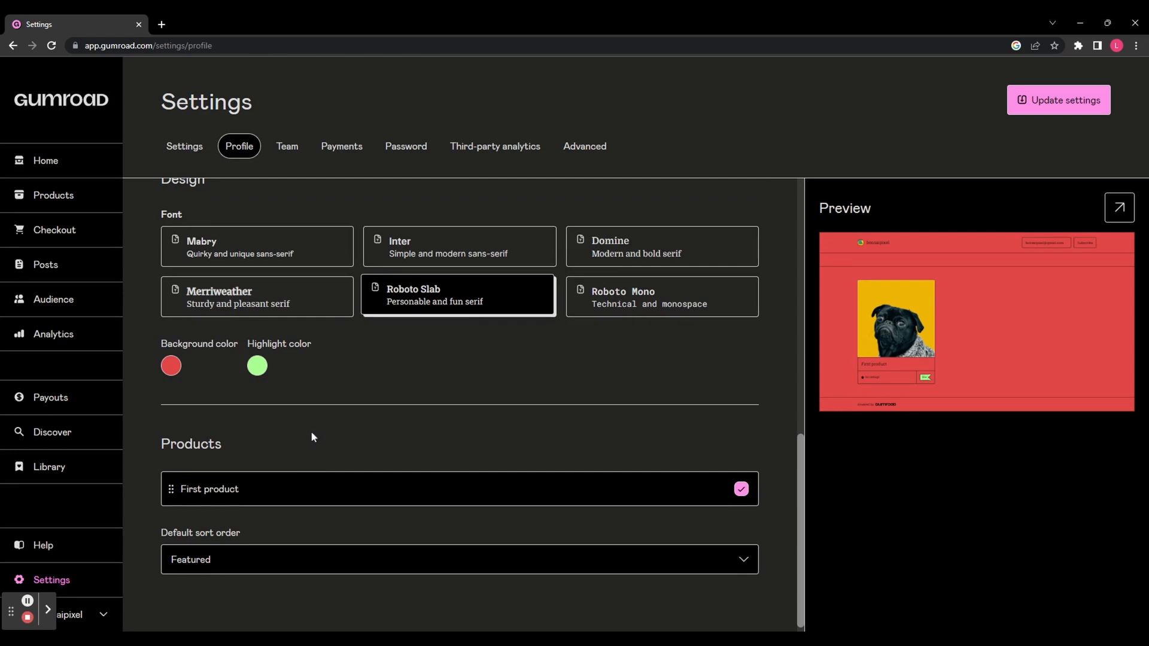
Step: Keep First product shown on the profile and save with Update settings
scroll("down", 3)
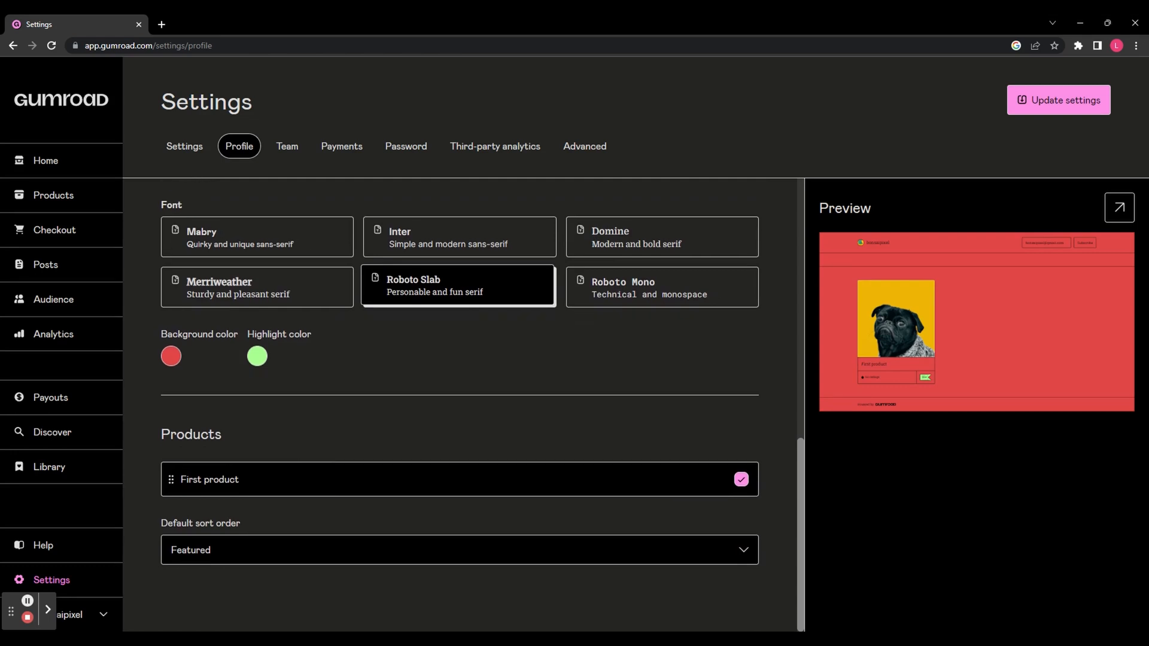
left_click(740, 479)
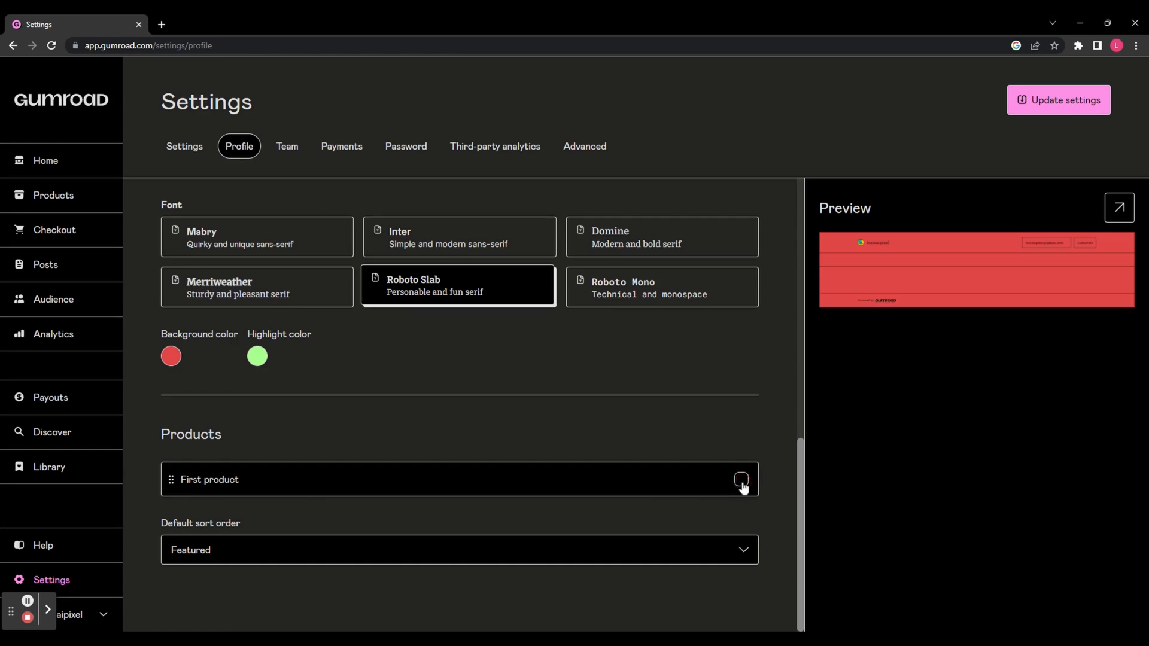
left_click(740, 479)
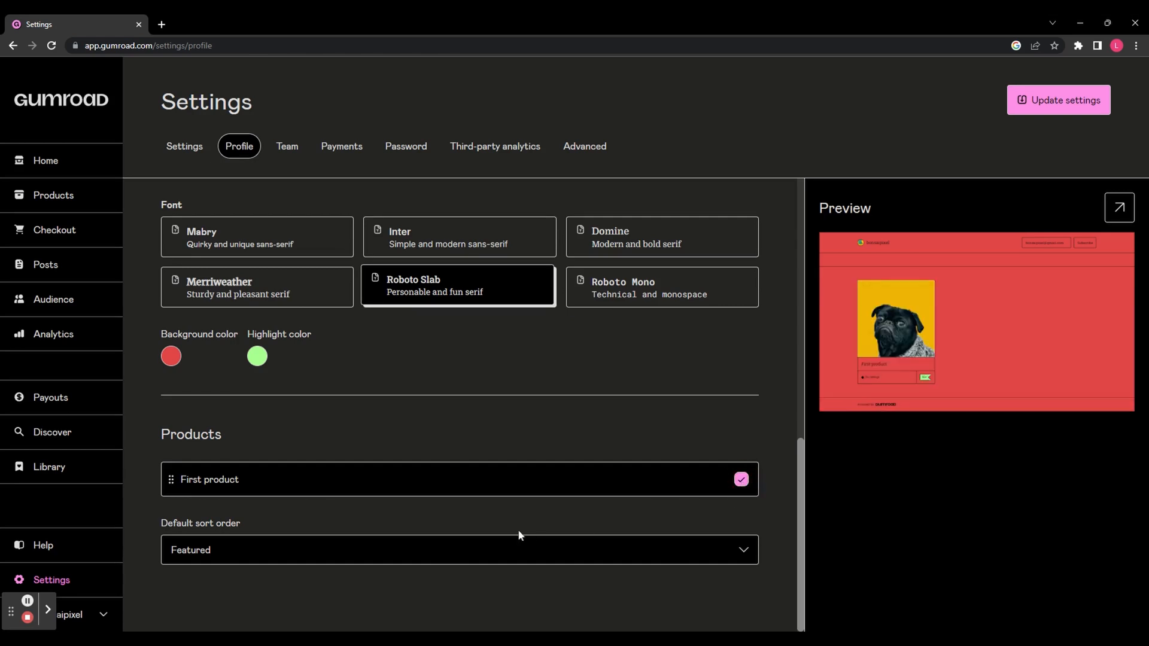
mouse_move(247, 544)
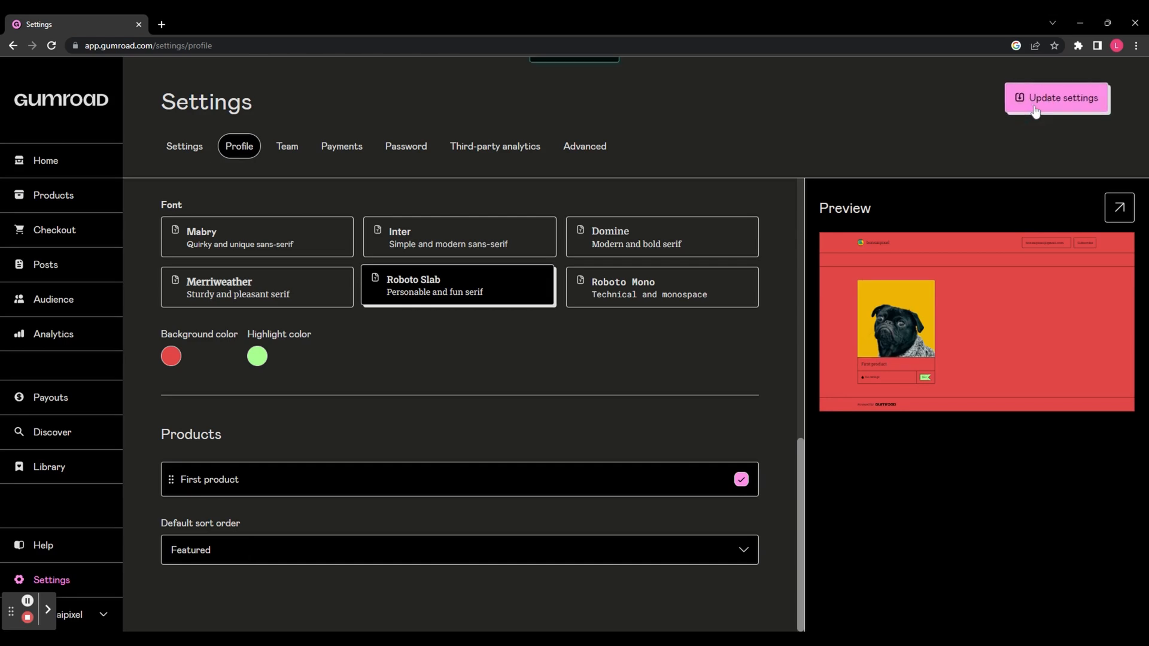
left_click(1057, 98)
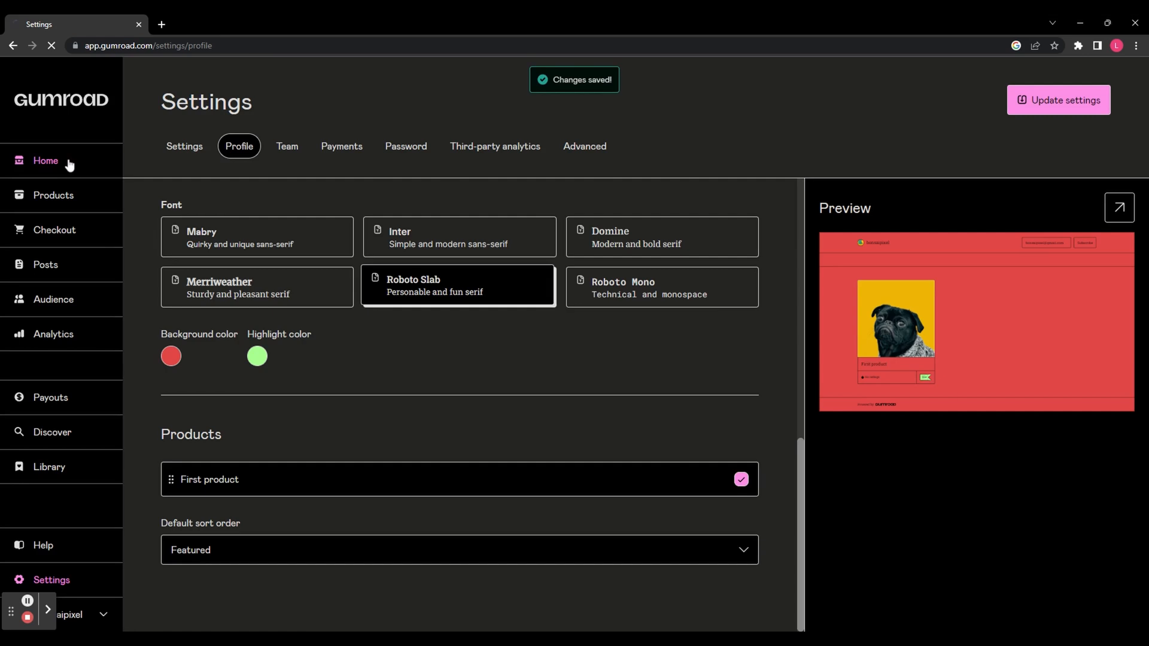
left_click(45, 161)
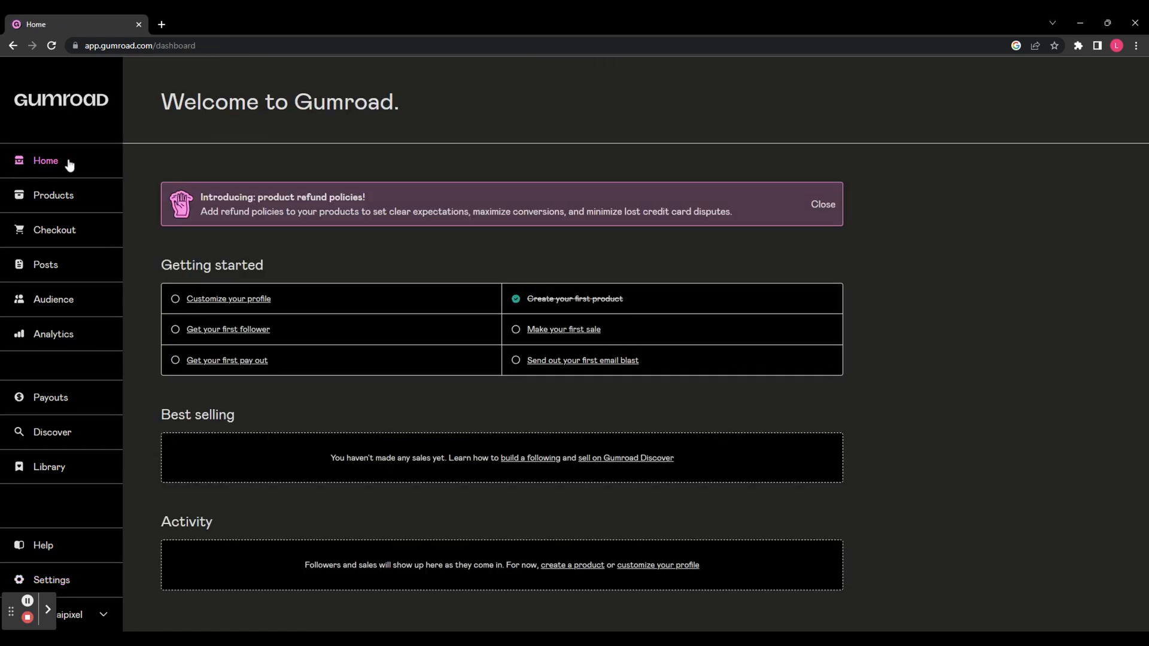
mouse_move(180, 304)
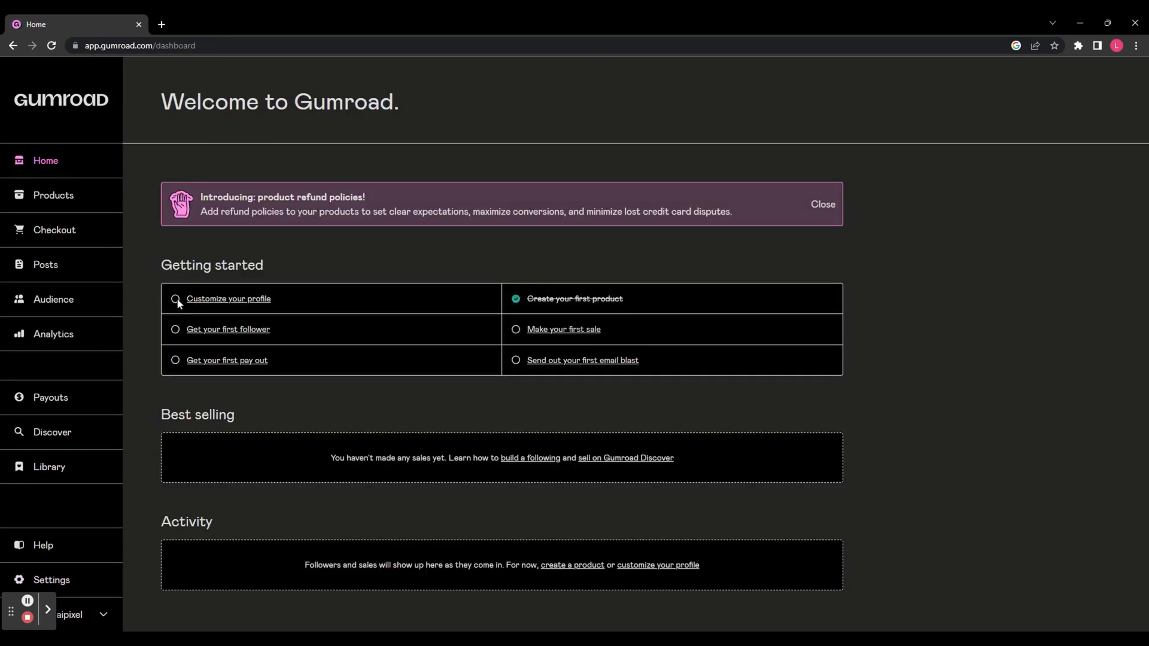
left_click(52, 299)
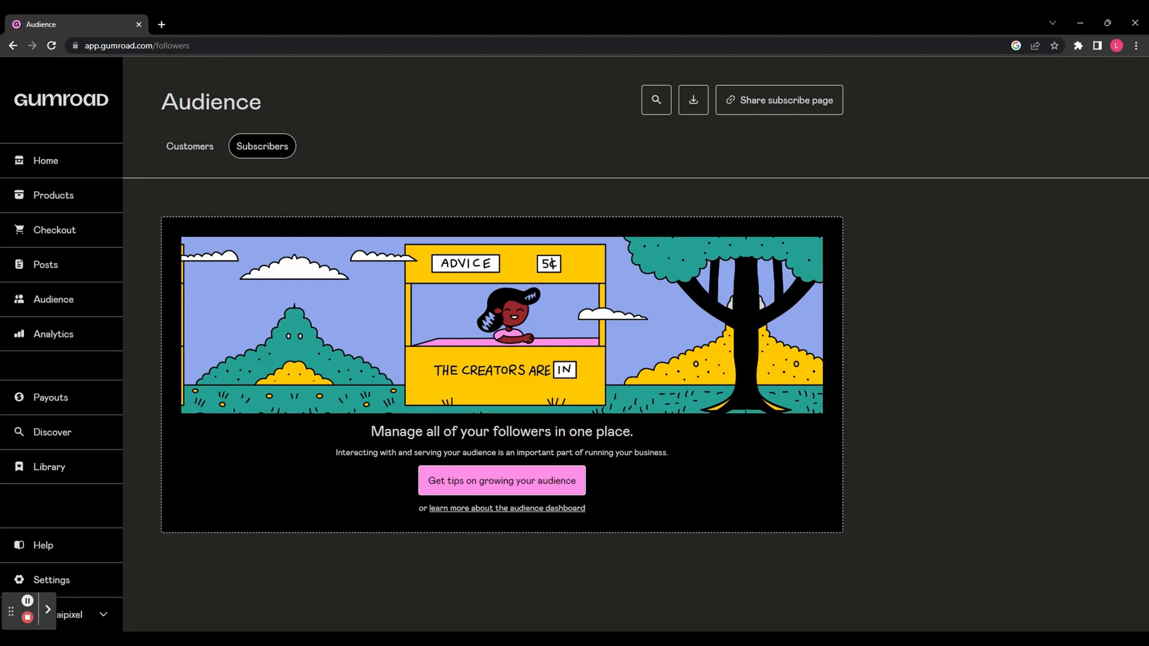
mouse_move(334, 347)
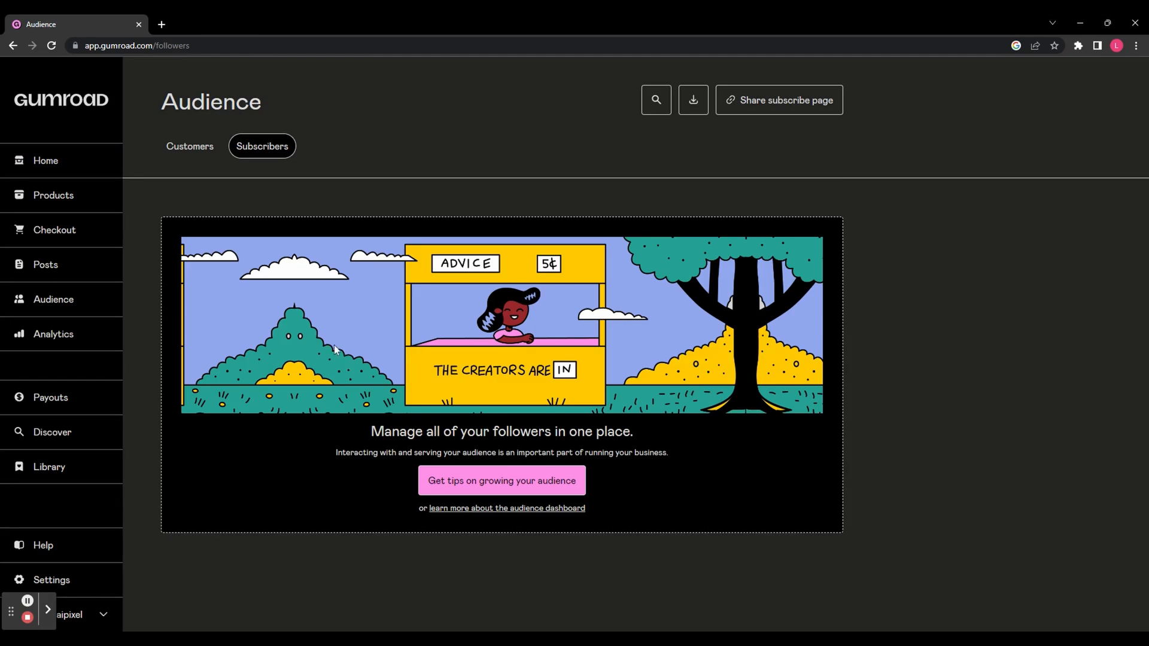
left_click(45, 160)
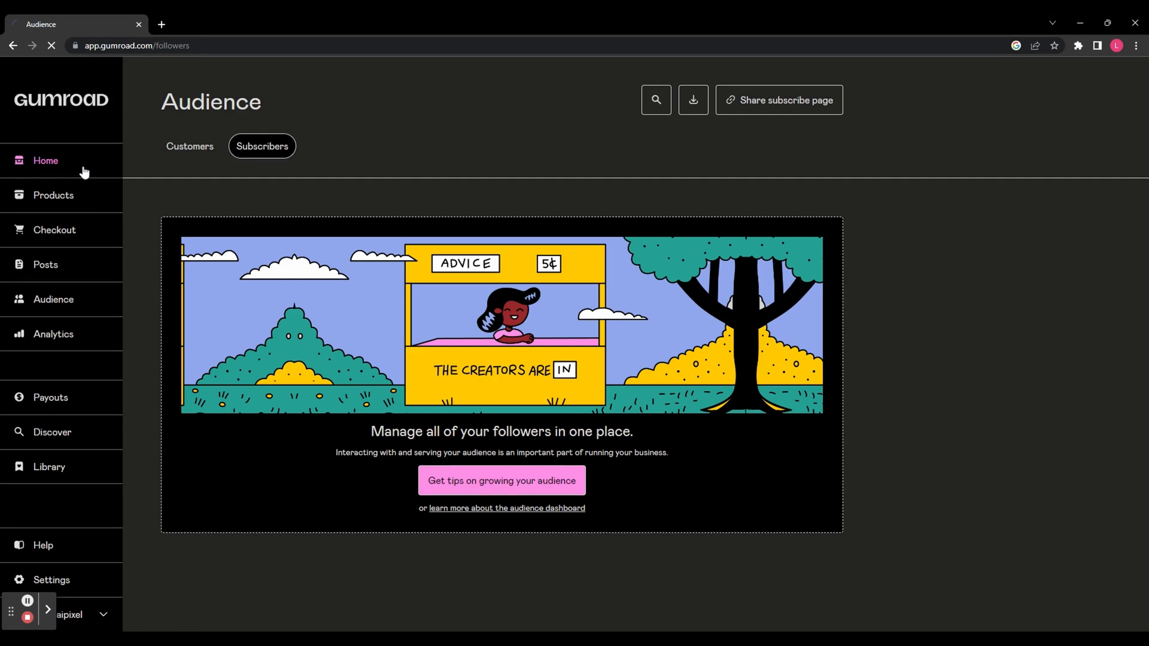
left_click(45, 160)
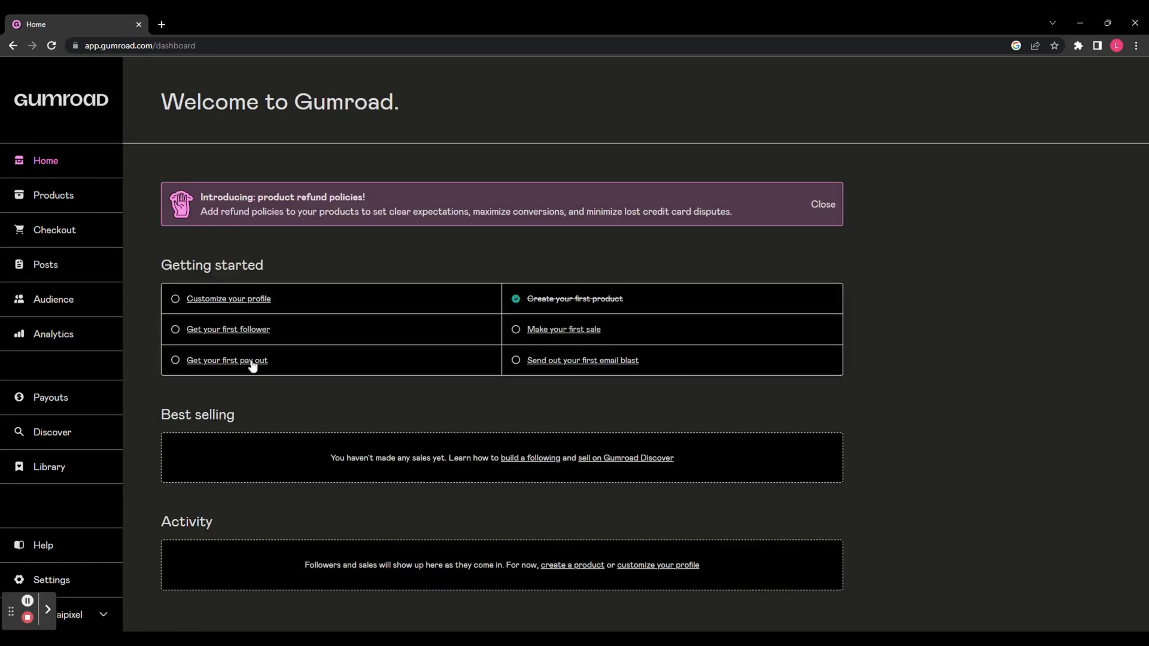
left_click(228, 359)
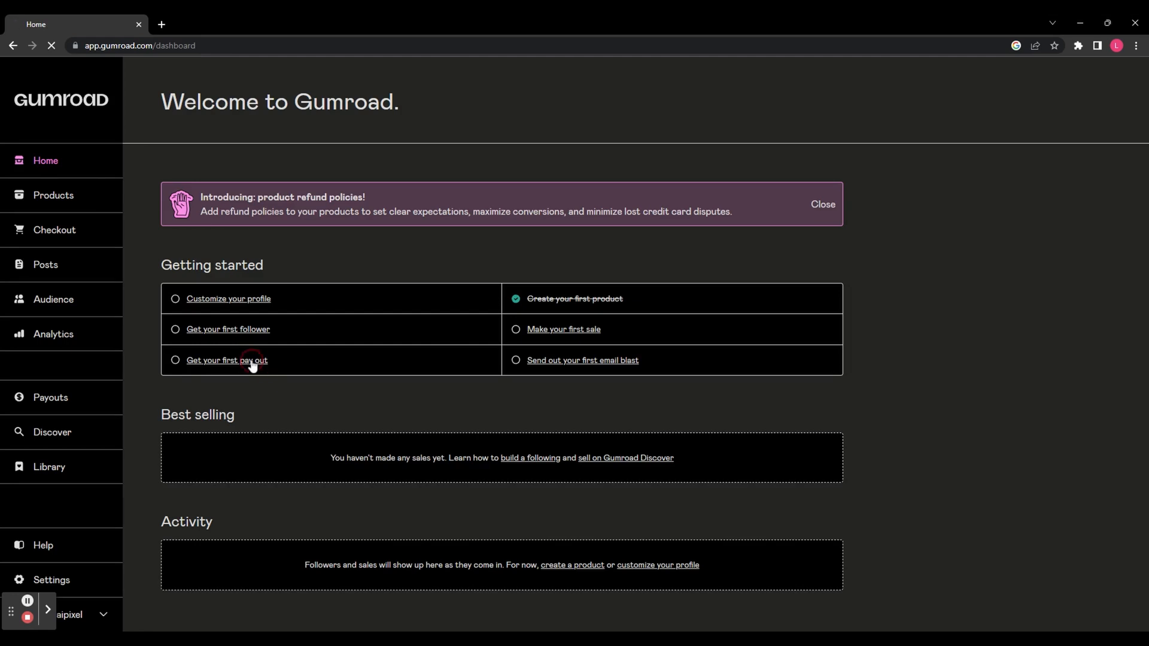
left_click(226, 360)
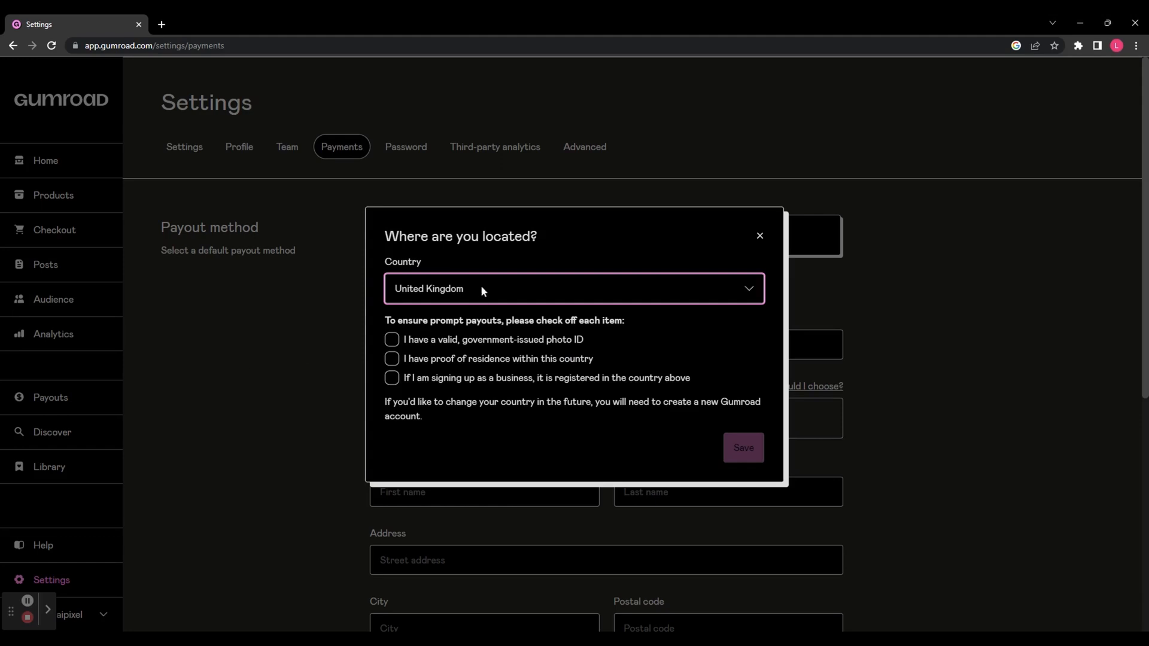
mouse_move(494, 335)
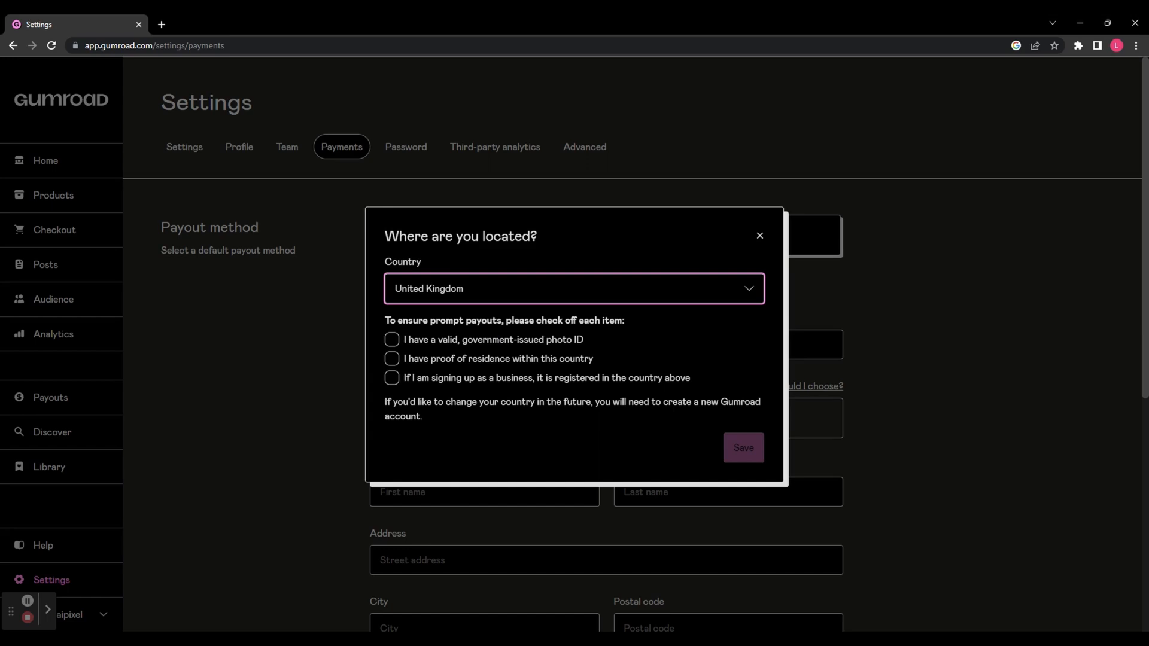
mouse_move(561, 346)
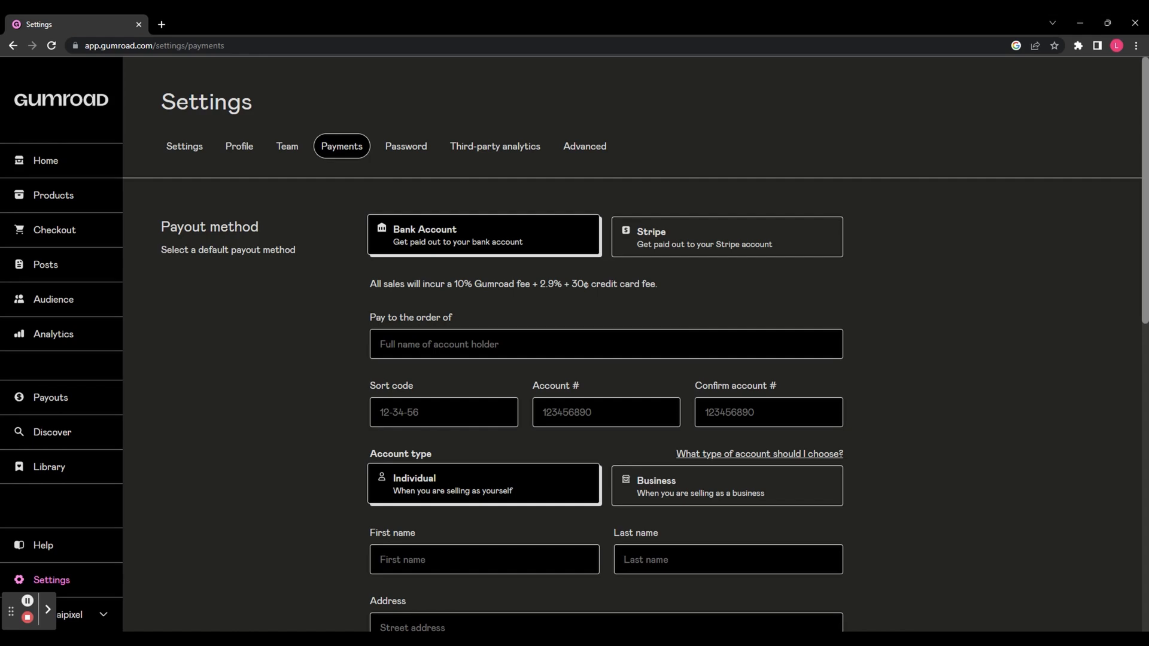
scroll("down", 3)
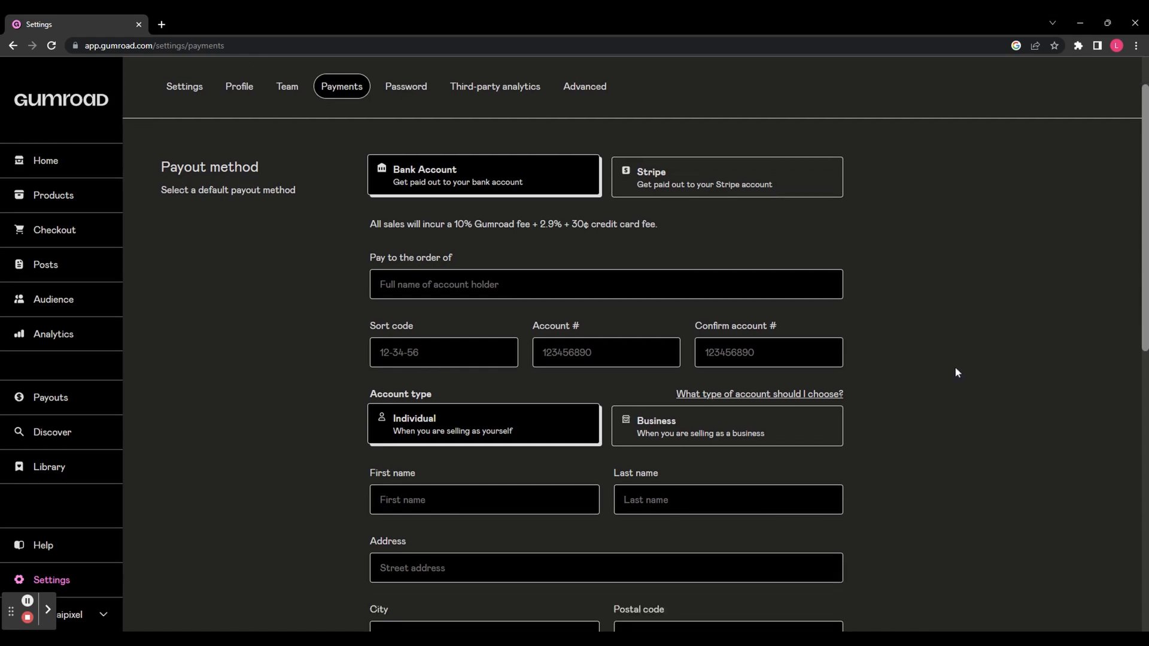
left_click(725, 176)
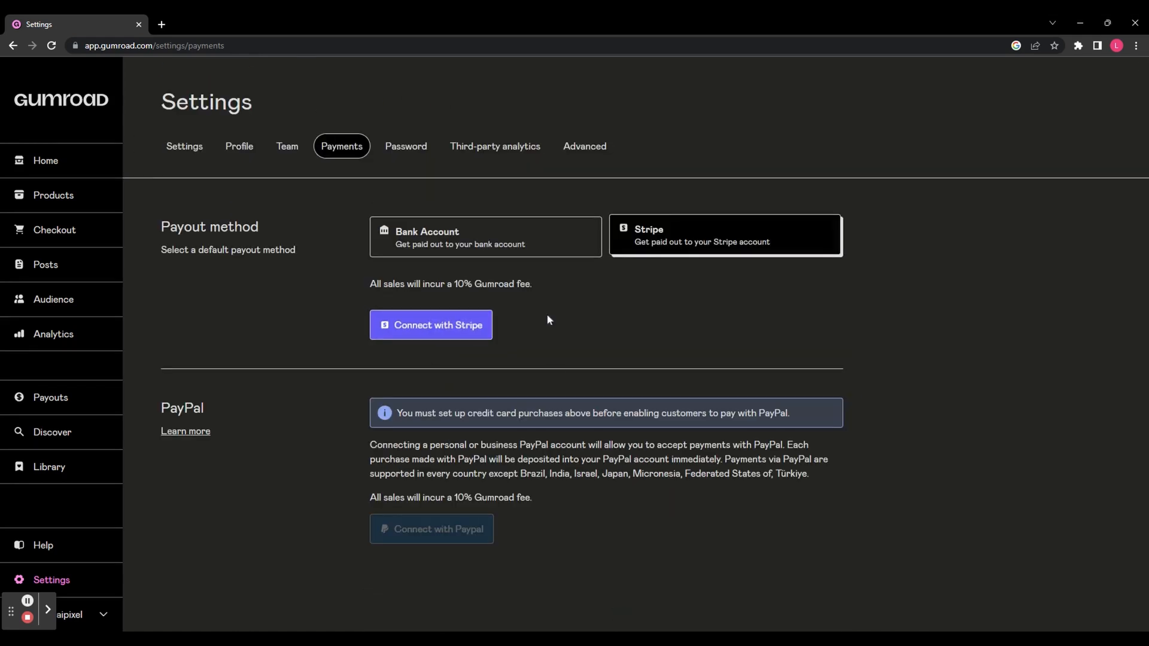
mouse_move(947, 443)
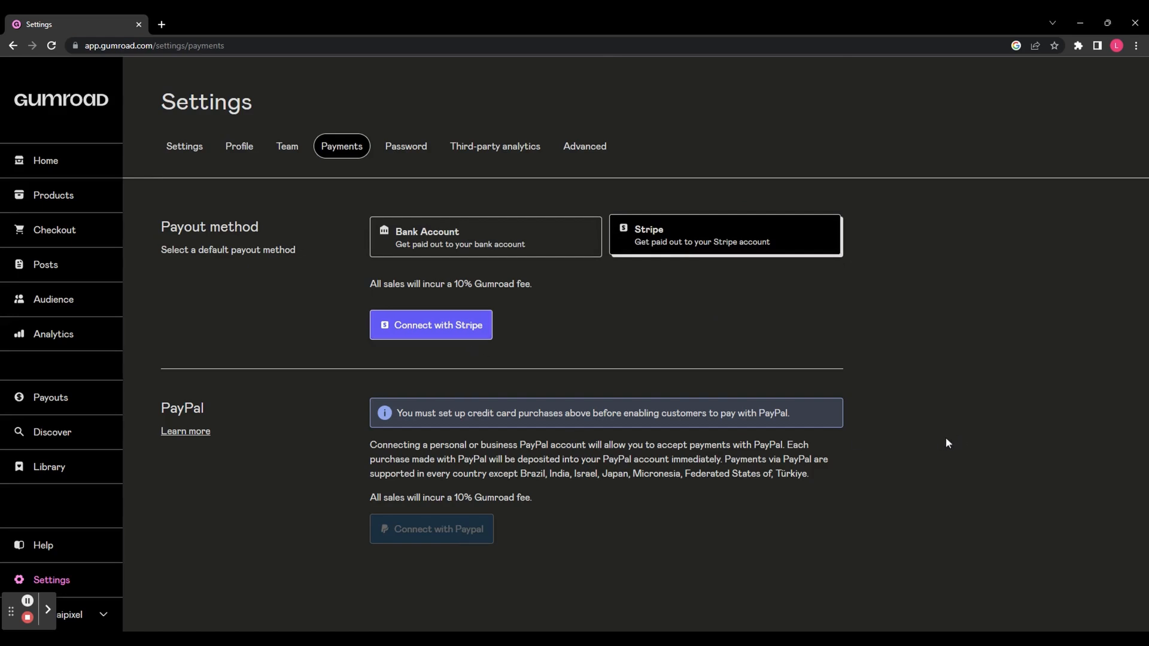
mouse_move(897, 273)
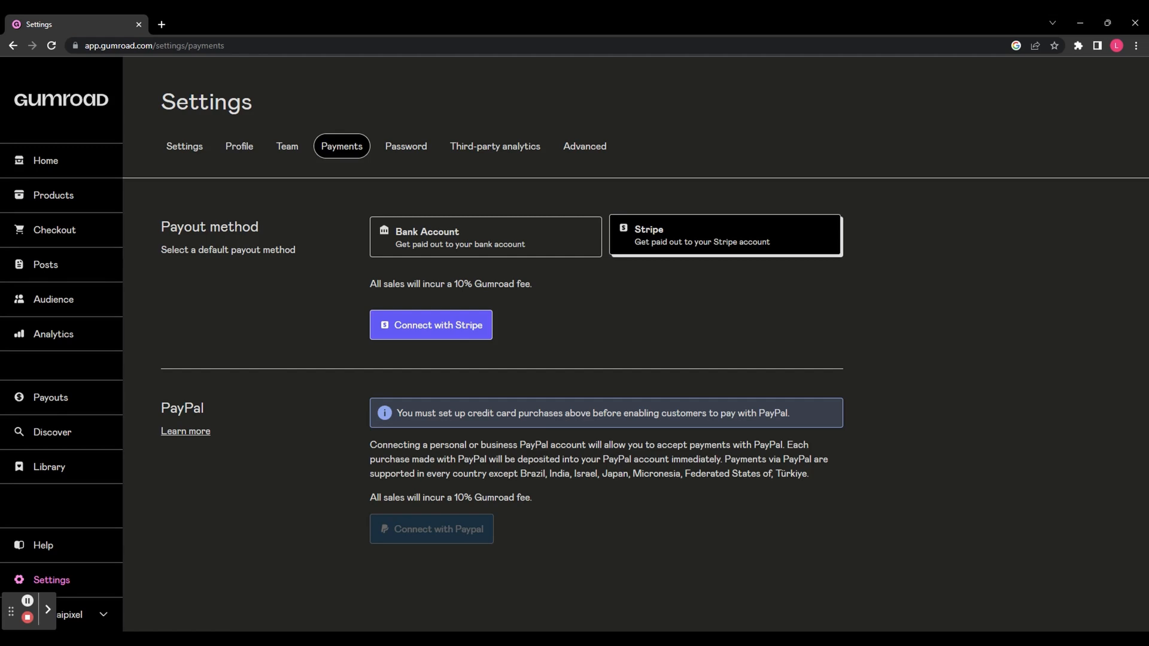
mouse_move(613, 424)
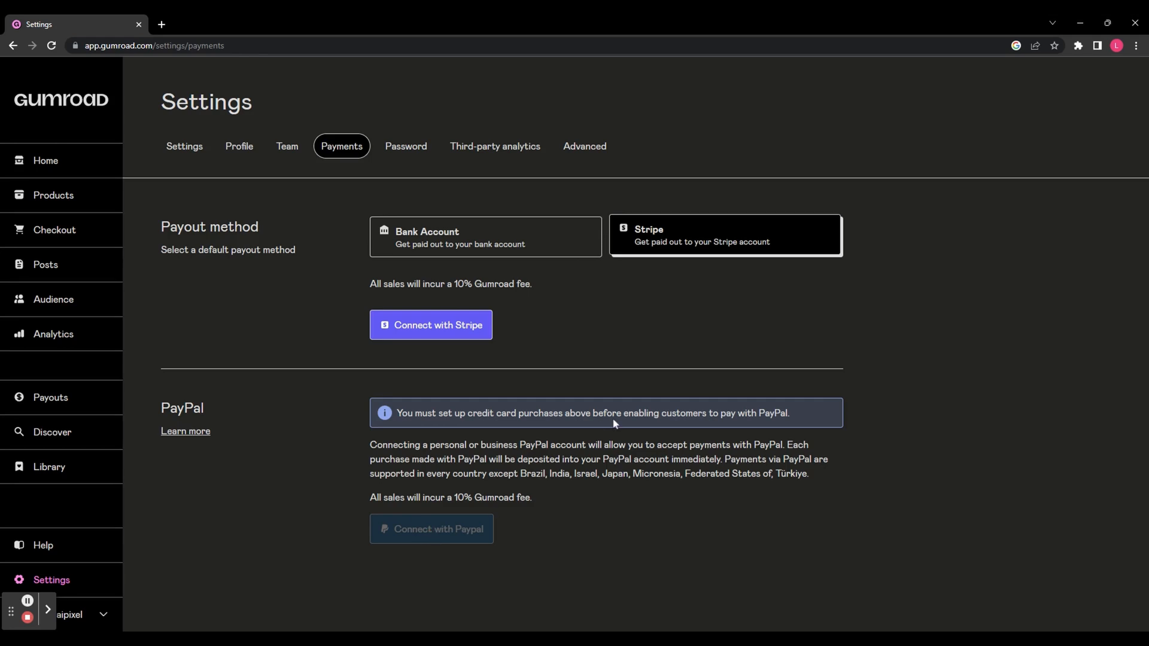
left_click(45, 160)
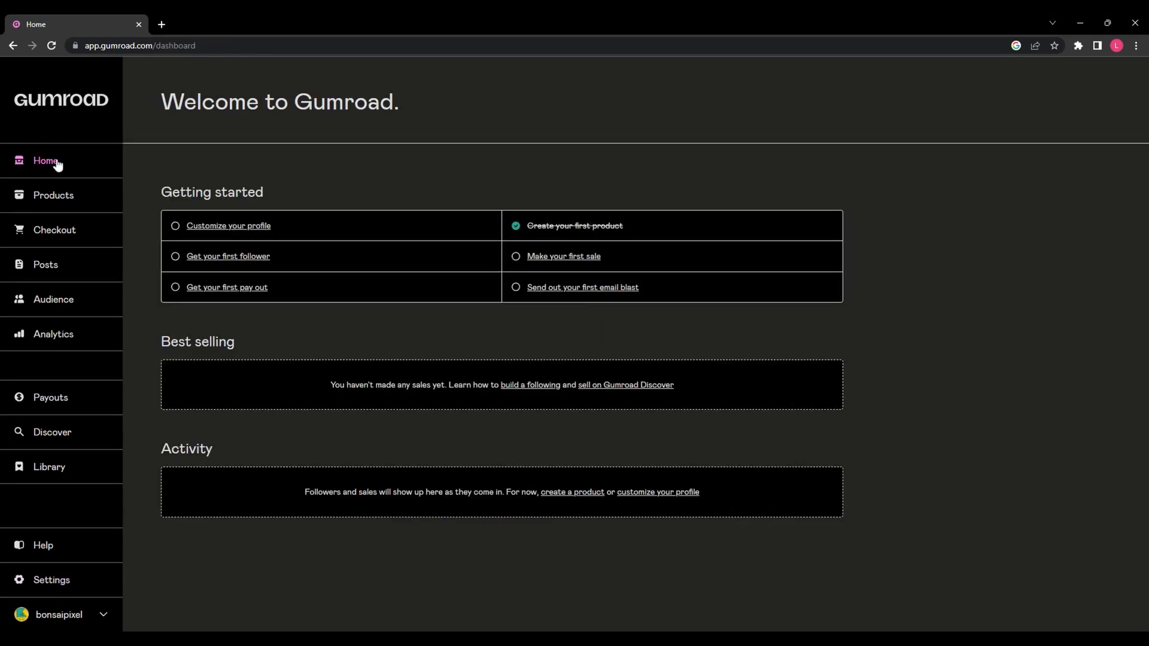
left_click(53, 334)
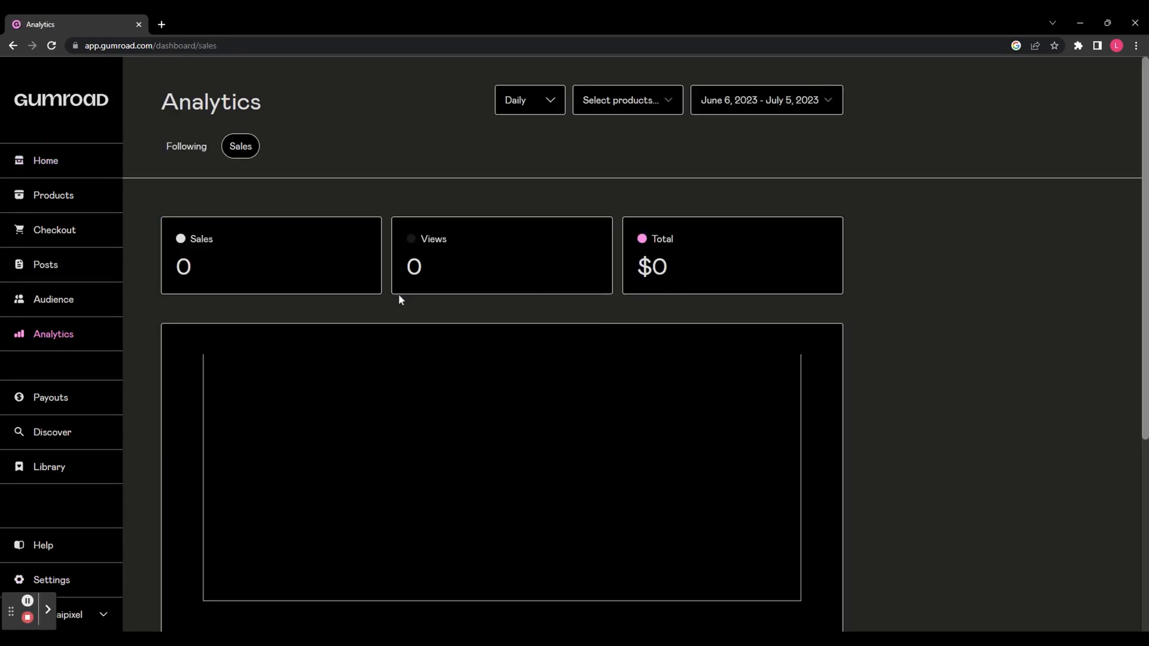
mouse_move(493, 391)
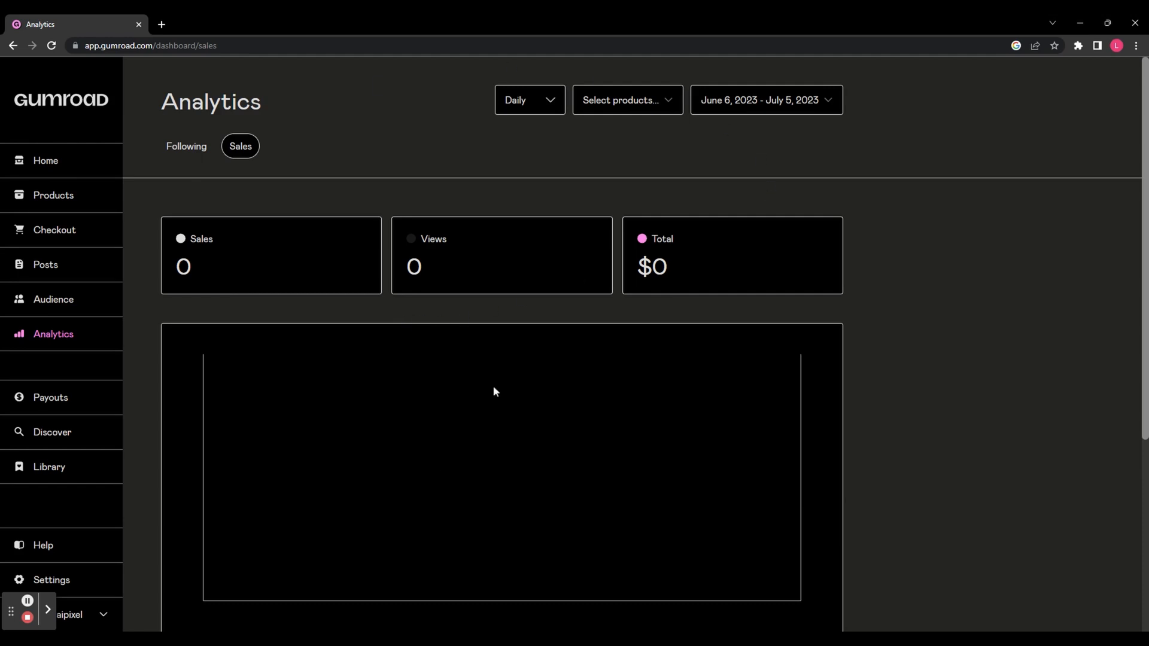
mouse_move(53, 334)
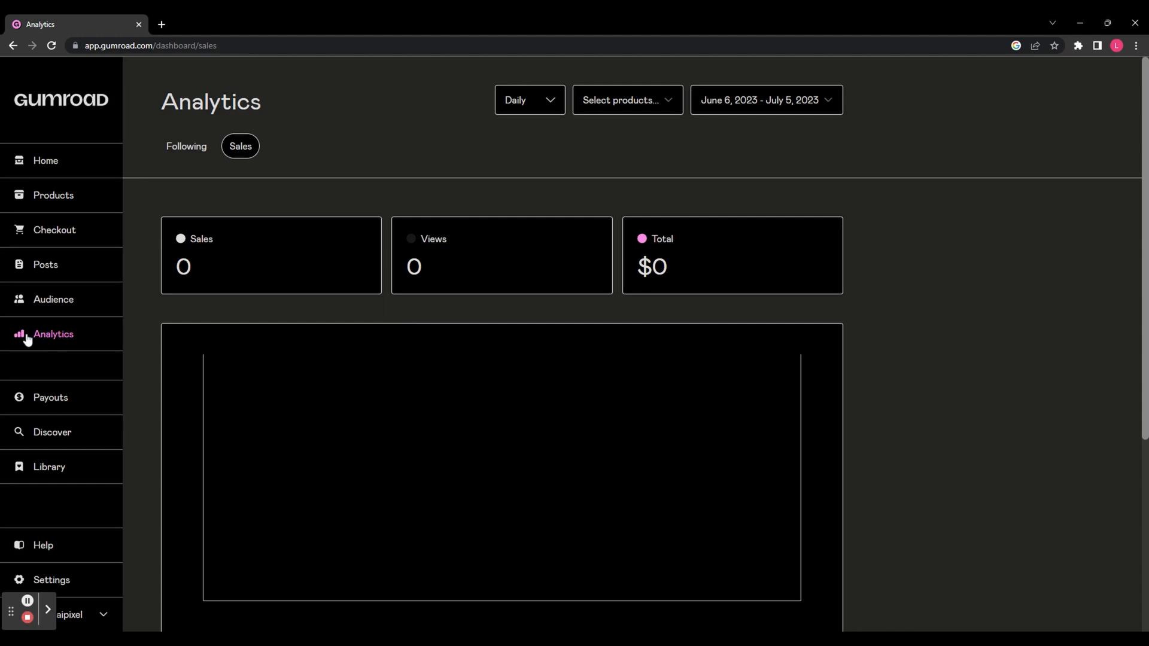
mouse_move(698, 434)
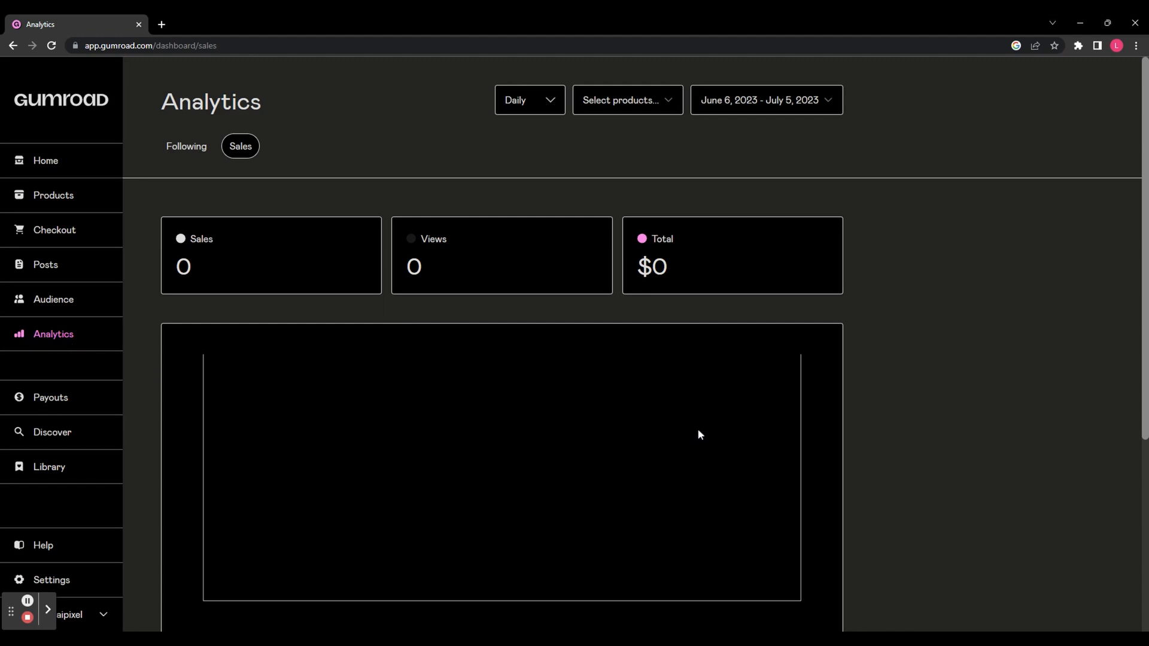
scroll("down", 3)
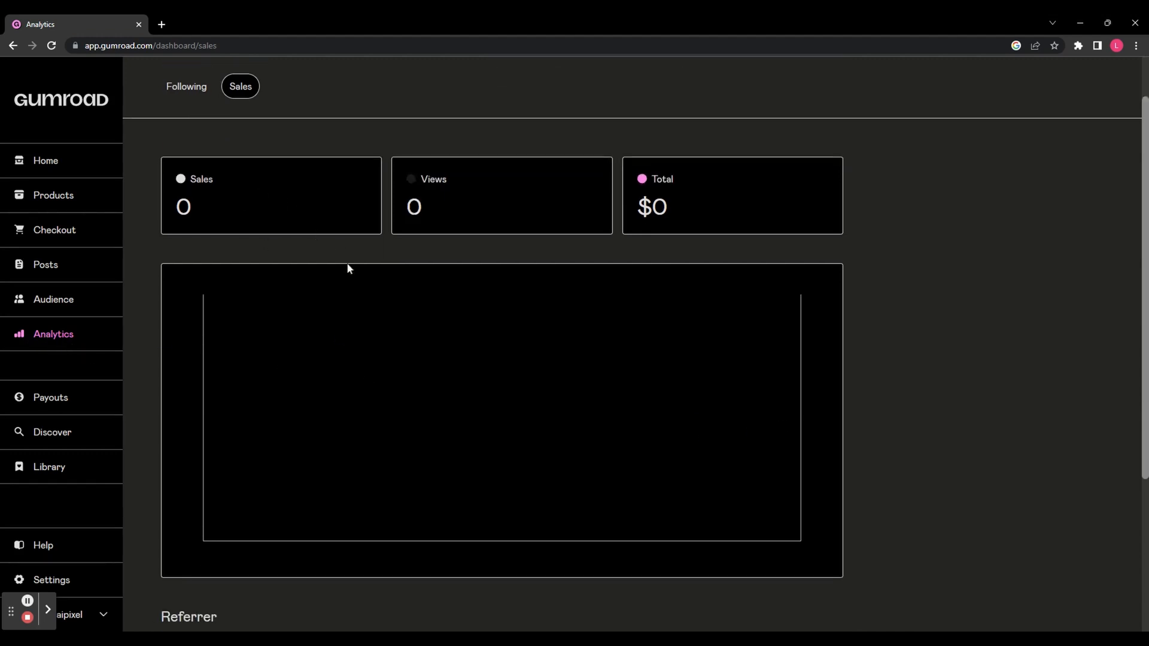
mouse_move(707, 210)
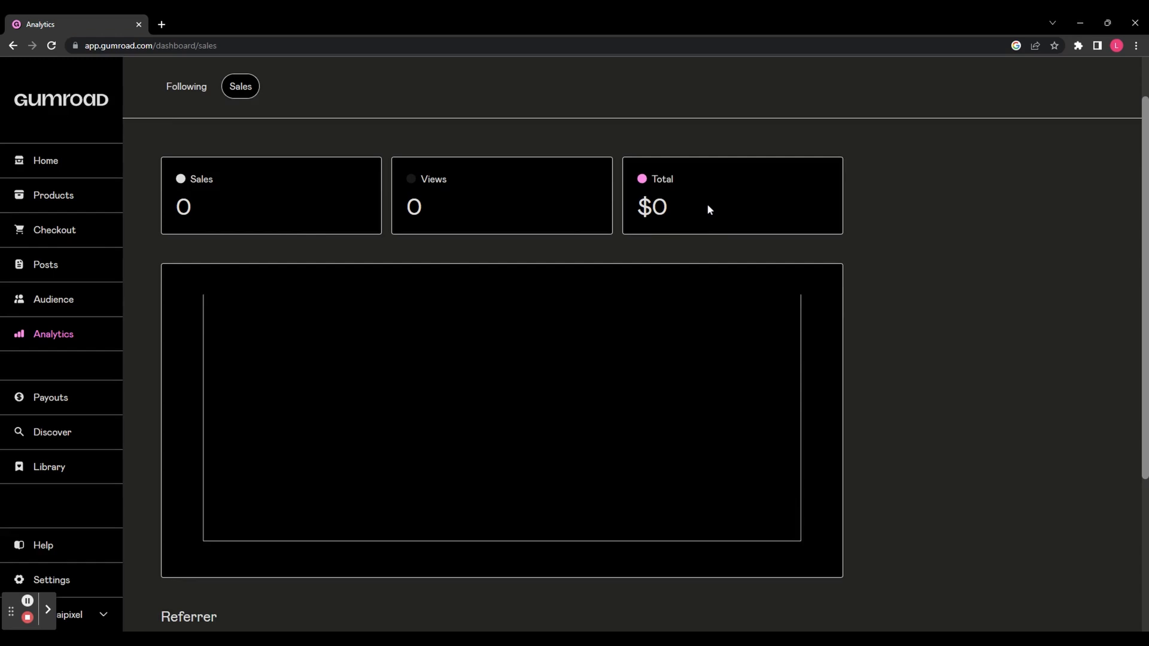
left_click(44, 160)
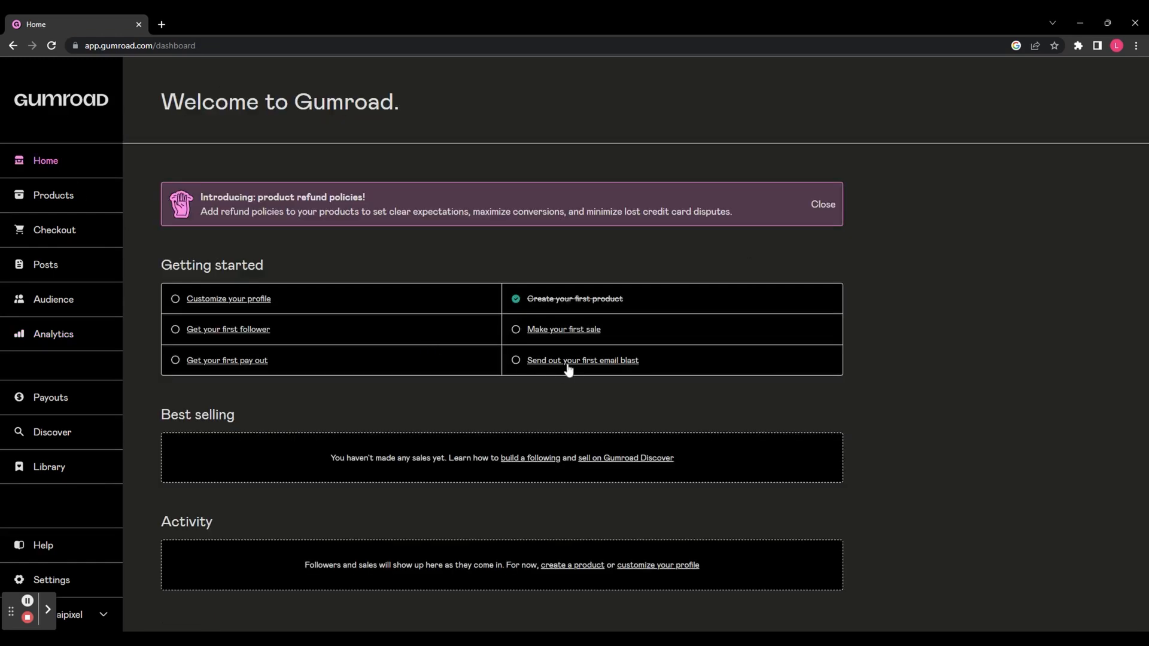
Step: Draft a new post titled 'First Product' saying 'I released my first product' and preview it
left_click(45, 265)
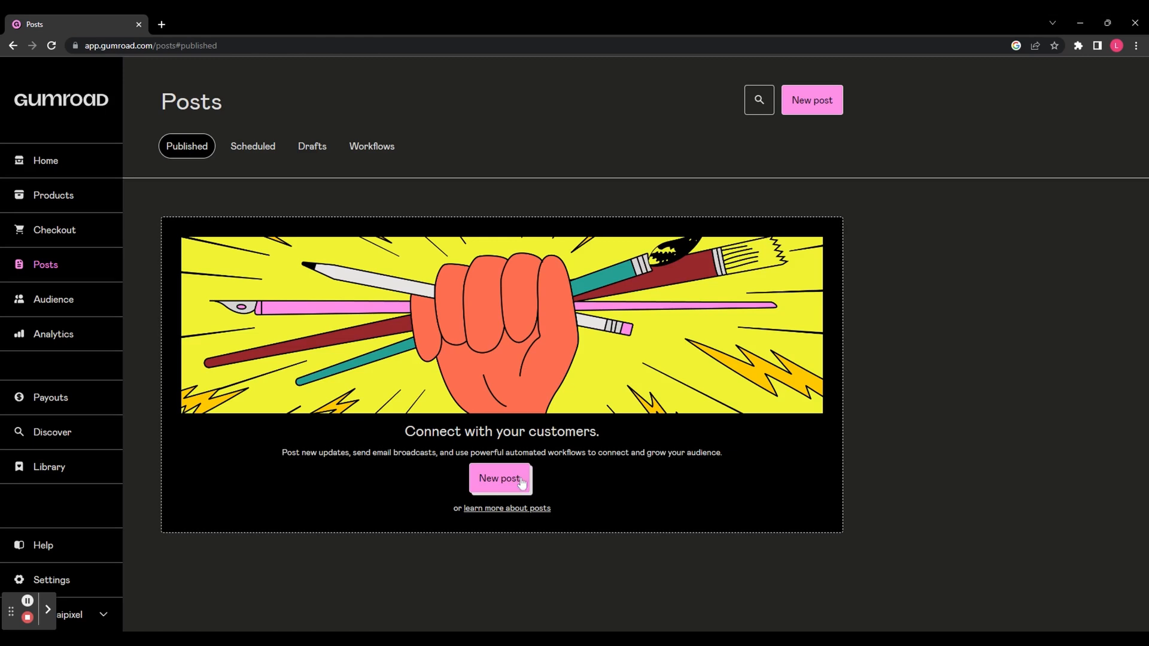
left_click(499, 479)
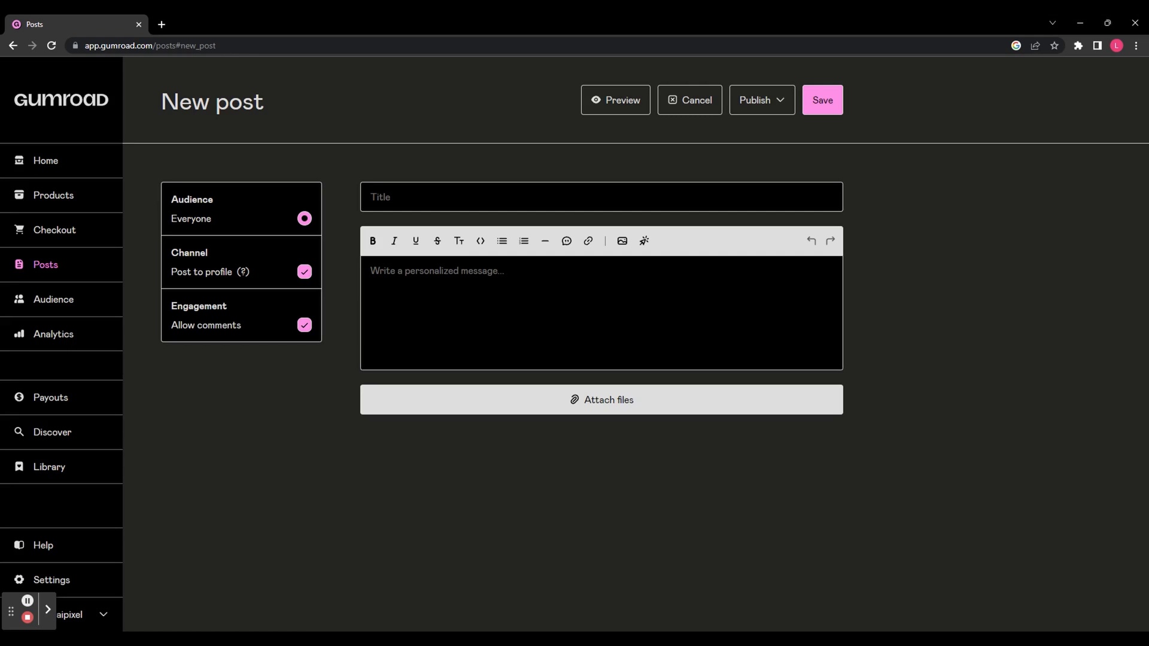
left_click(601, 196)
type("First Product")
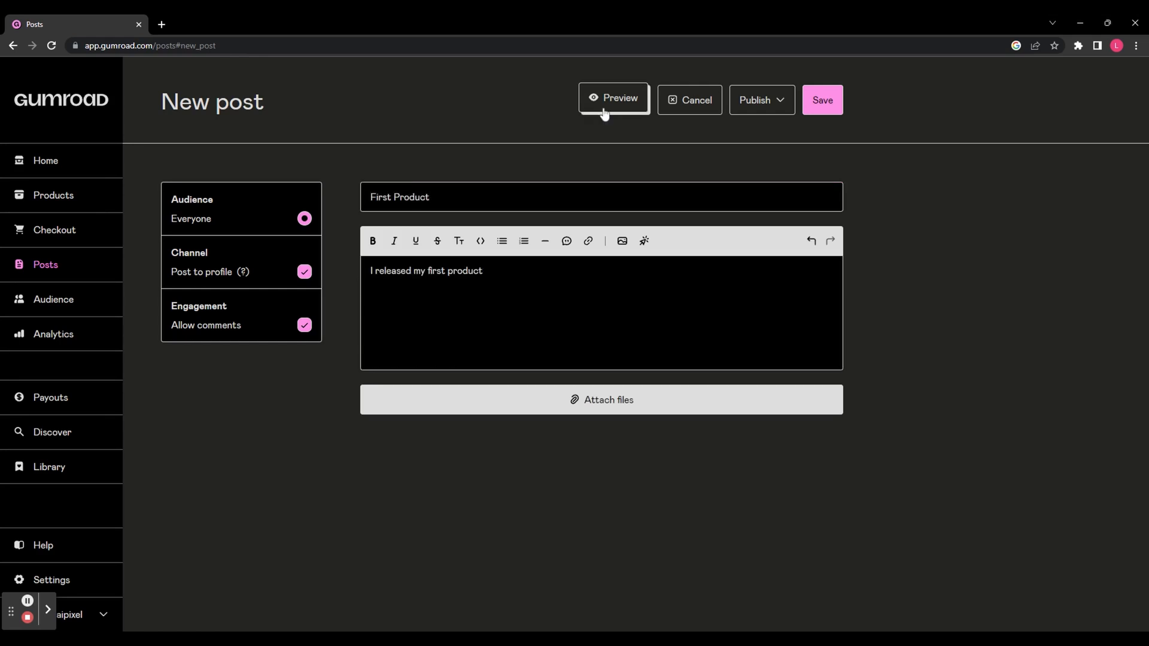
left_click(613, 99)
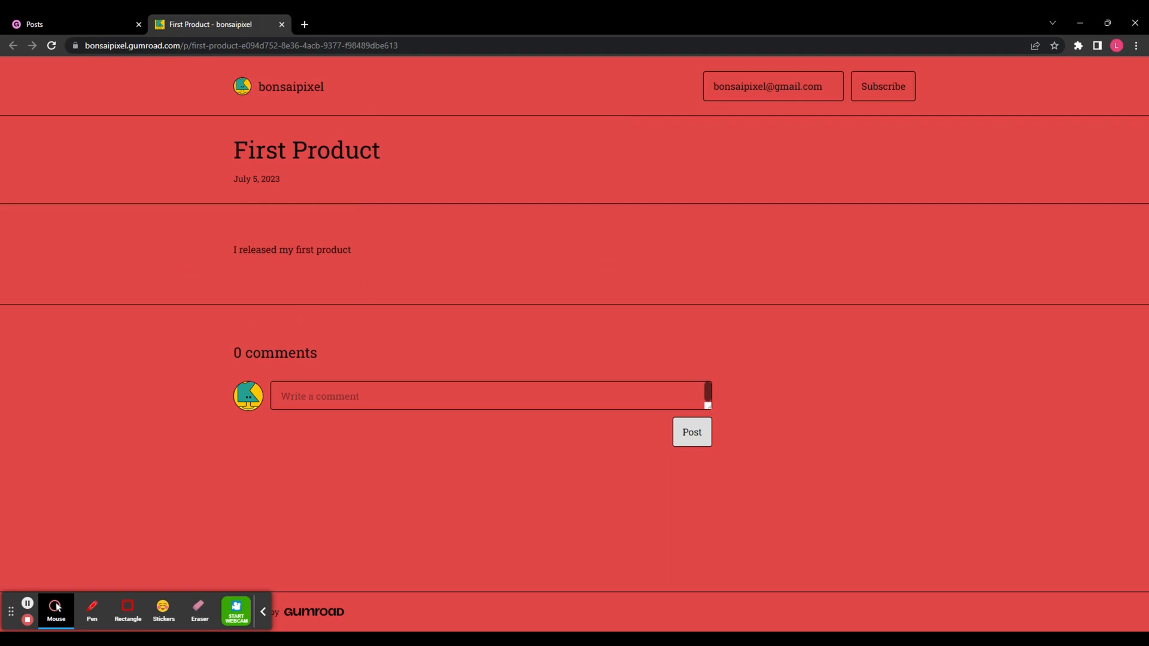
mouse_move(237, 249)
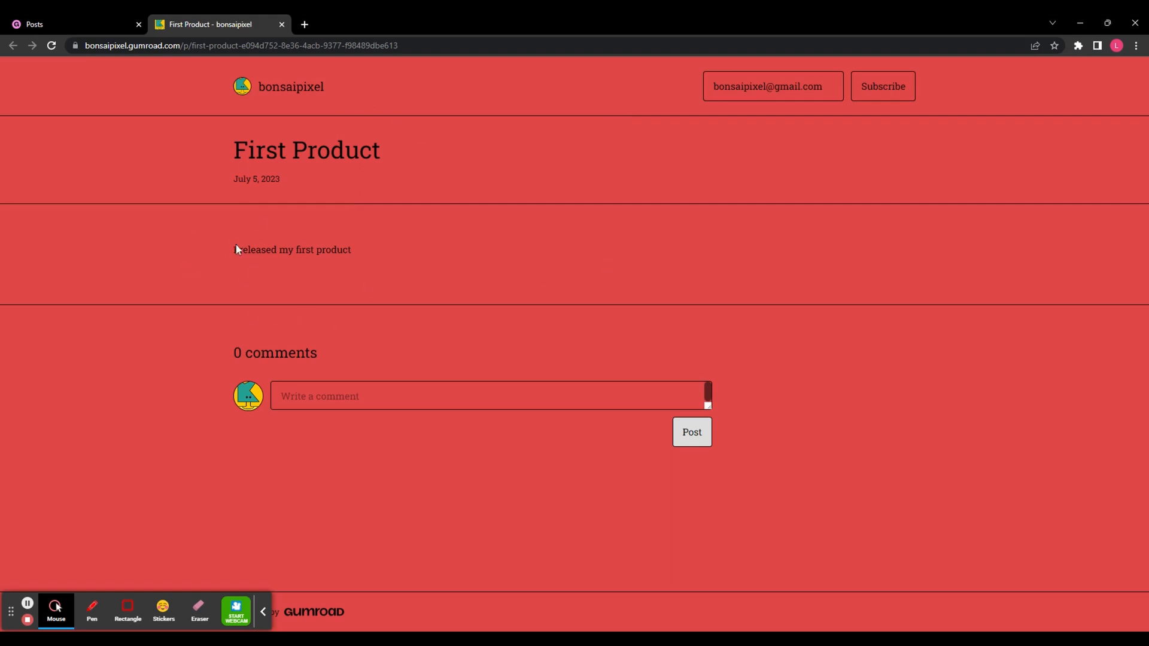
left_click(73, 23)
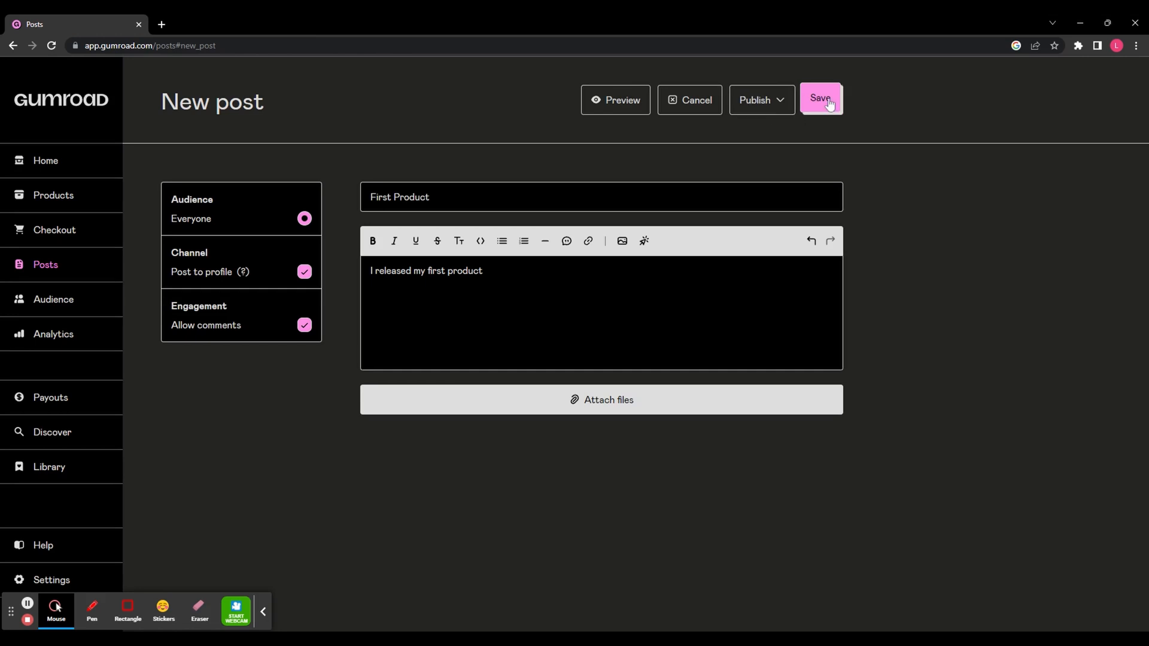
Step: Publish the First Product post now, then check the Scheduled and Drafts tabs
left_click(760, 100)
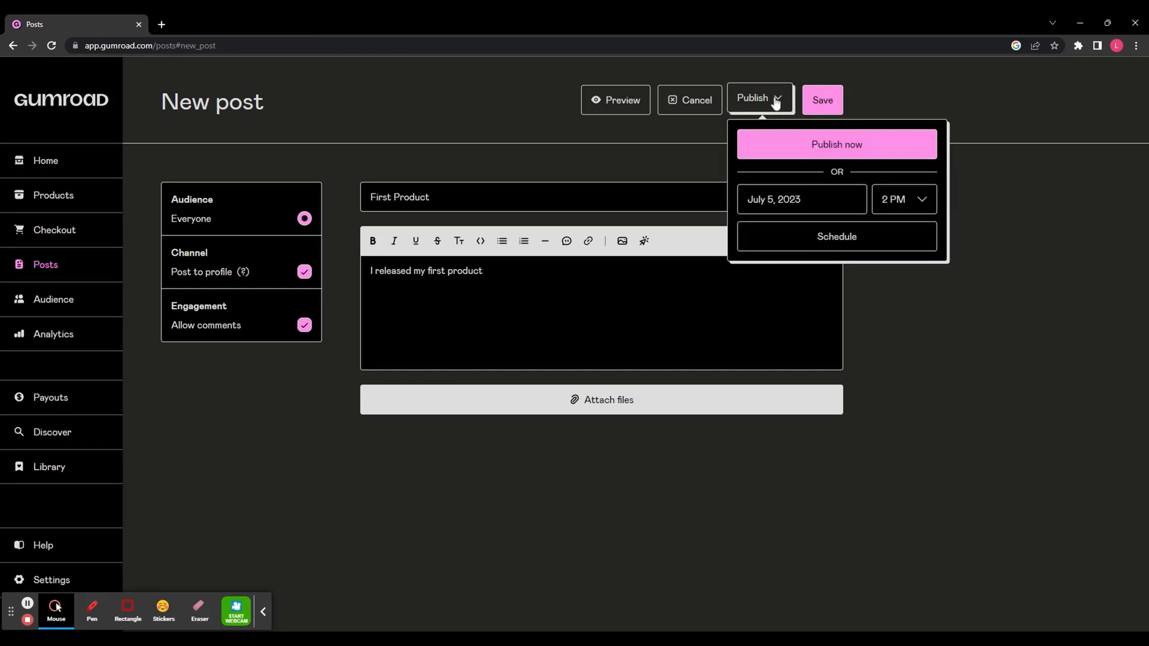
mouse_move(950, 245)
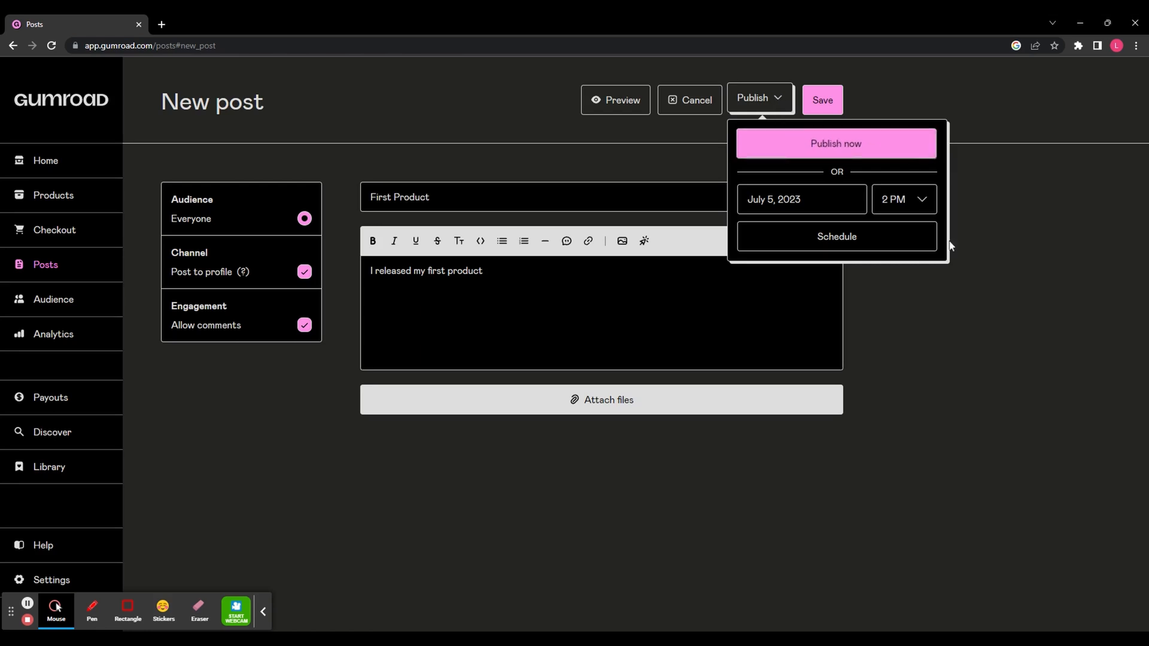
left_click(835, 143)
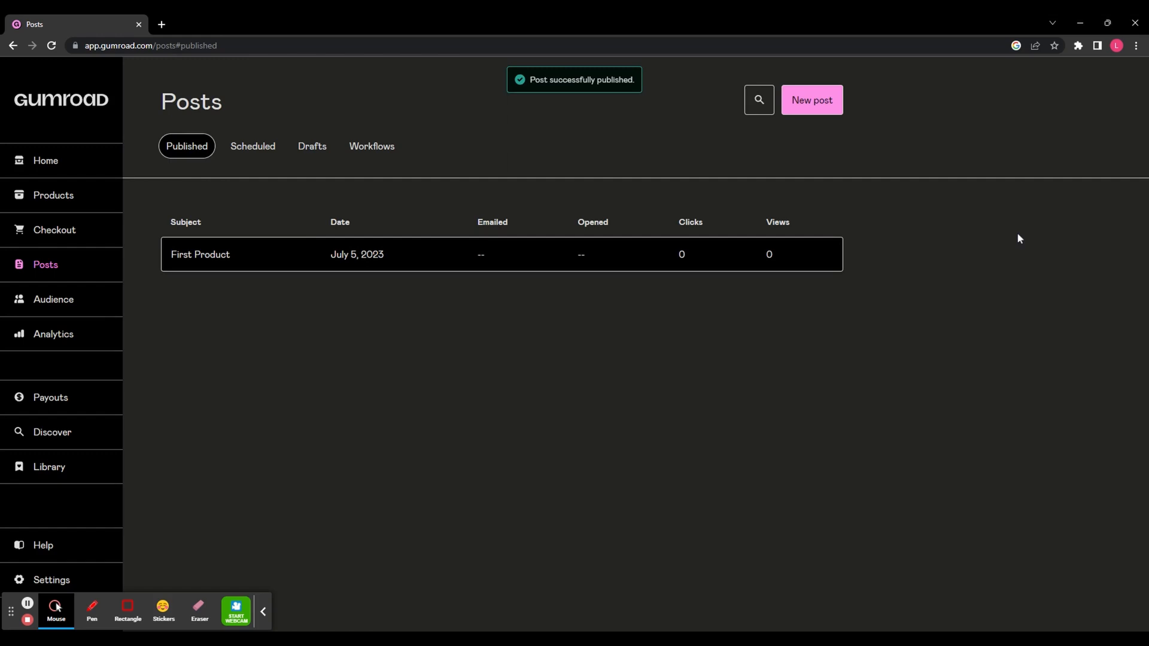
left_click(252, 146)
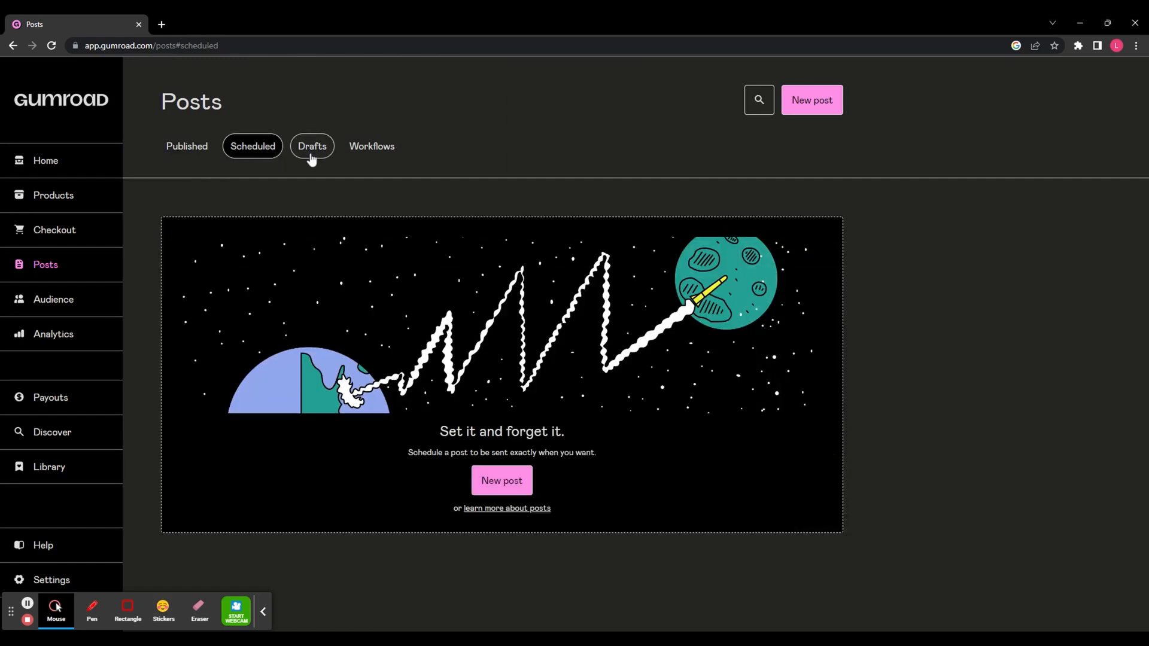
left_click(371, 146)
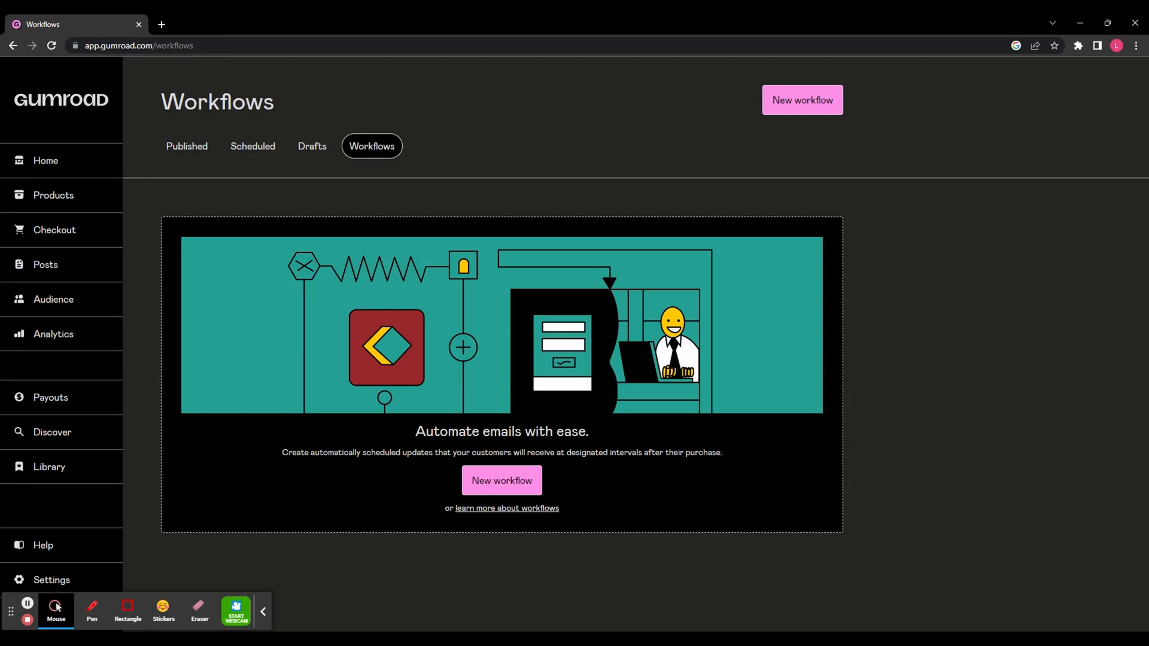
mouse_move(501, 478)
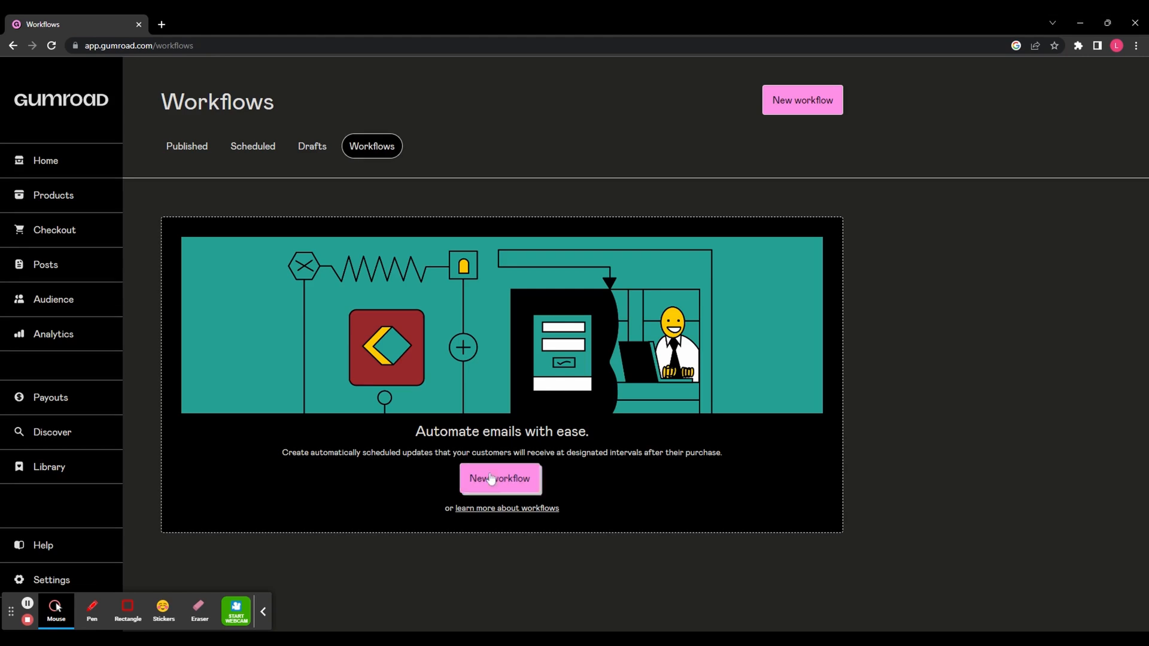
Step: Create a workflow named 'New customer' with audience Everyone
left_click(499, 478)
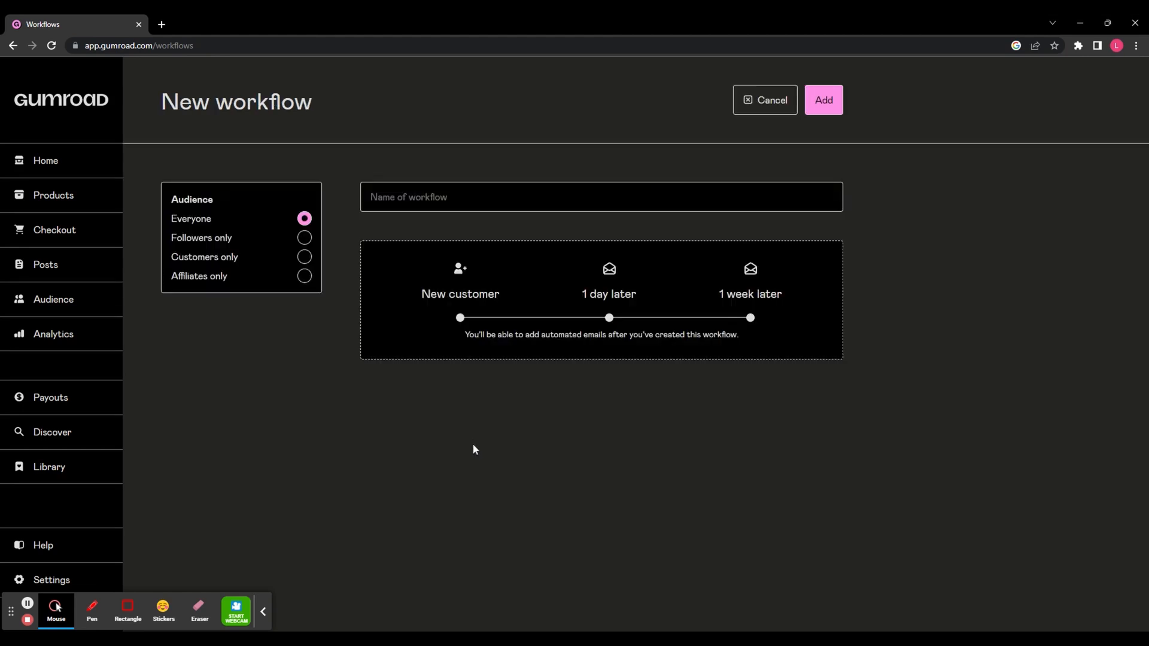
mouse_move(480, 225)
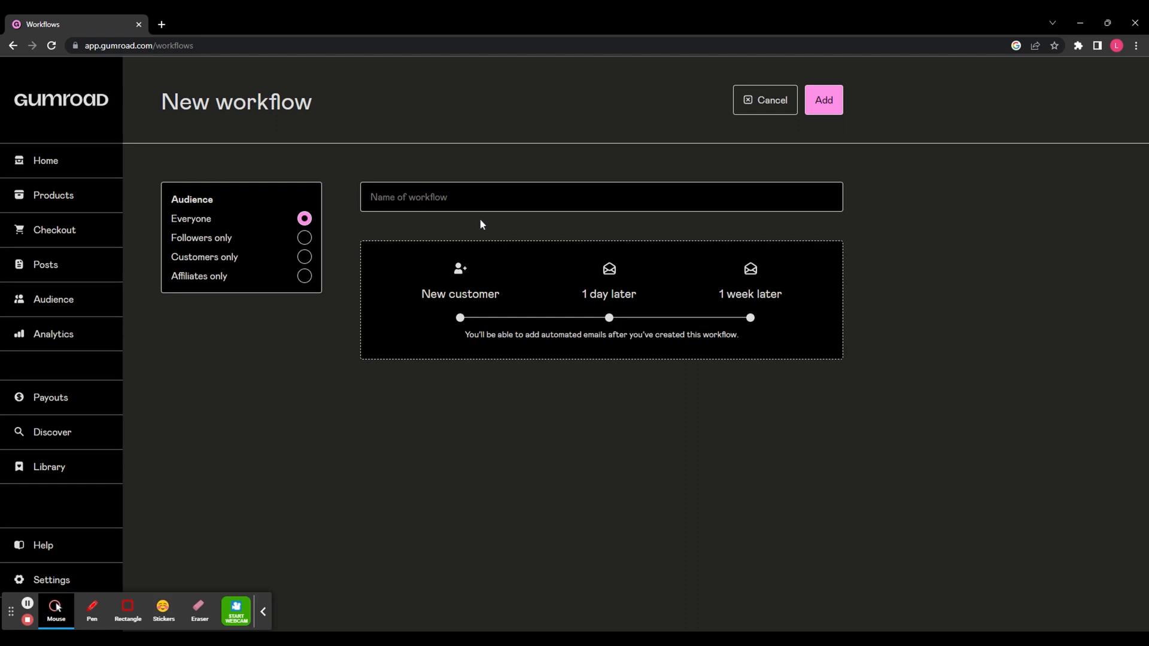
mouse_move(660, 273)
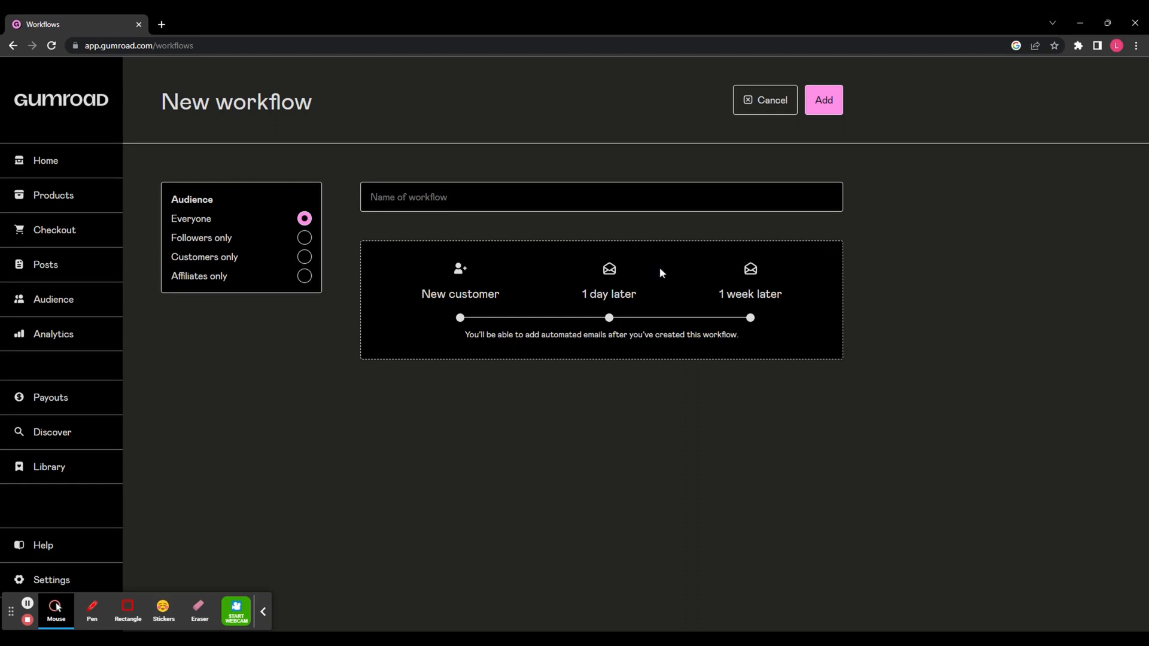
mouse_move(629, 283)
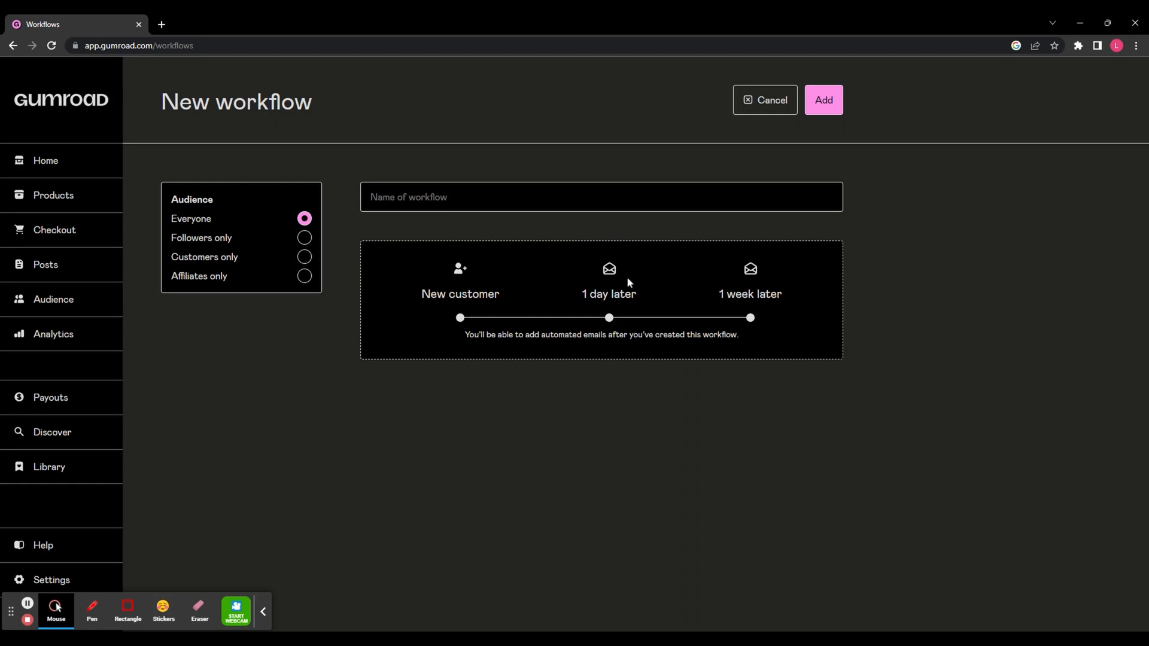
mouse_move(842, 351)
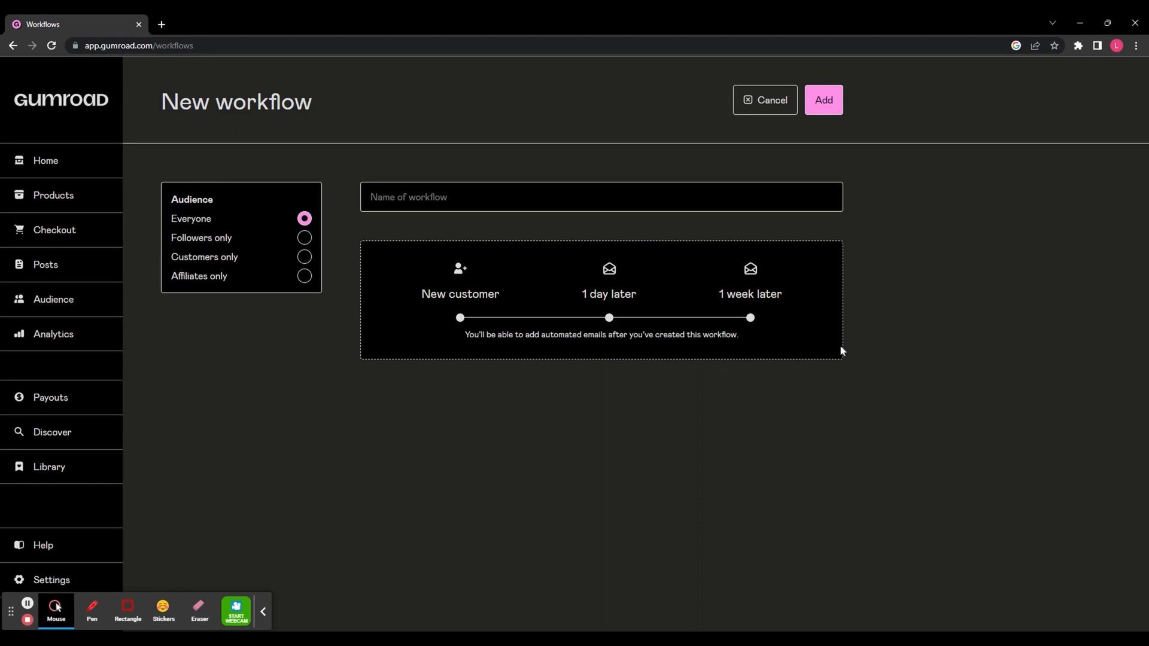
mouse_move(768, 310)
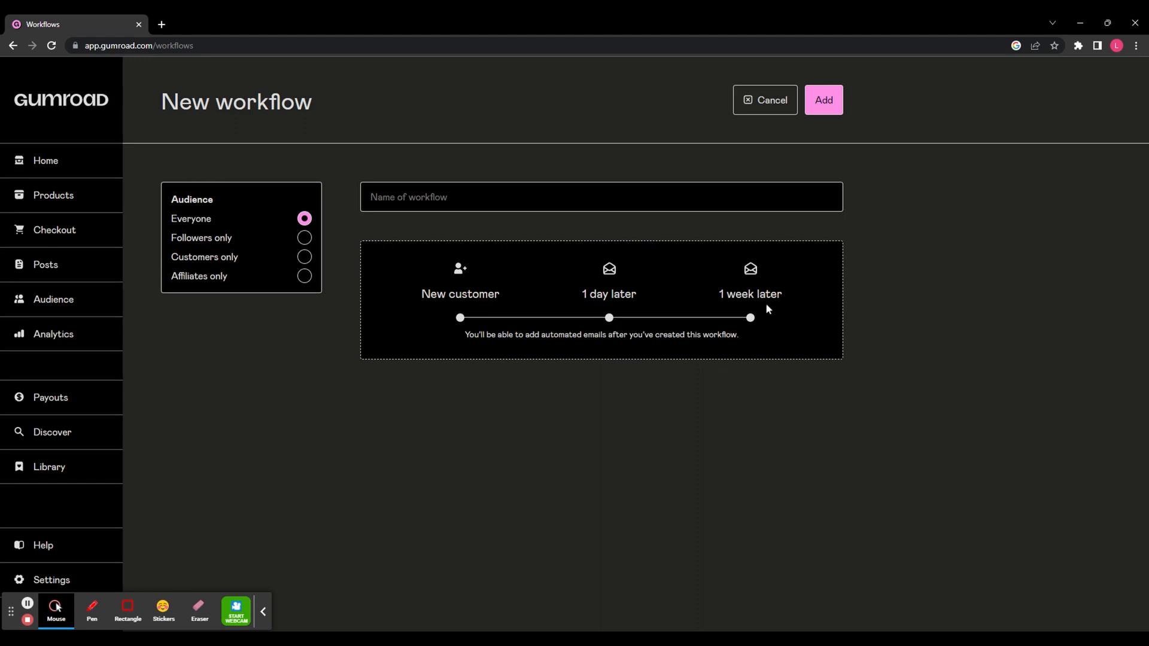
type("New cust")
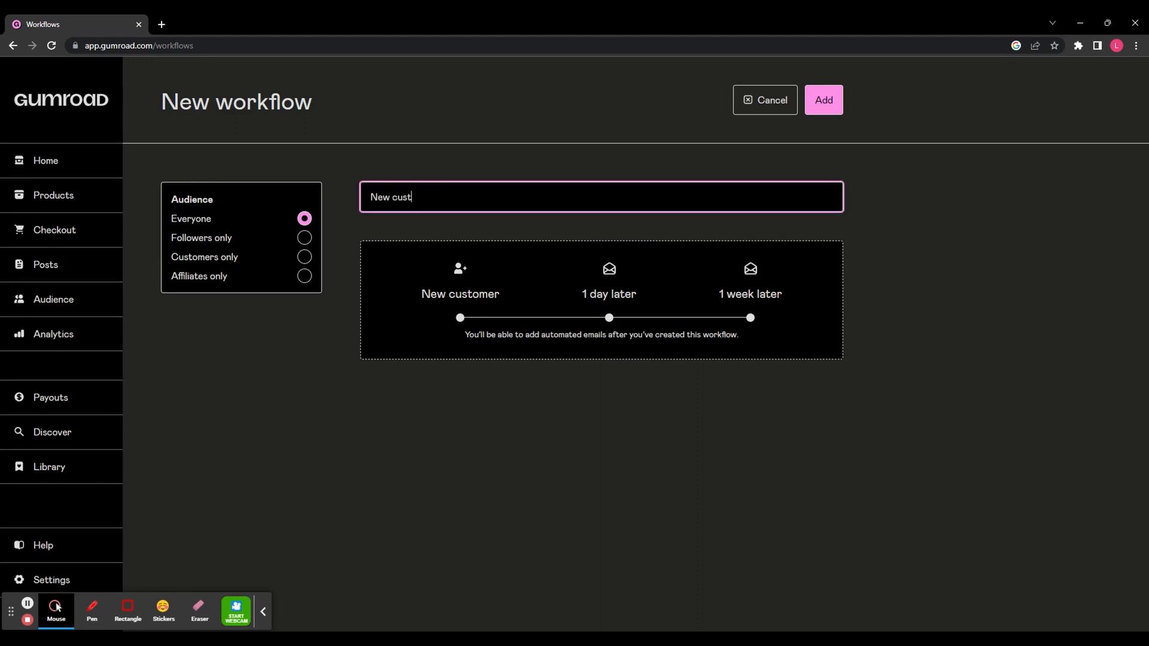
left_click(823, 100)
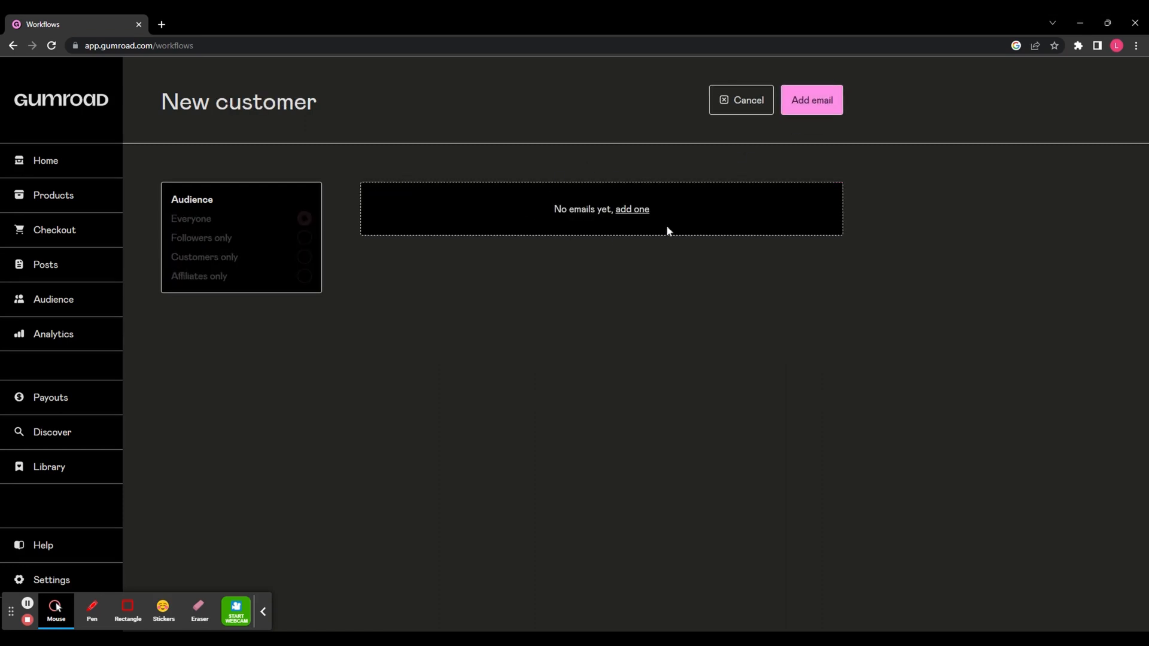
Step: Add and publish a 'Thanks!' email sent 1 day after purchase
left_click(632, 210)
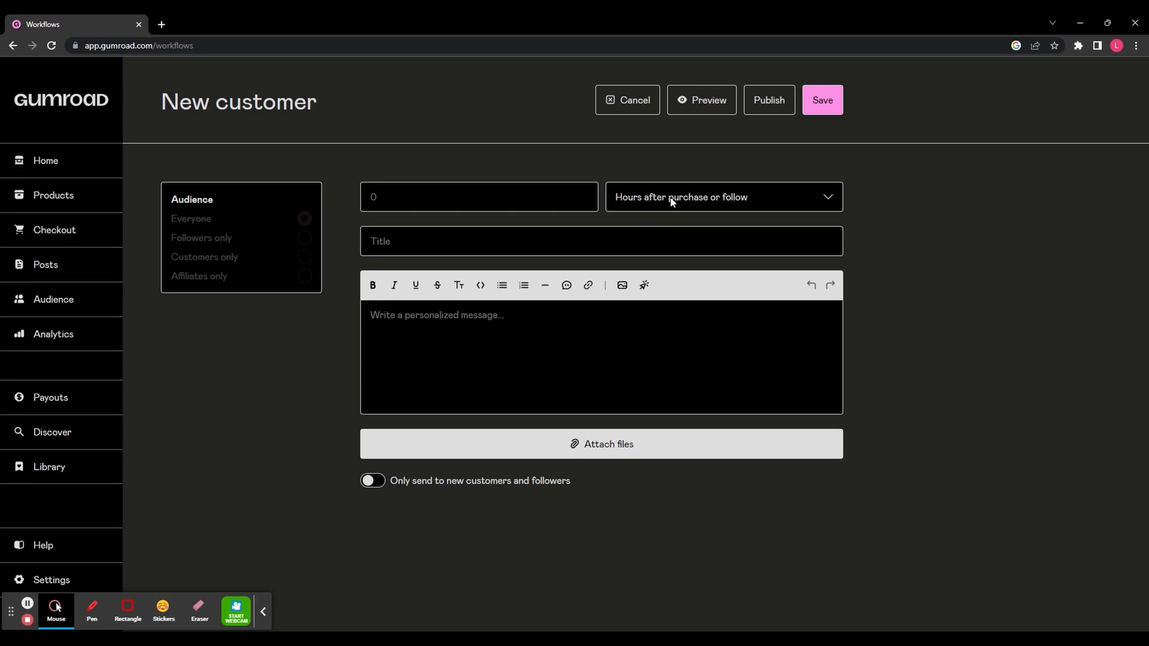
left_click(600, 242)
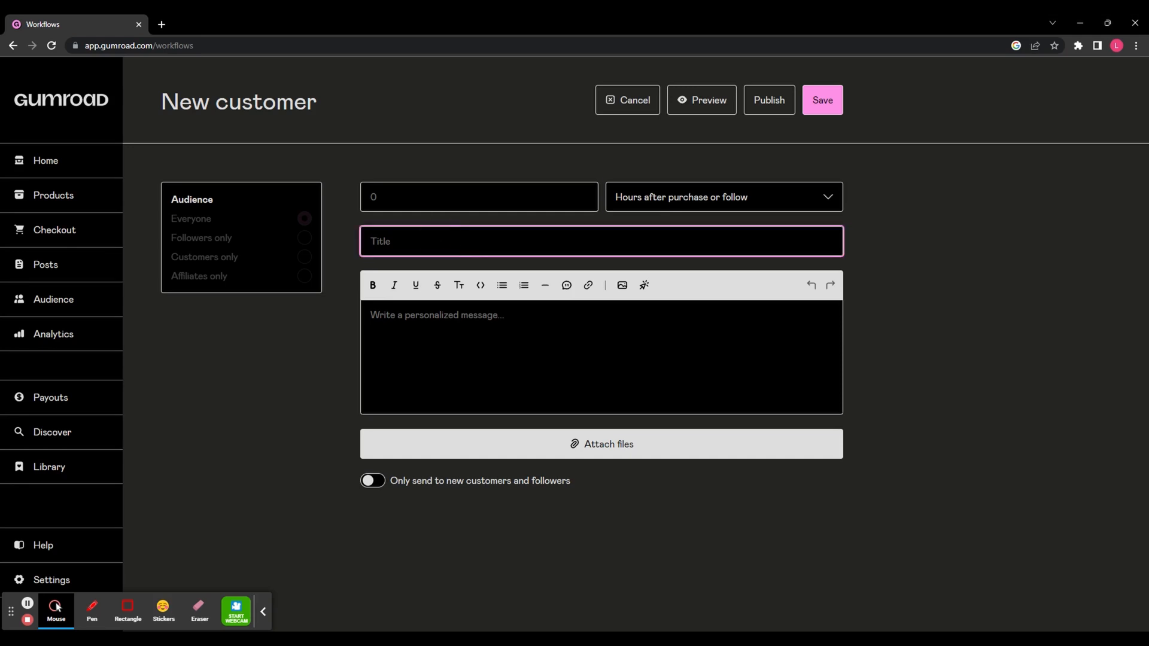
left_click(723, 197)
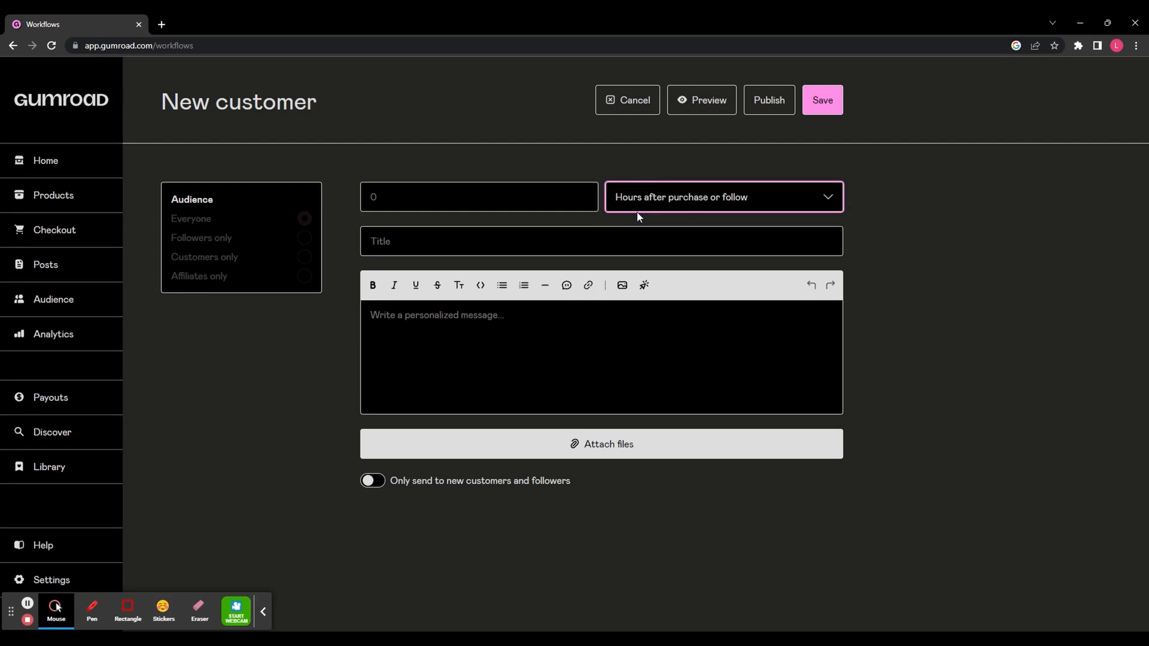
type("1")
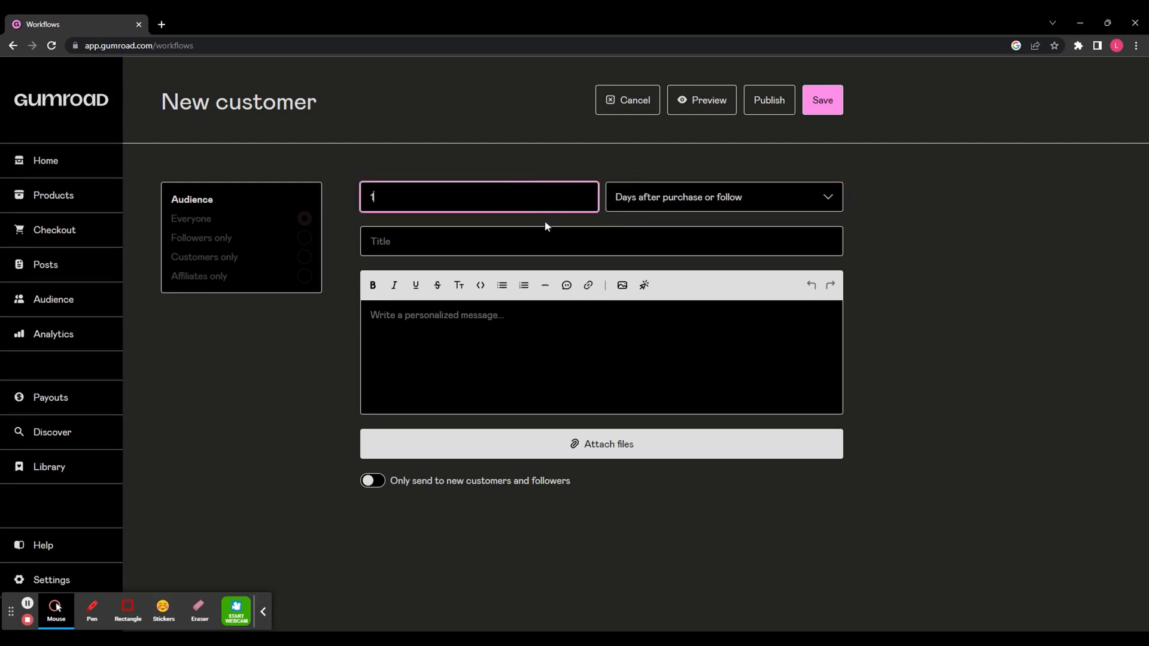
type("First Product")
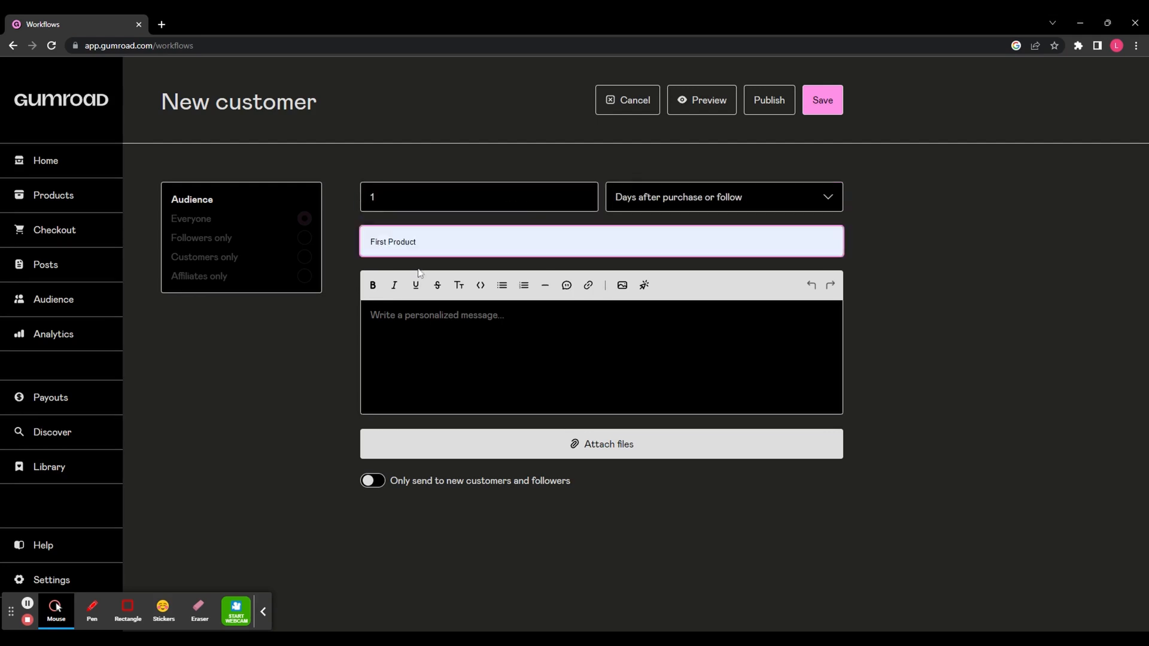
type("Thanks!")
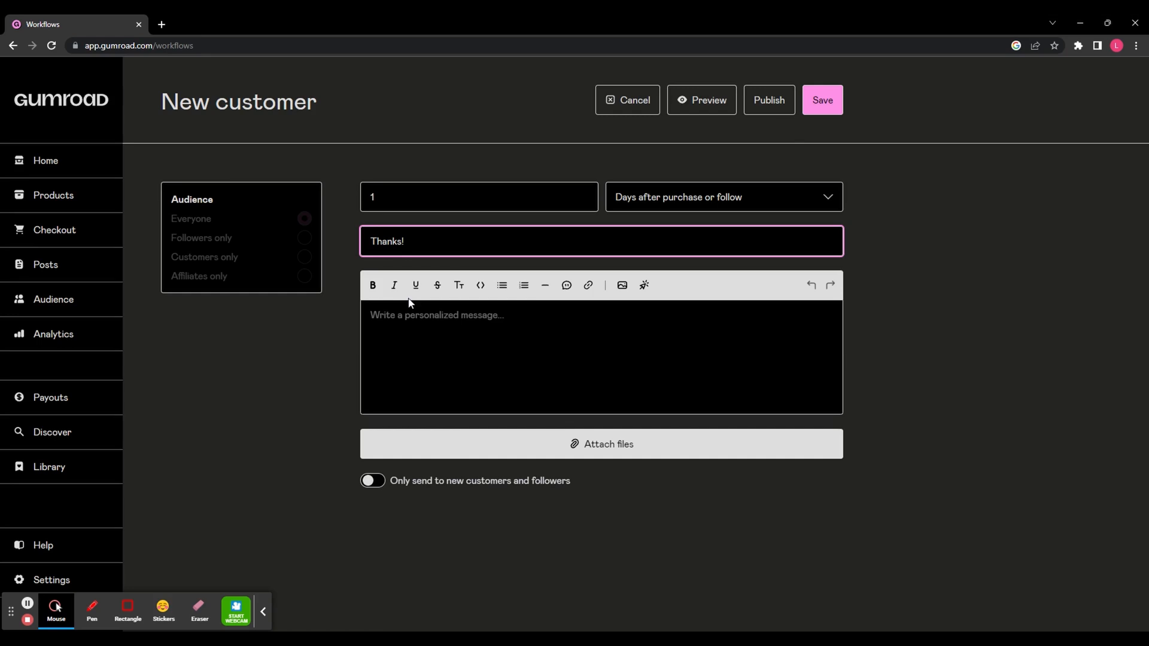
left_click(768, 100)
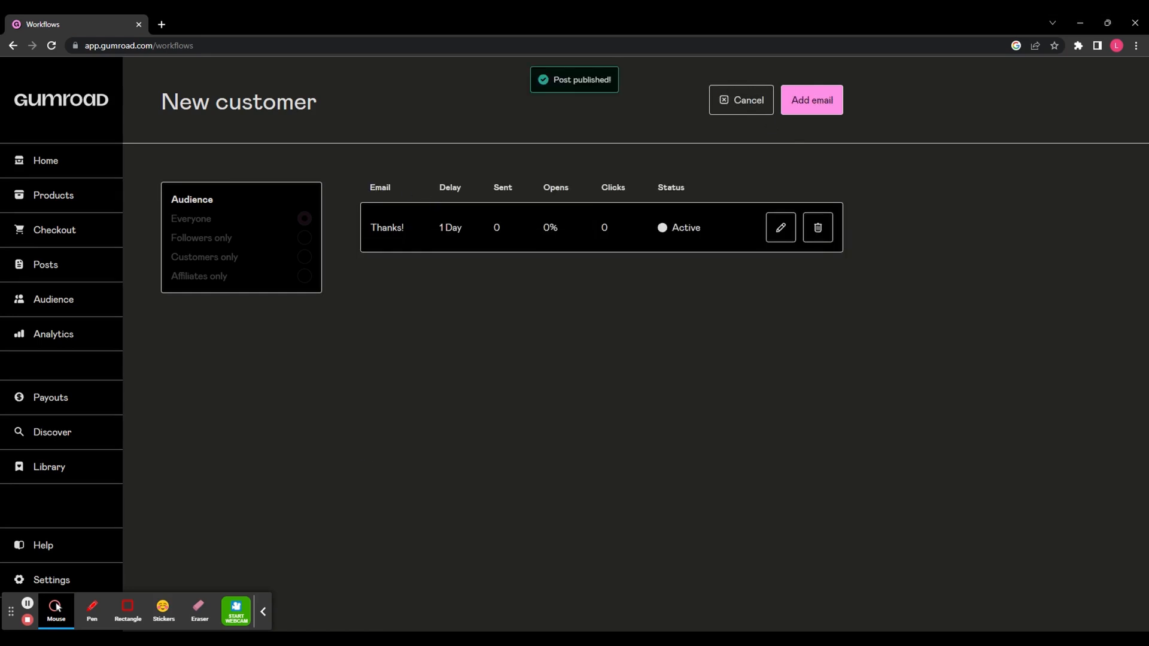
mouse_move(374, 252)
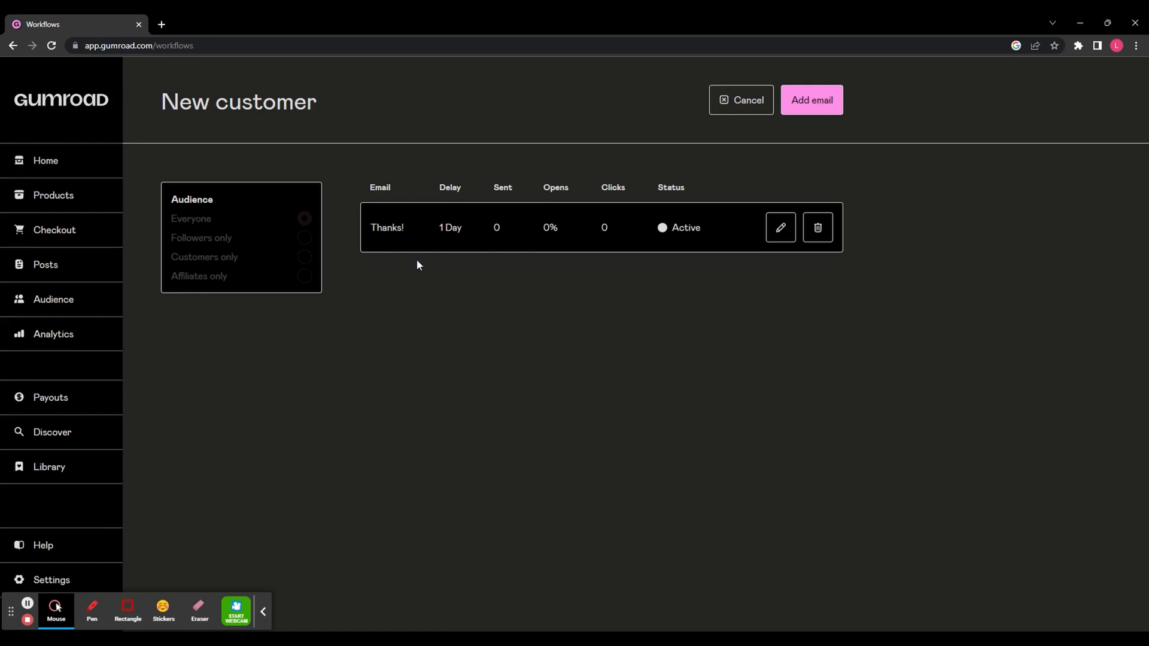
mouse_move(420, 265)
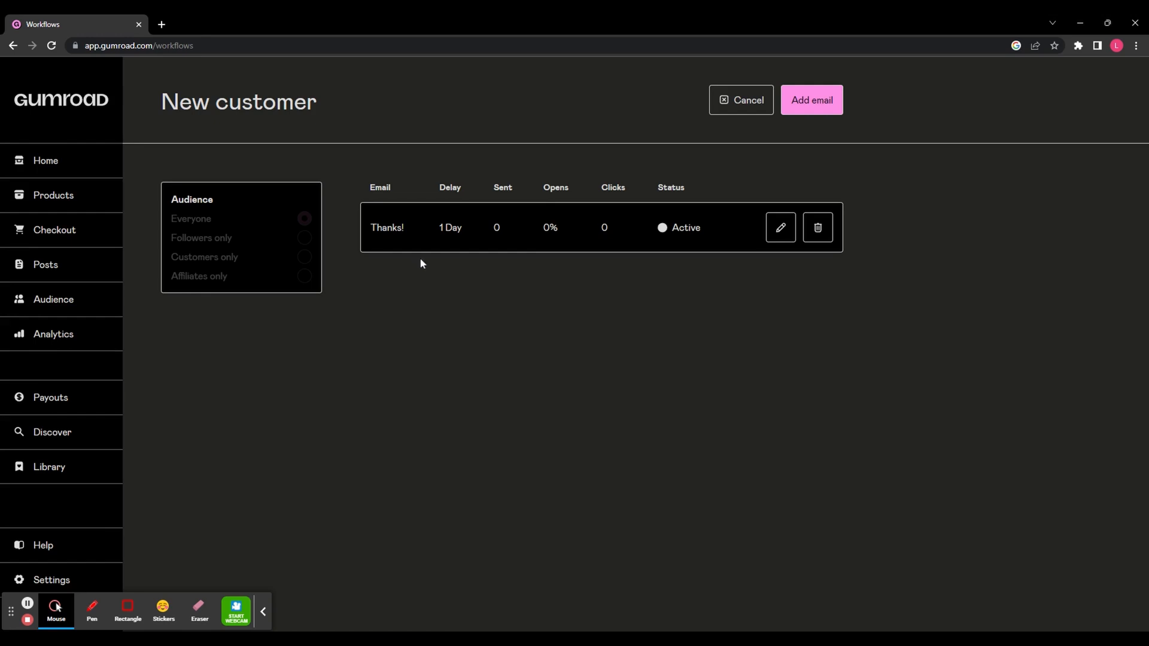